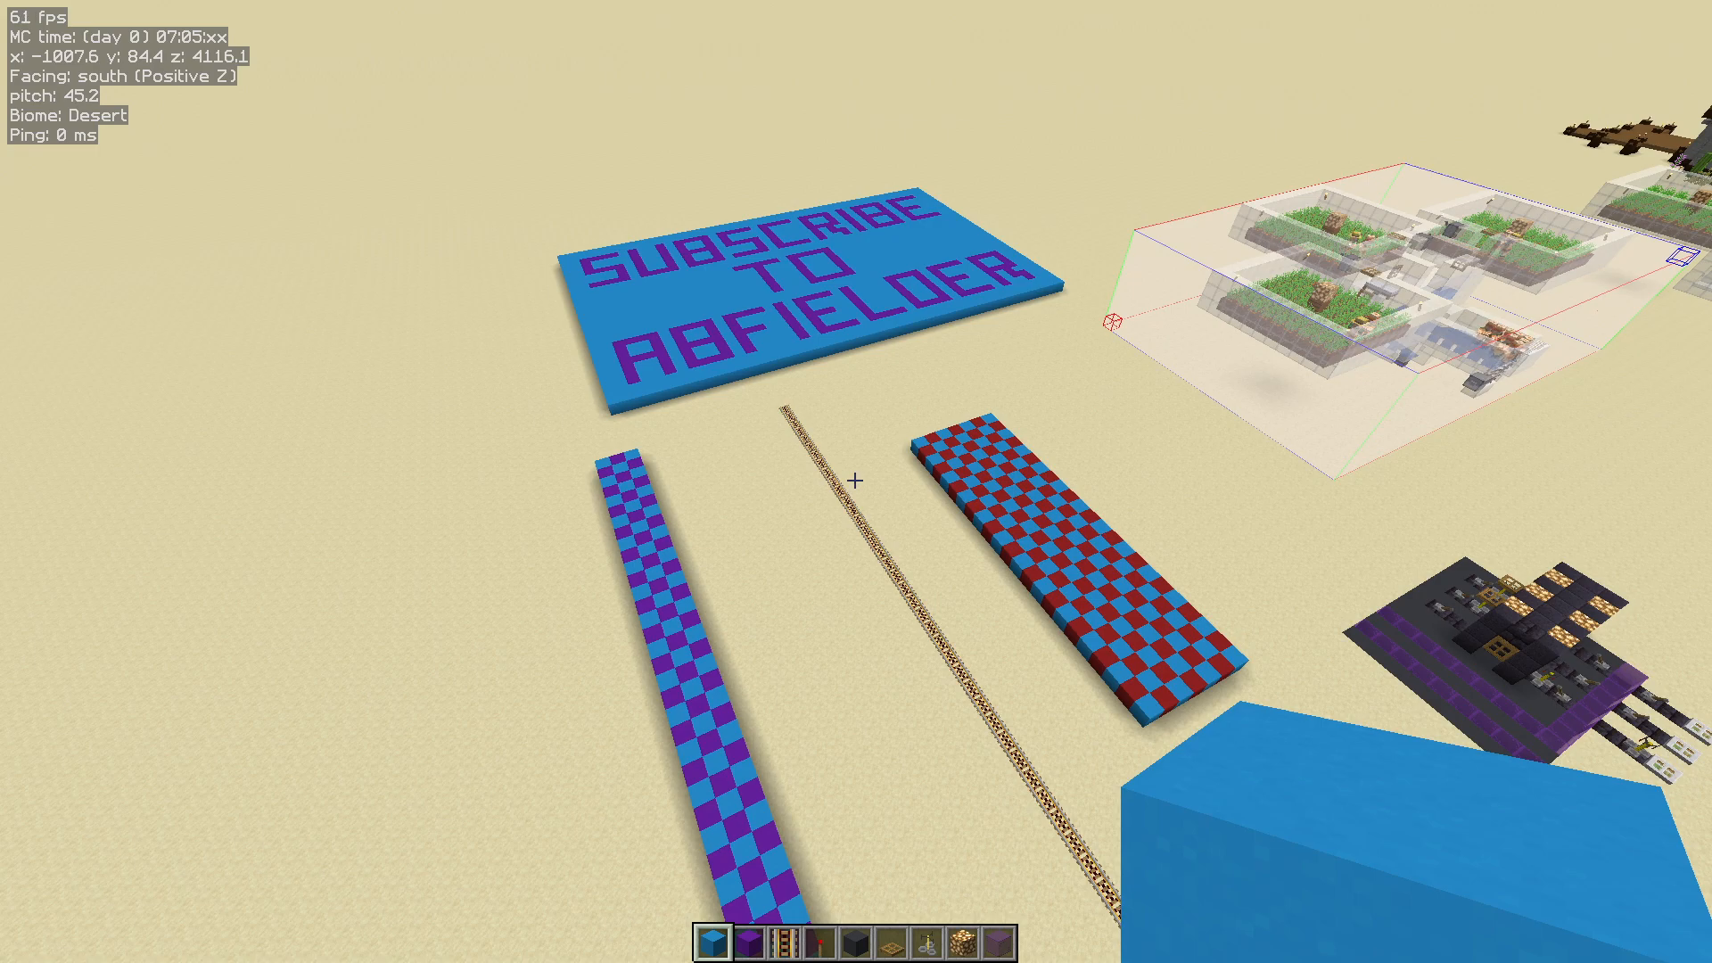
mouse_move(856, 479)
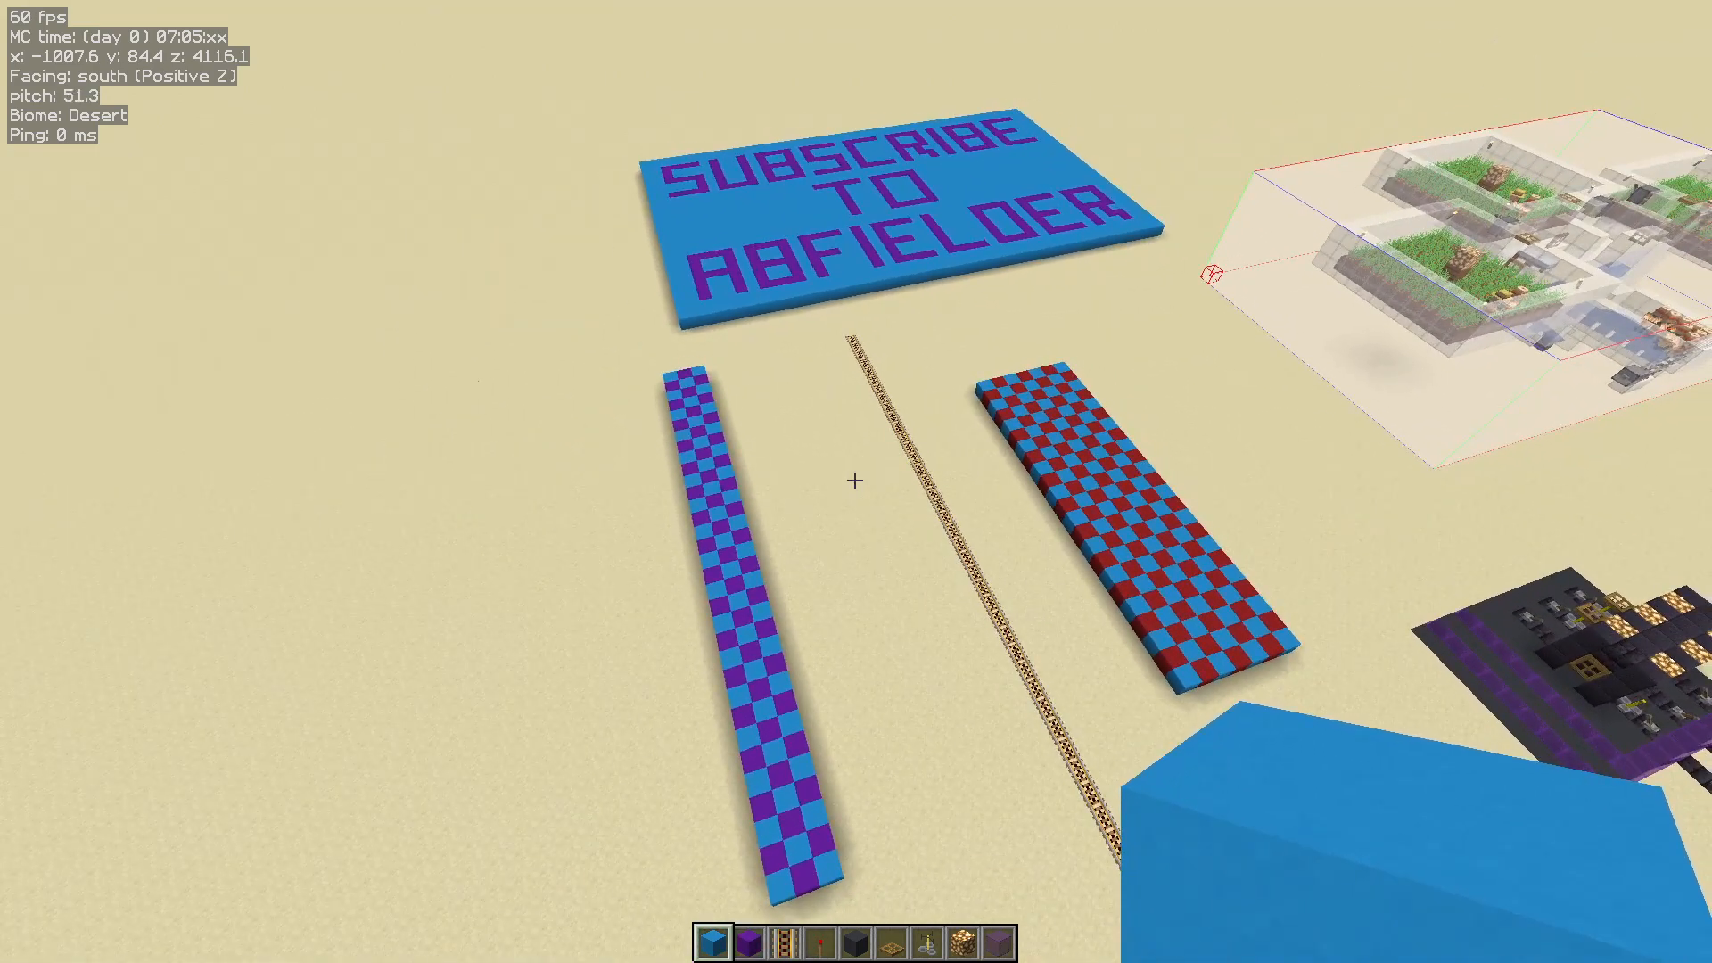
mouse_move(856, 480)
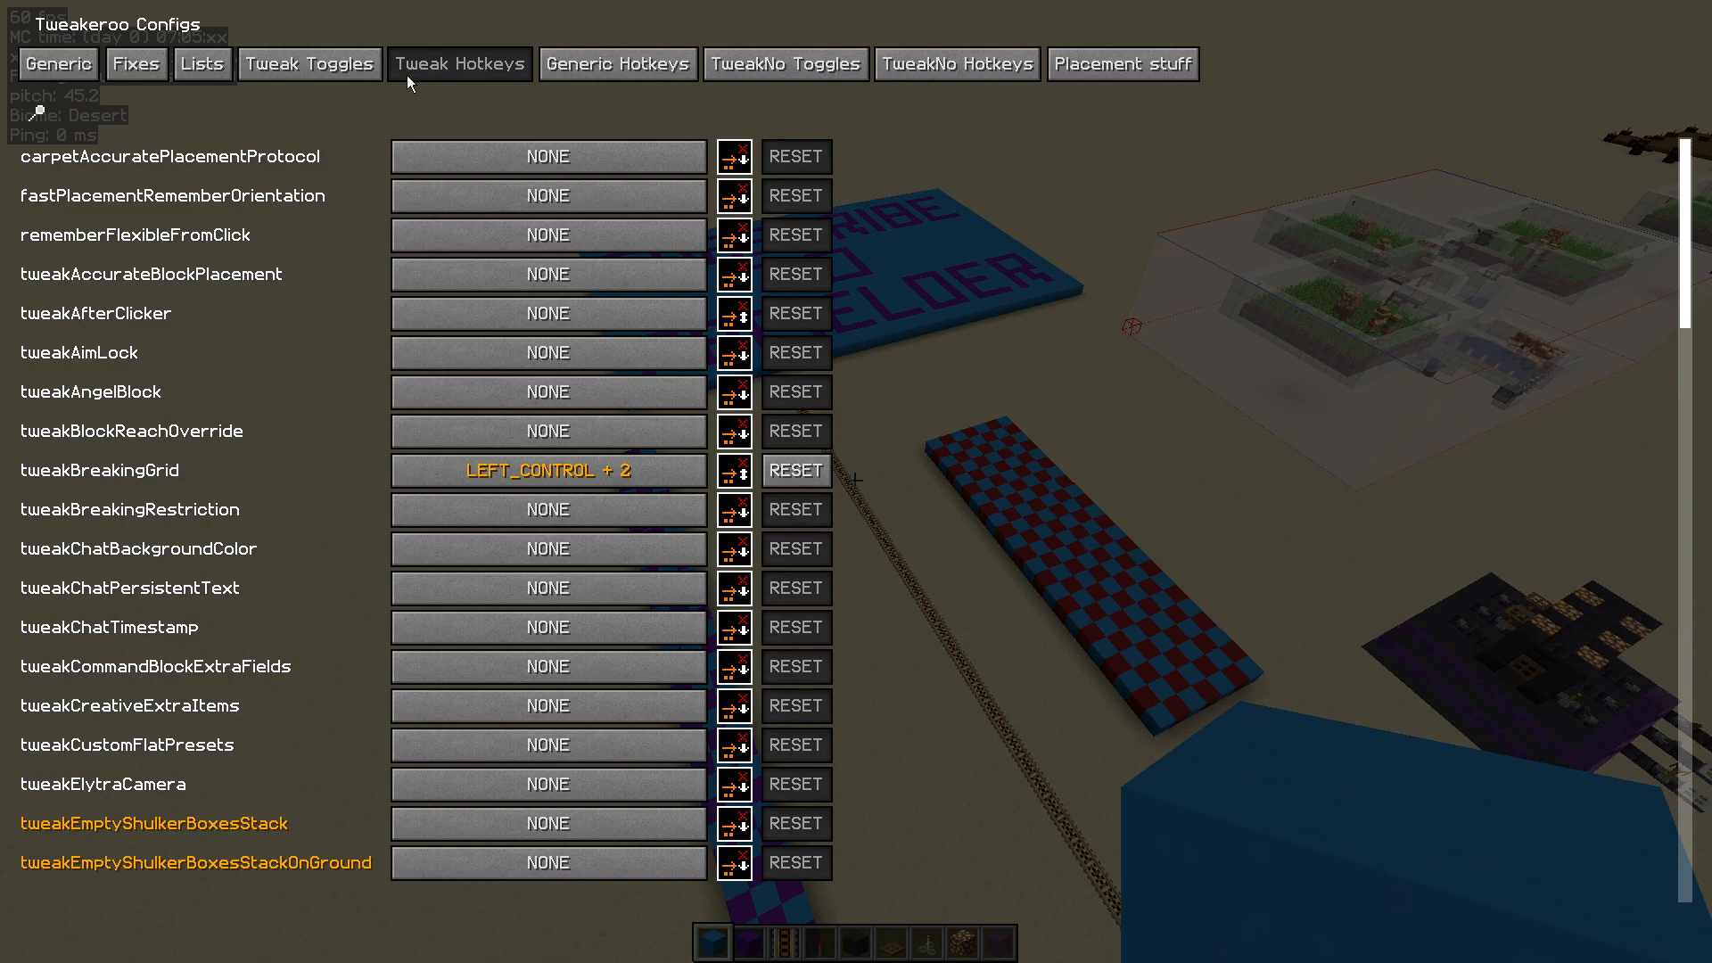
mouse_move(308, 65)
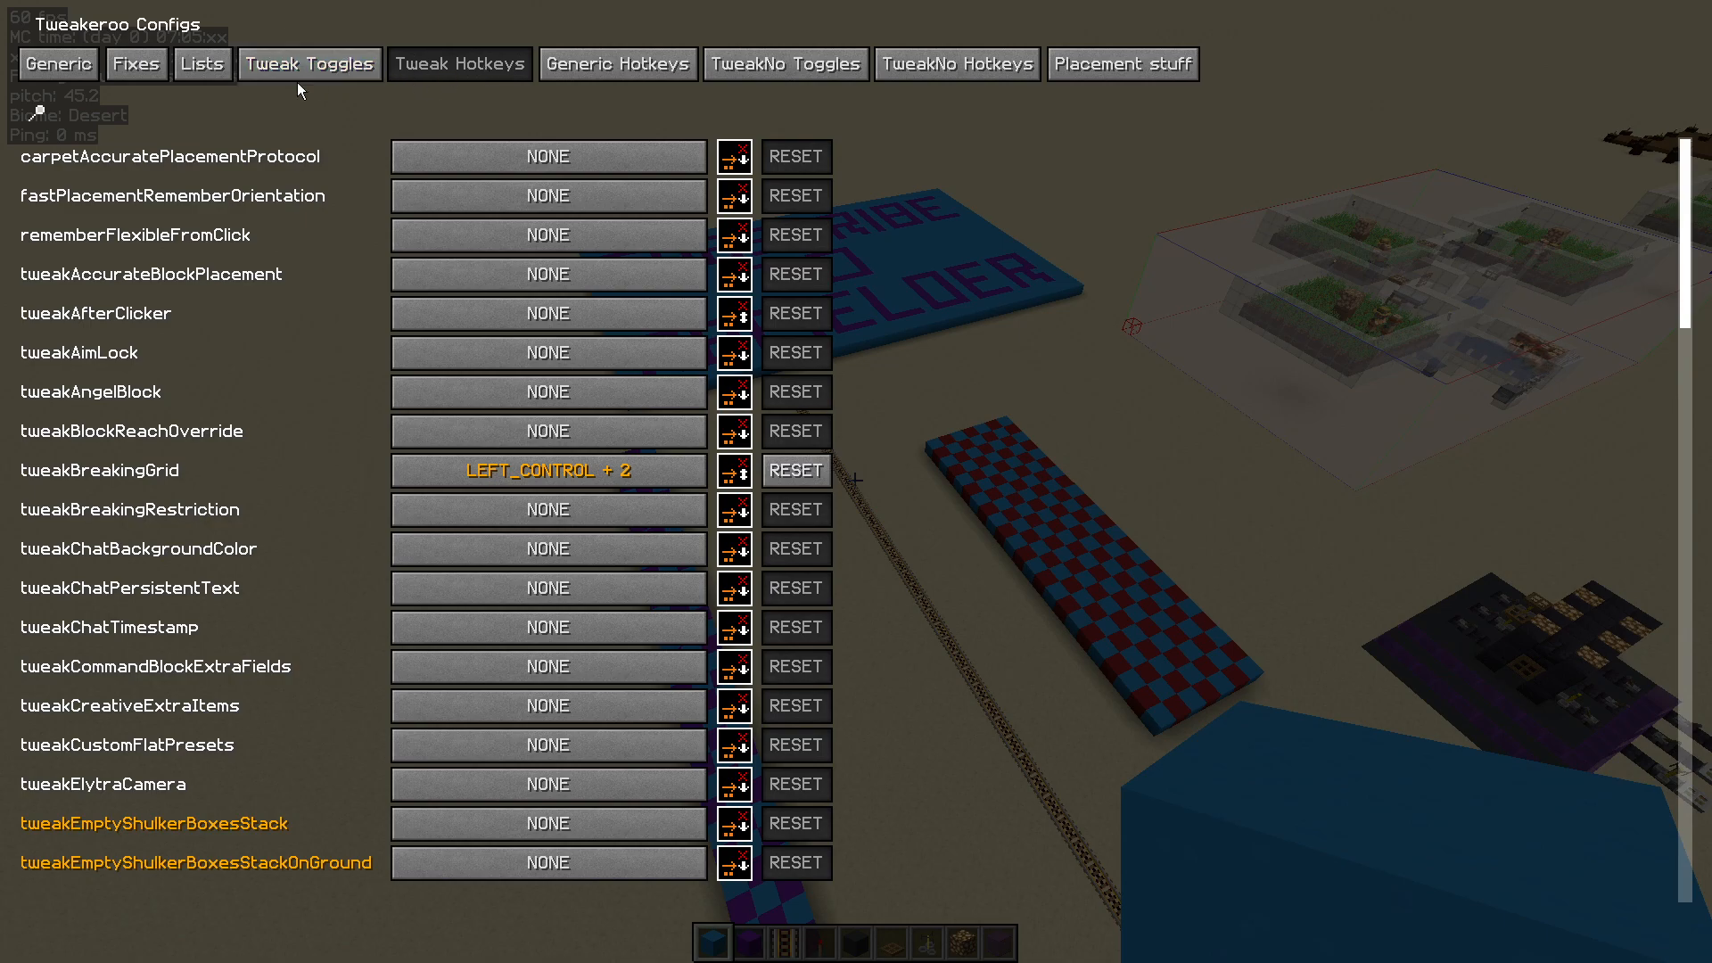
mouse_move(41, 115)
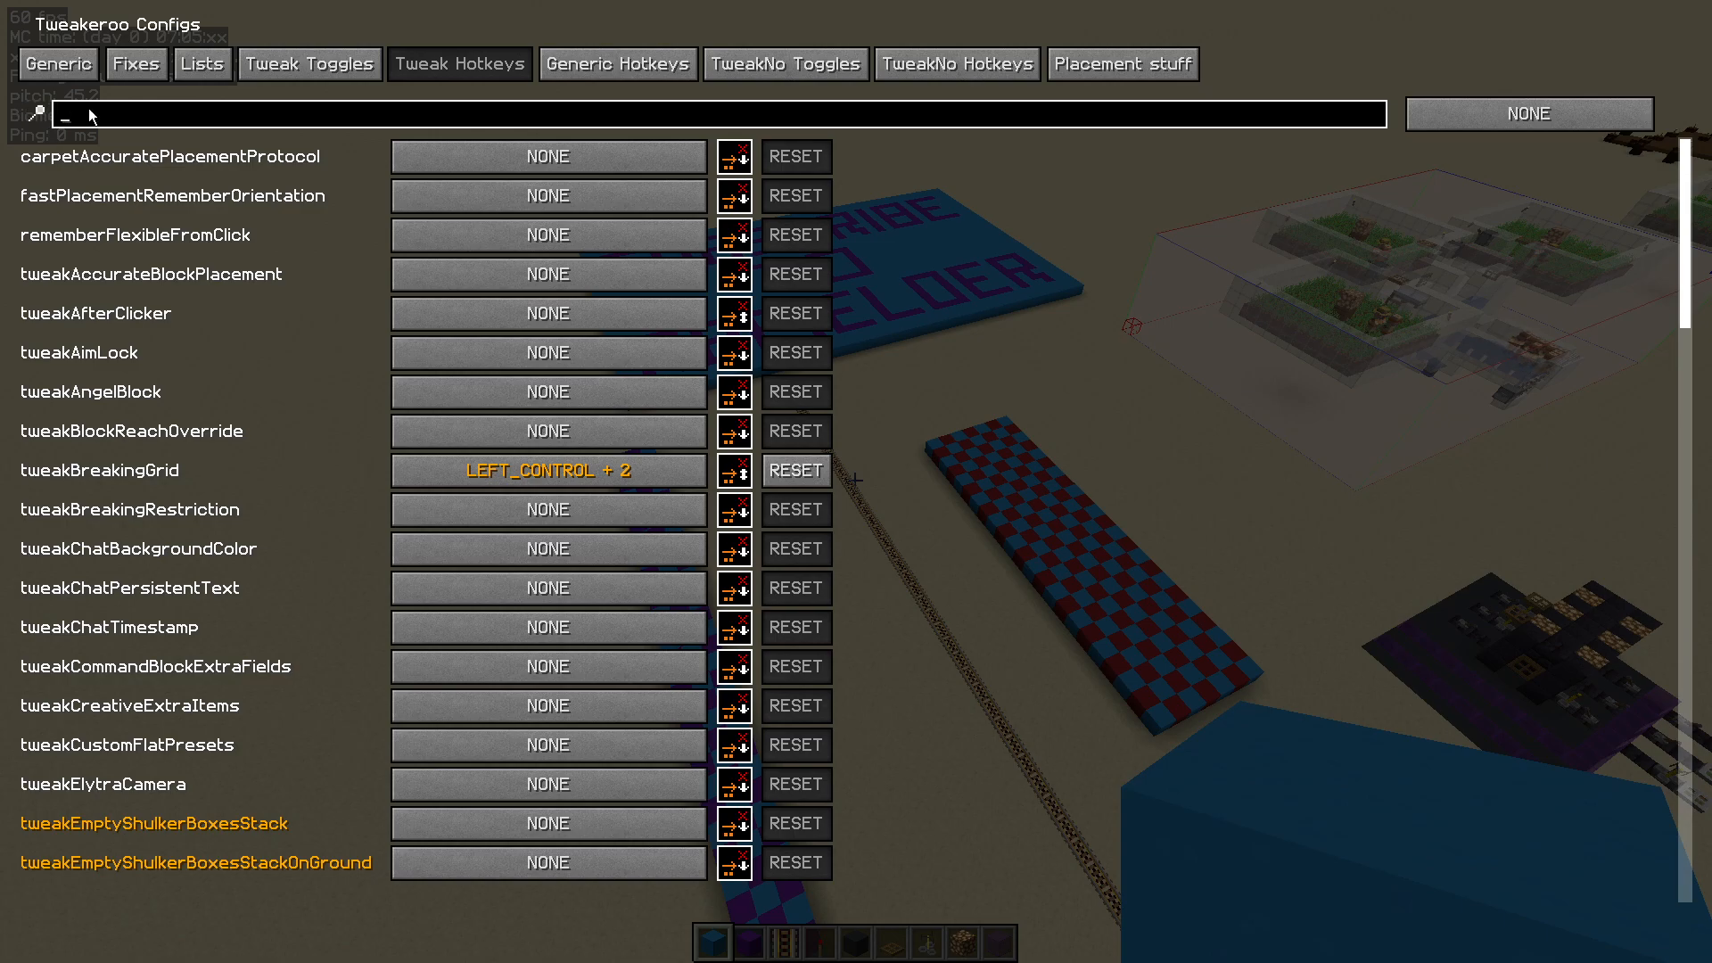
- Find tweakPlacementGrid via 'placement', clear its binding, assign a new hotkey and leave the config
text(placement)
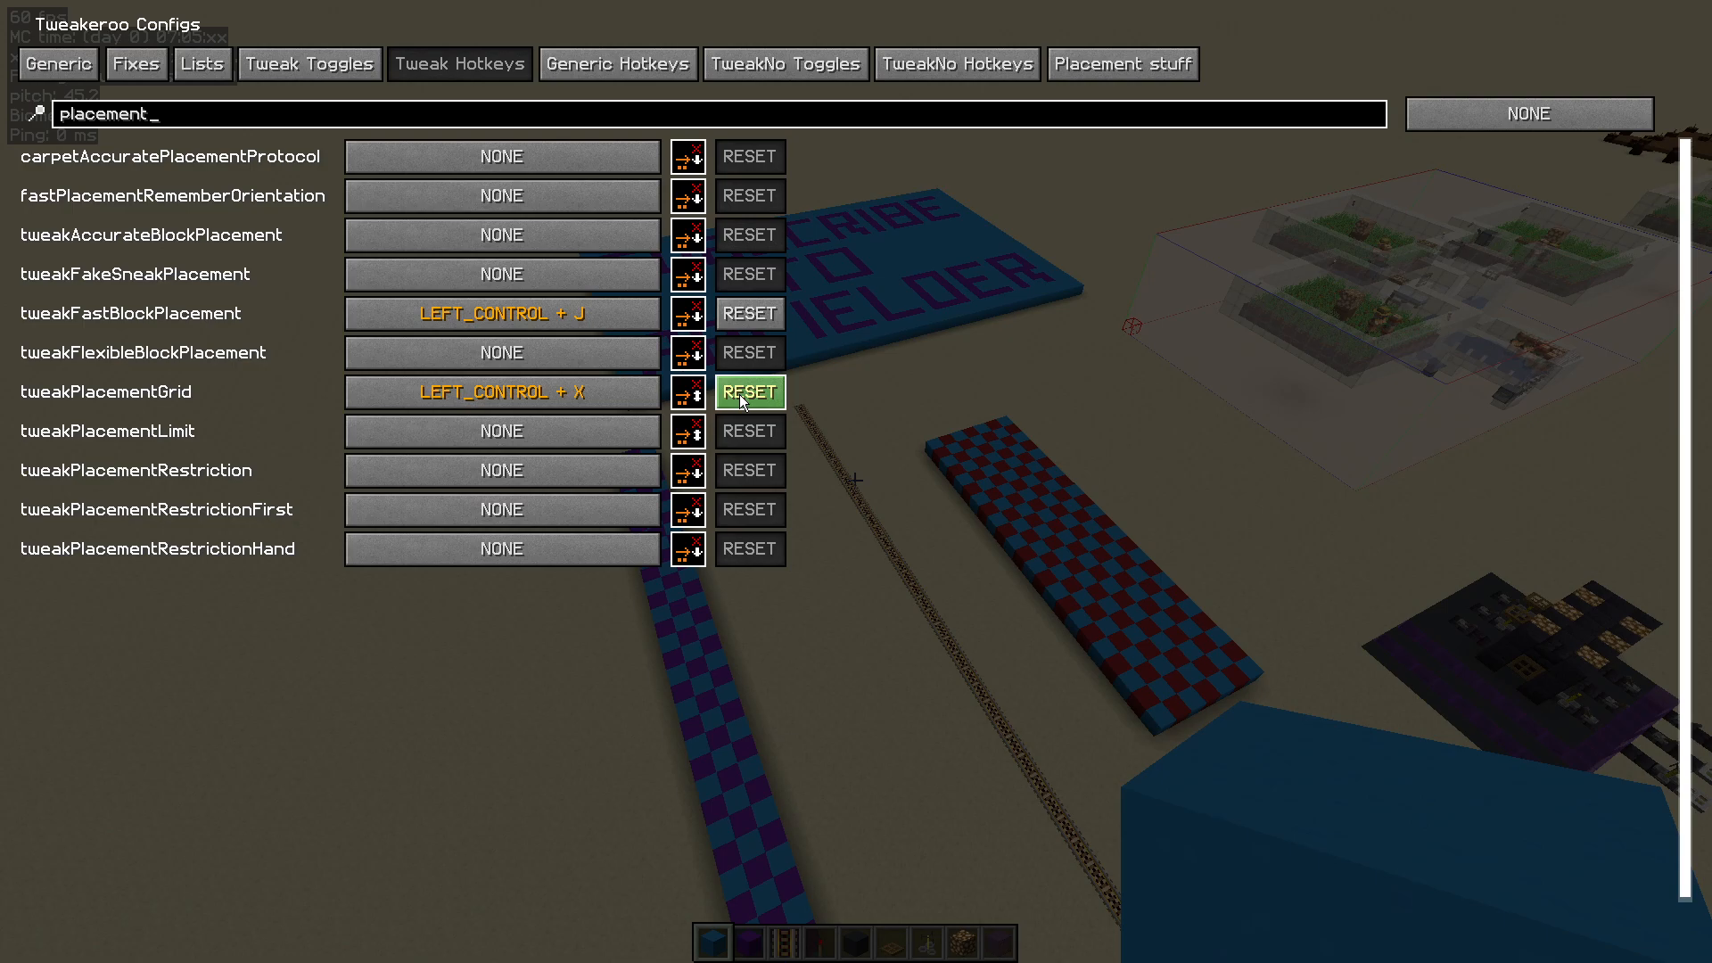
click(748, 392)
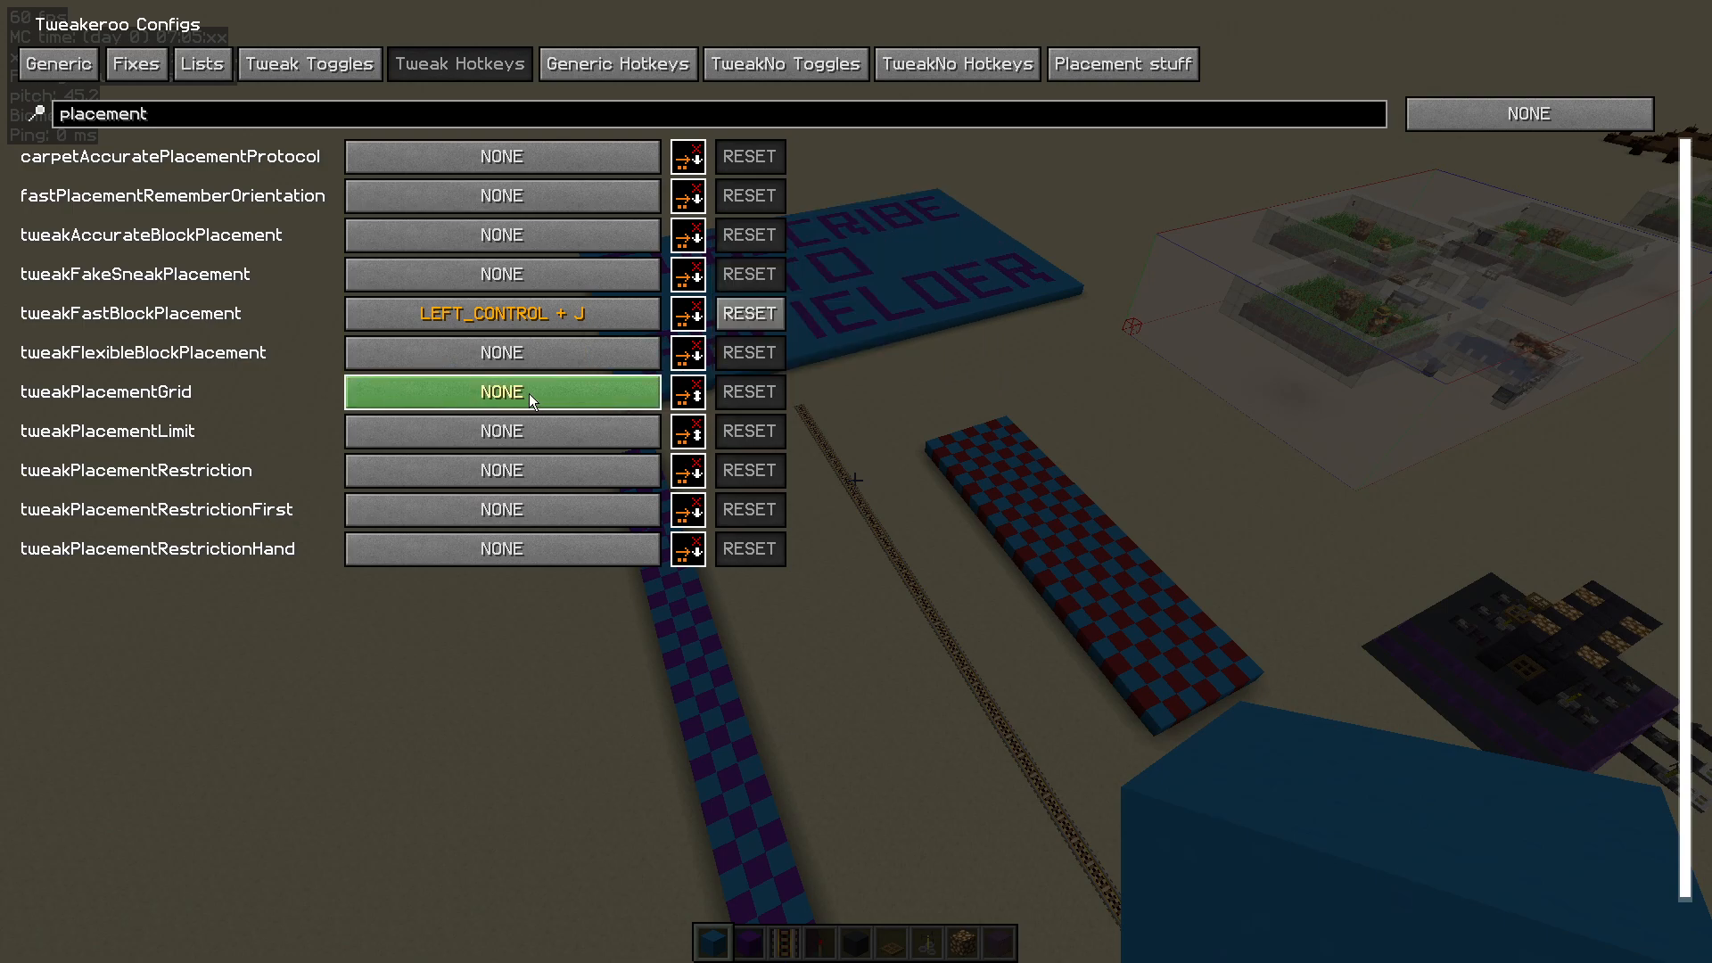
click(501, 391)
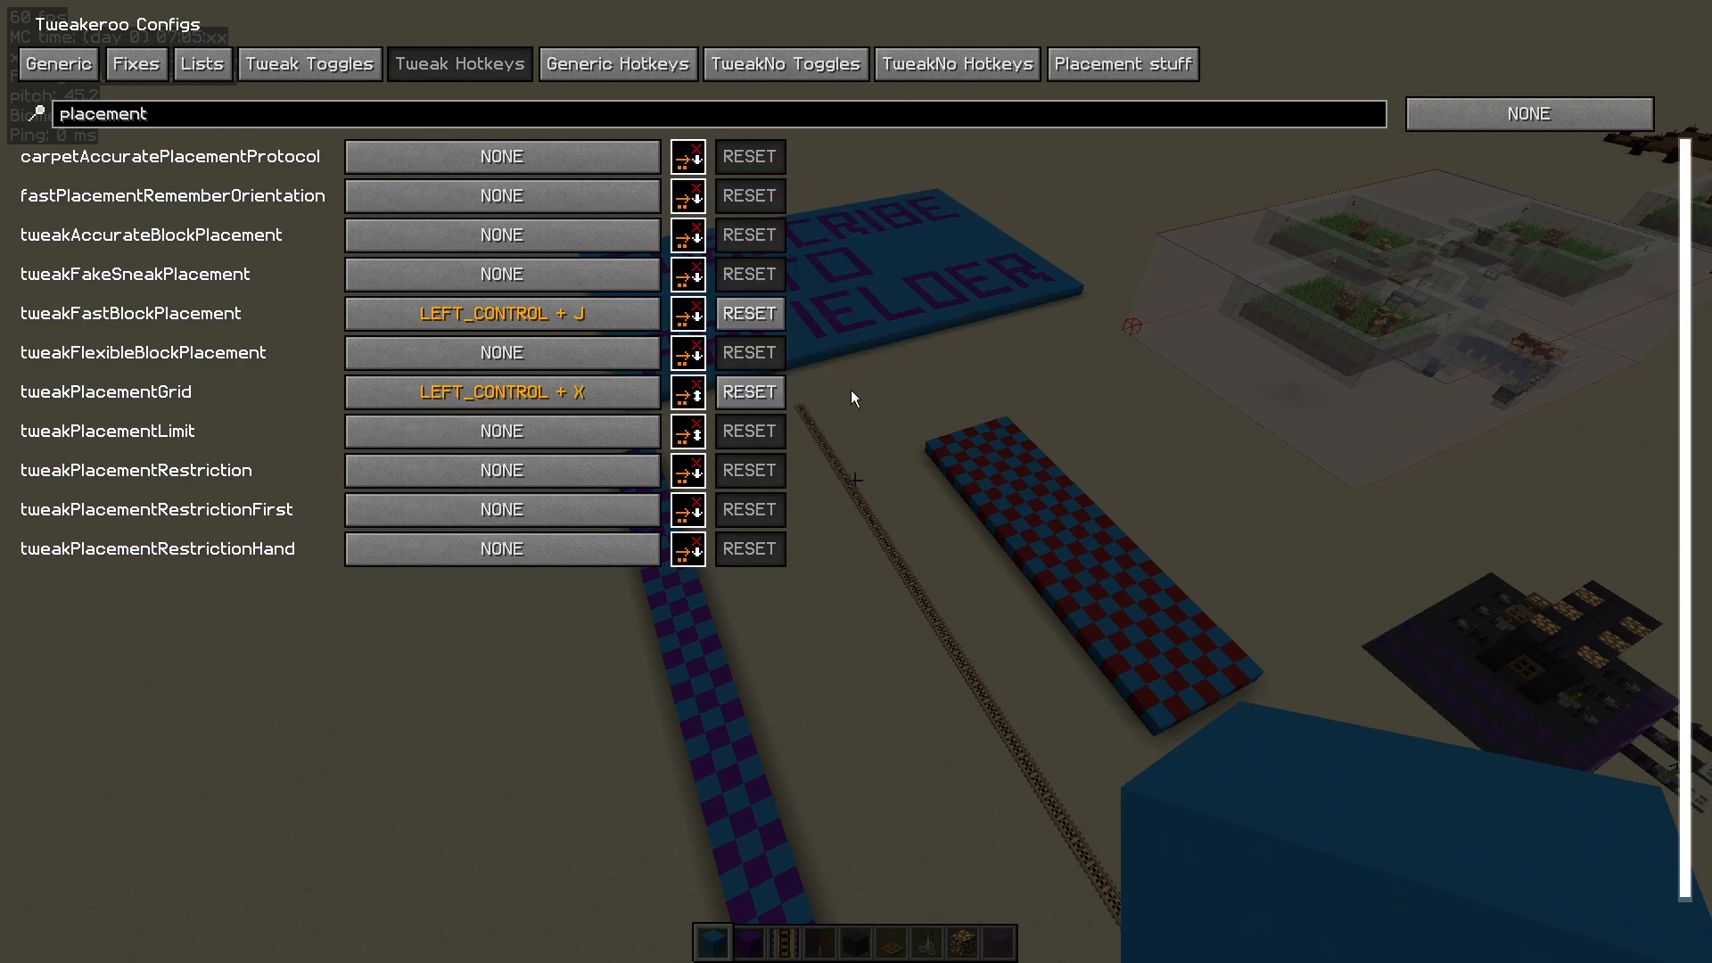
mouse_move(1006, 464)
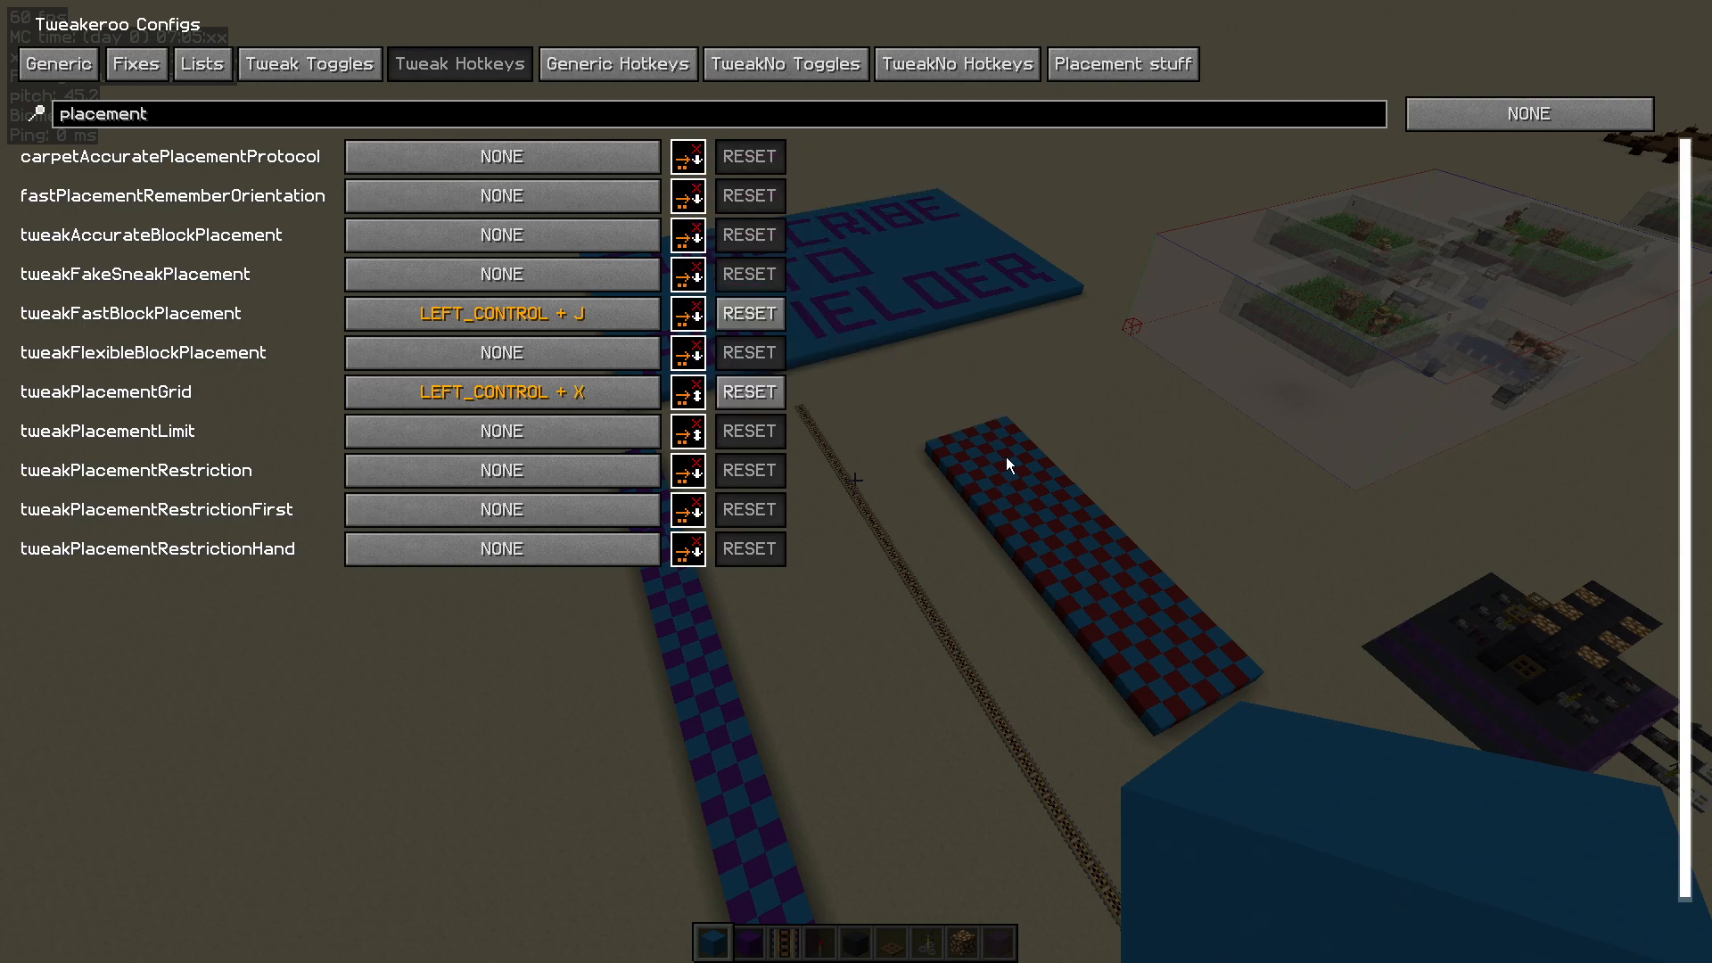
key(Escape)
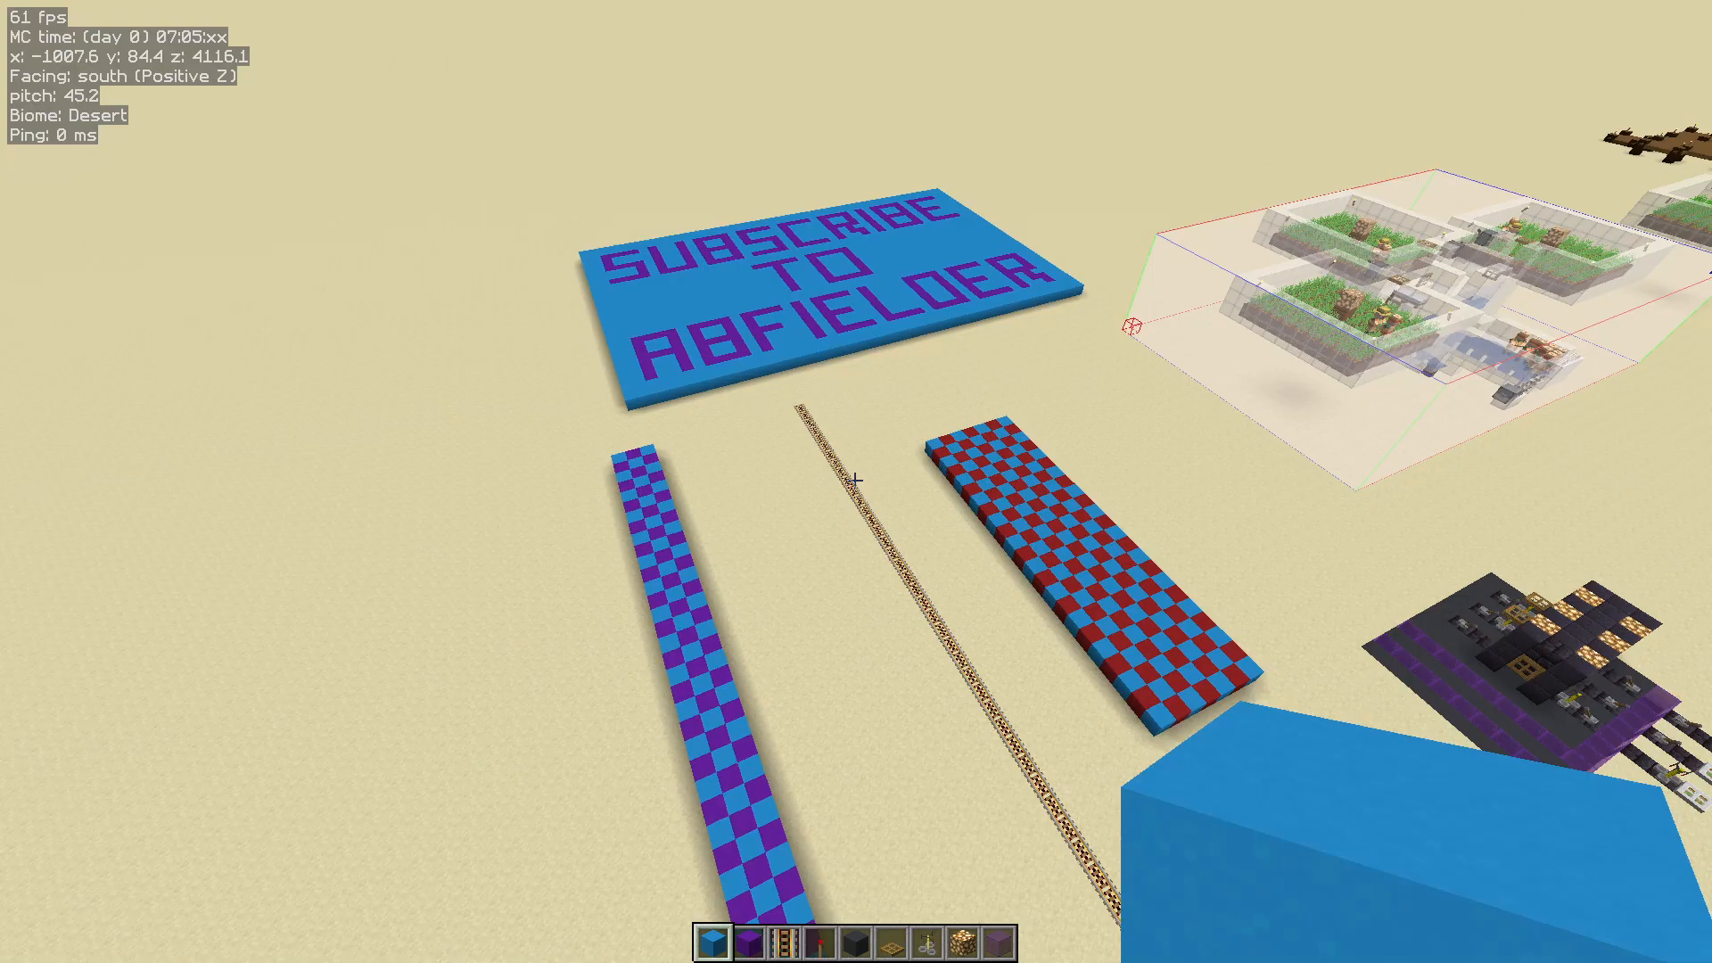
mouse_move(856, 480)
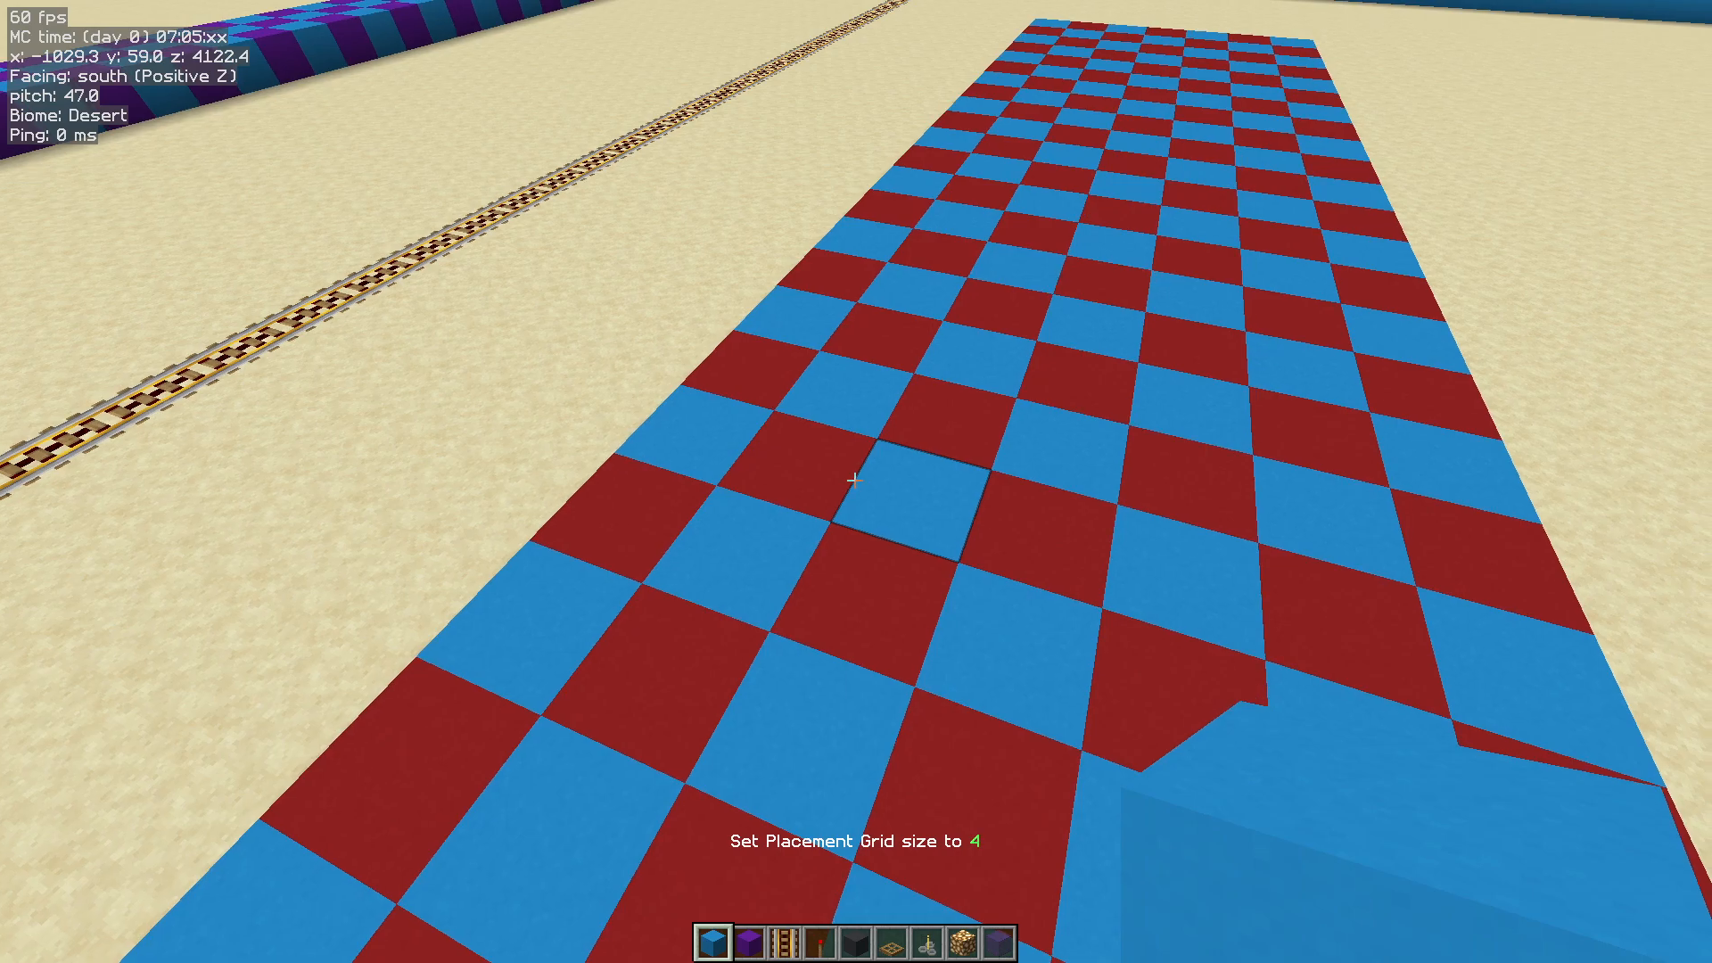
mouse_move(856, 480)
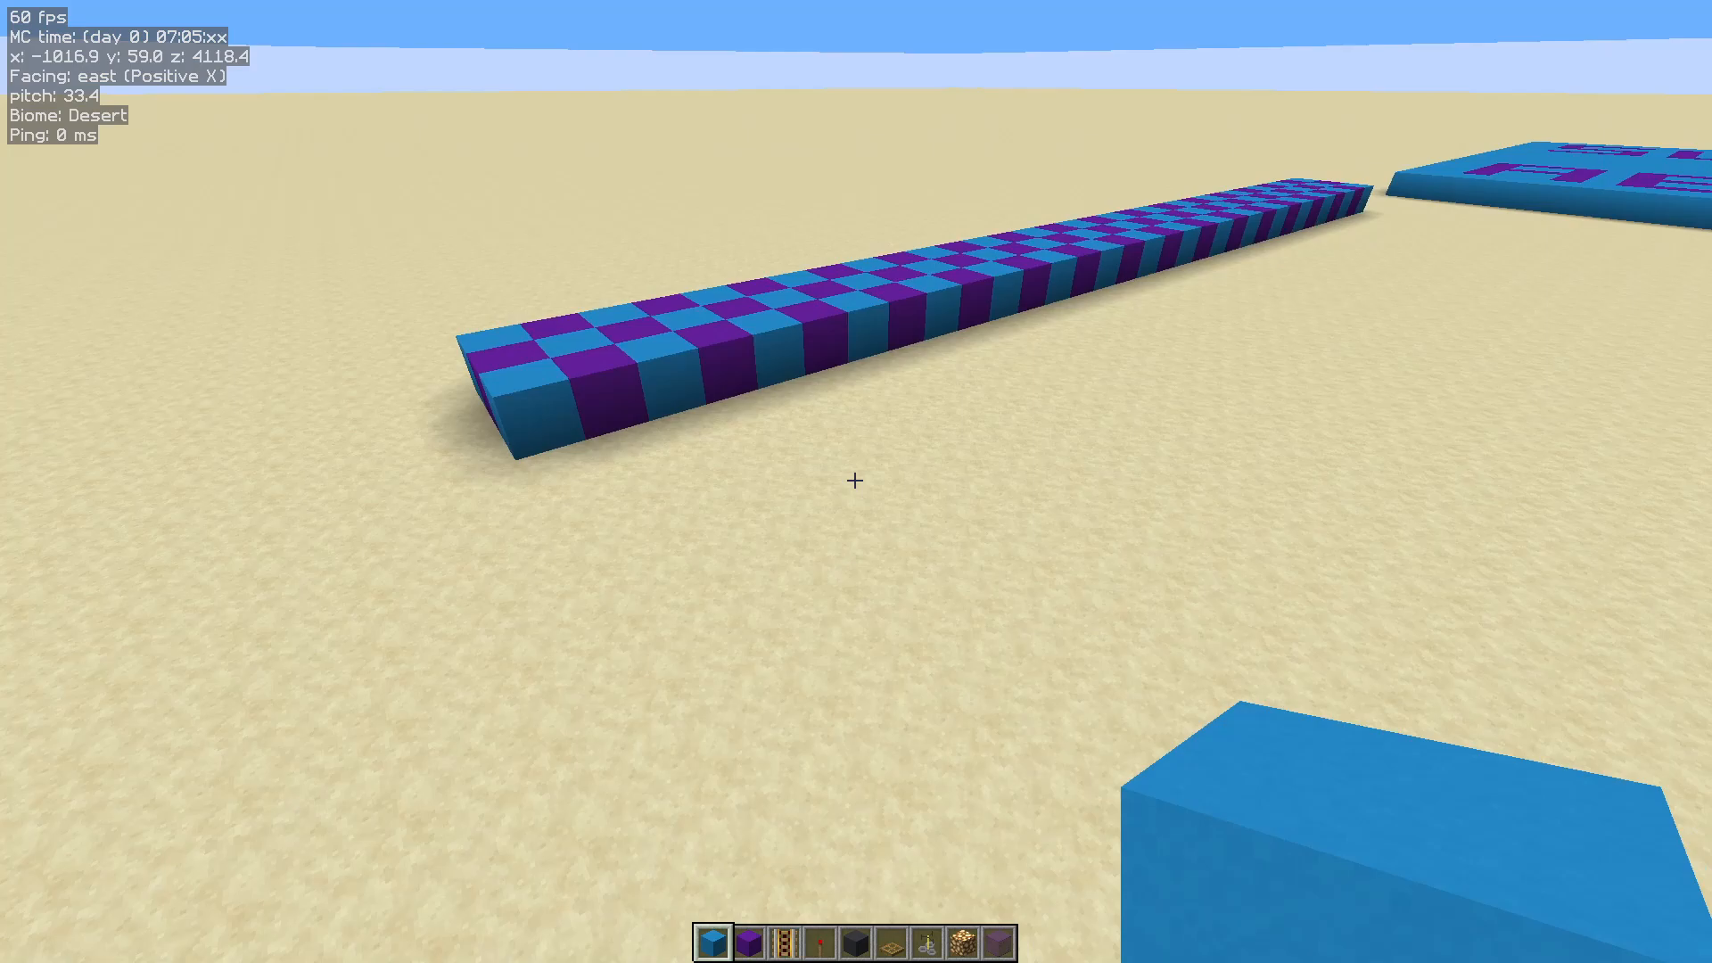
mouse_move(856, 480)
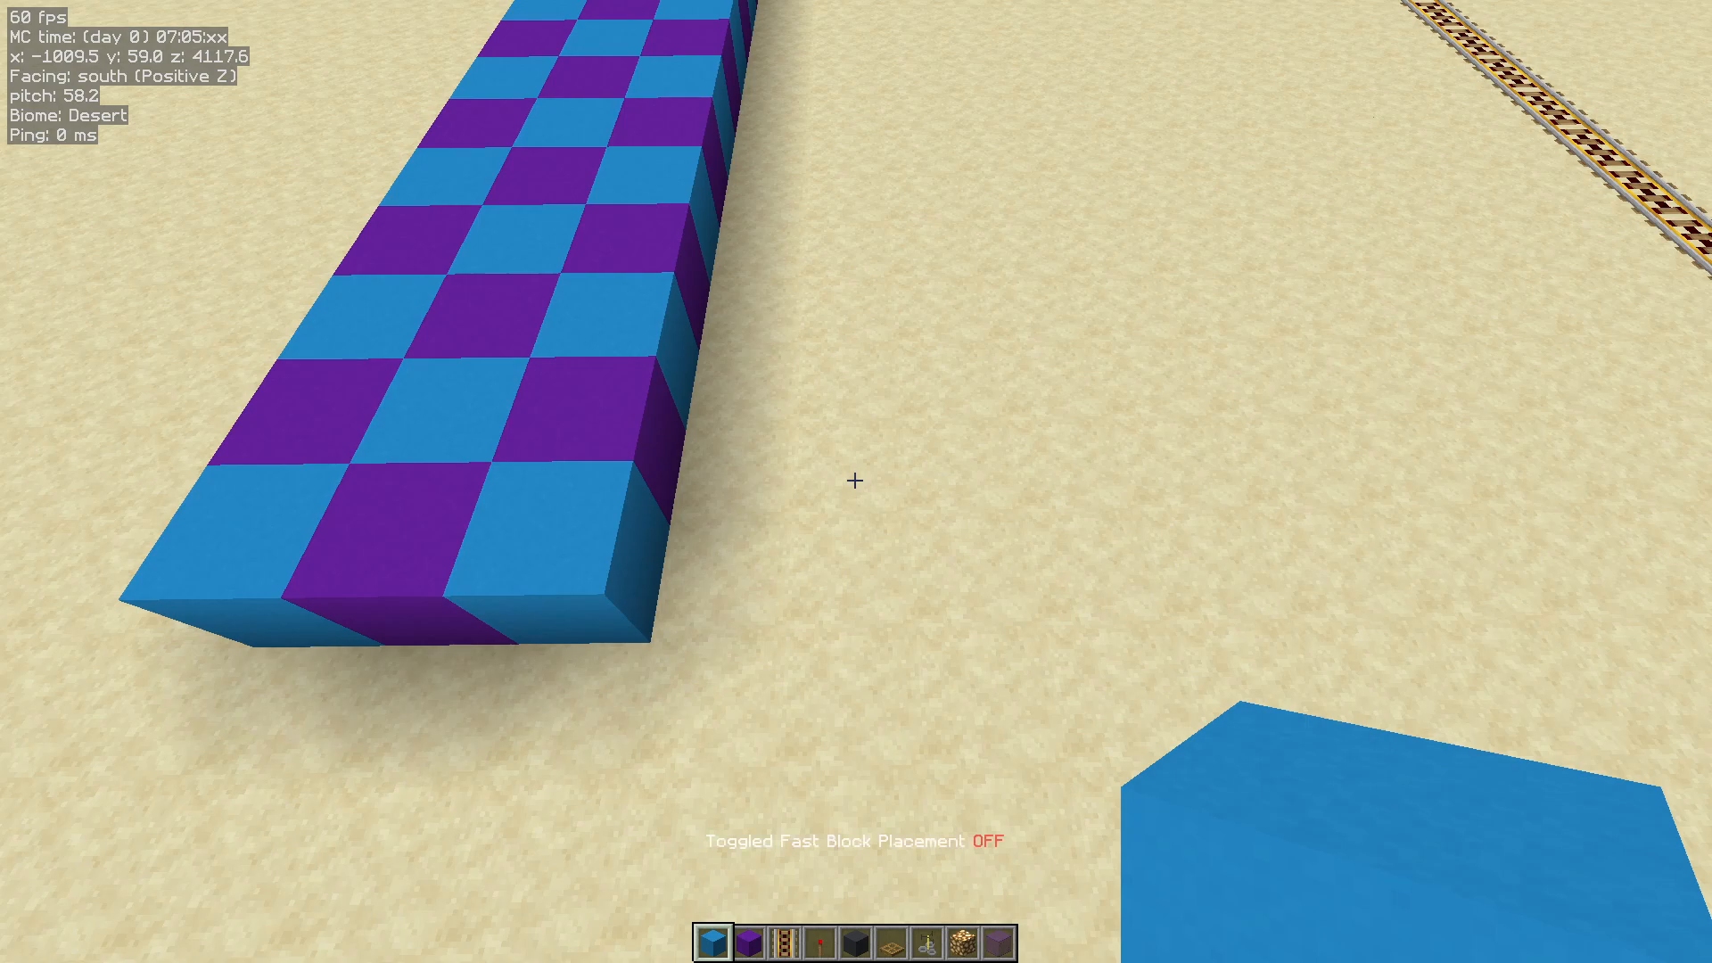
mouse_move(856, 481)
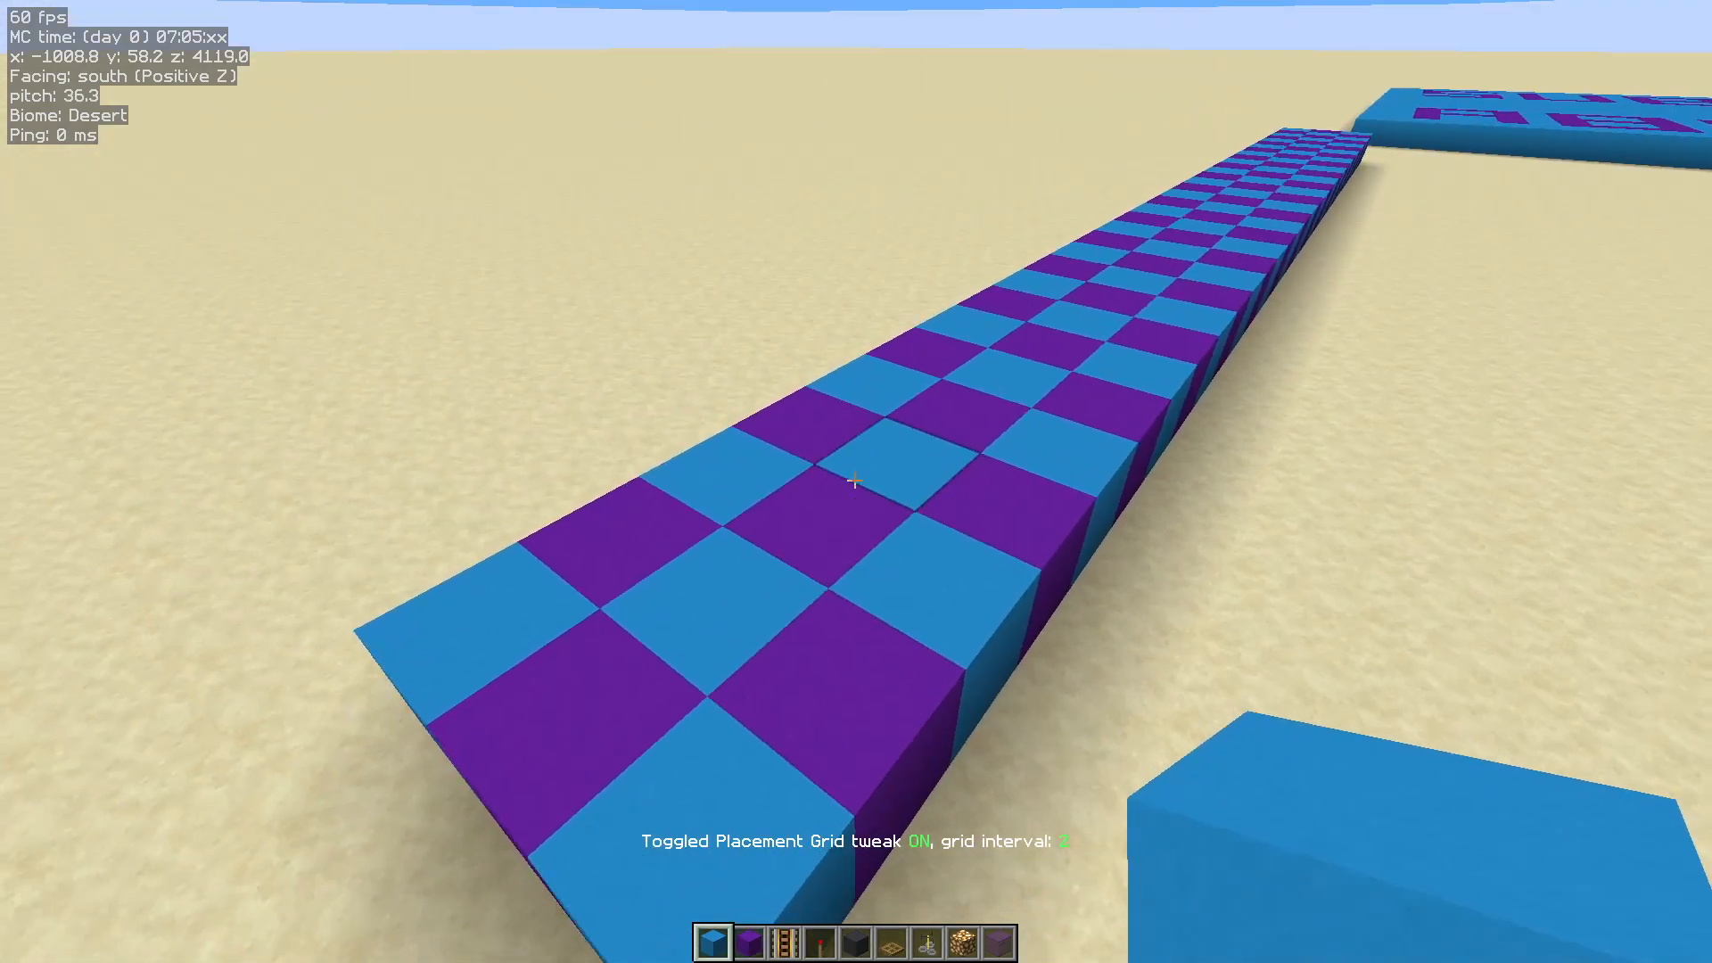
mouse_move(857, 482)
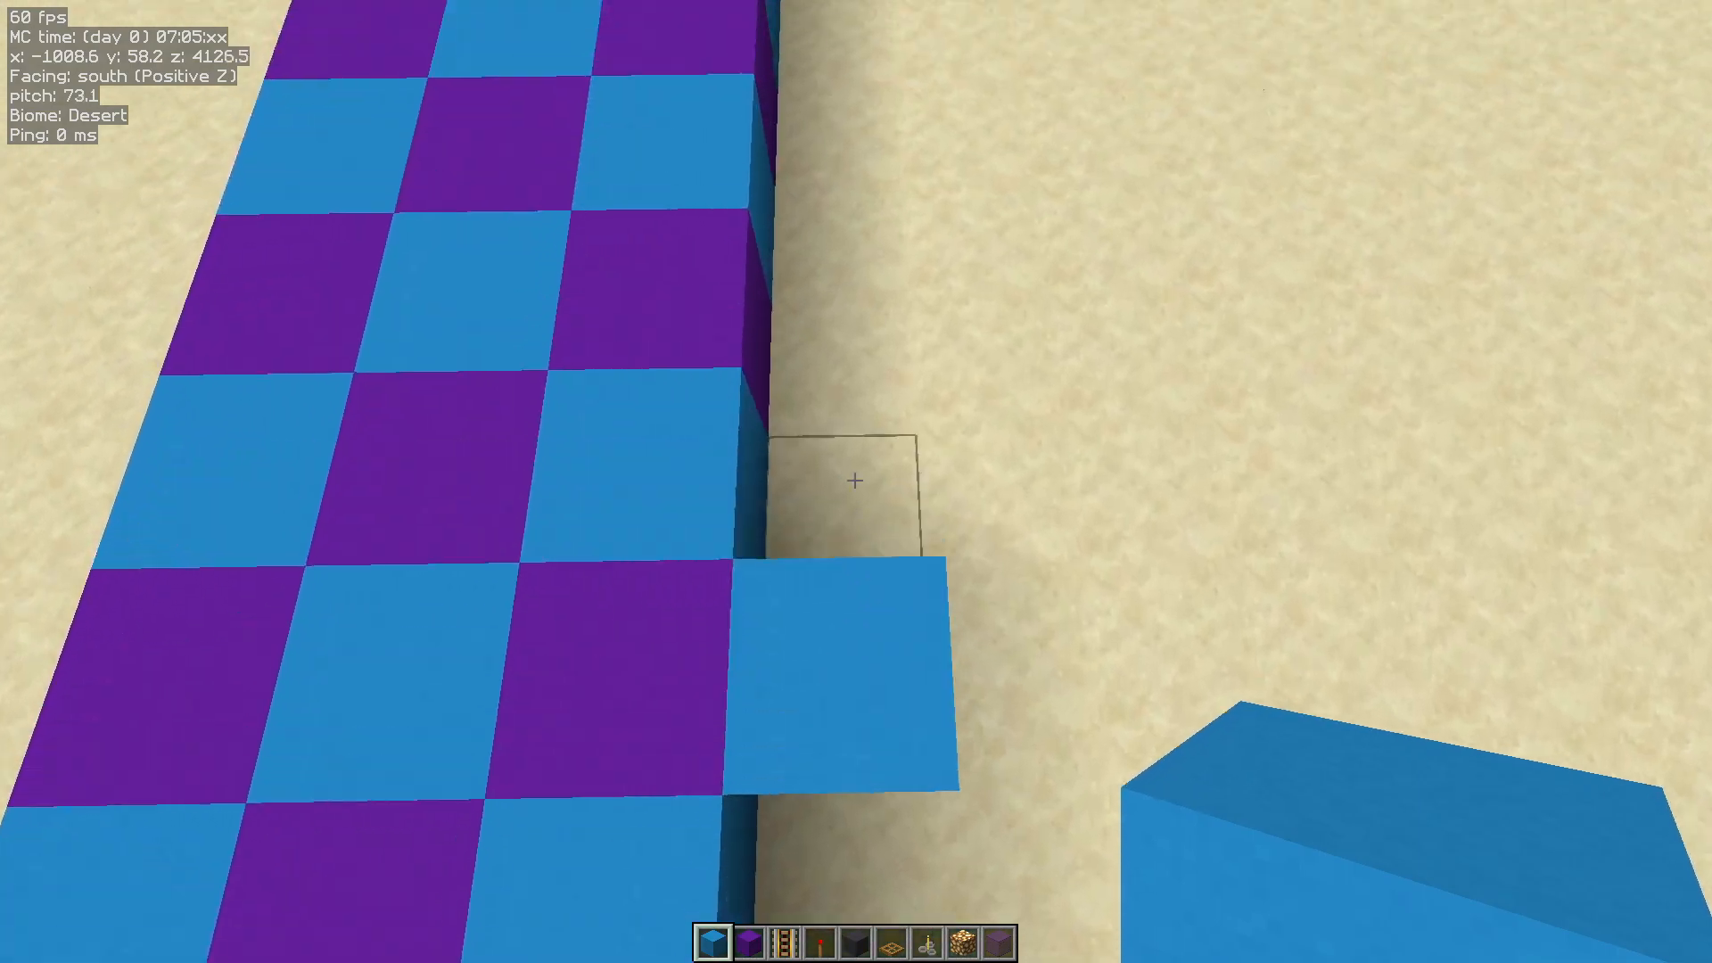
- Walk forward along the strip placing light blue concrete only on the grid spots
key(w)
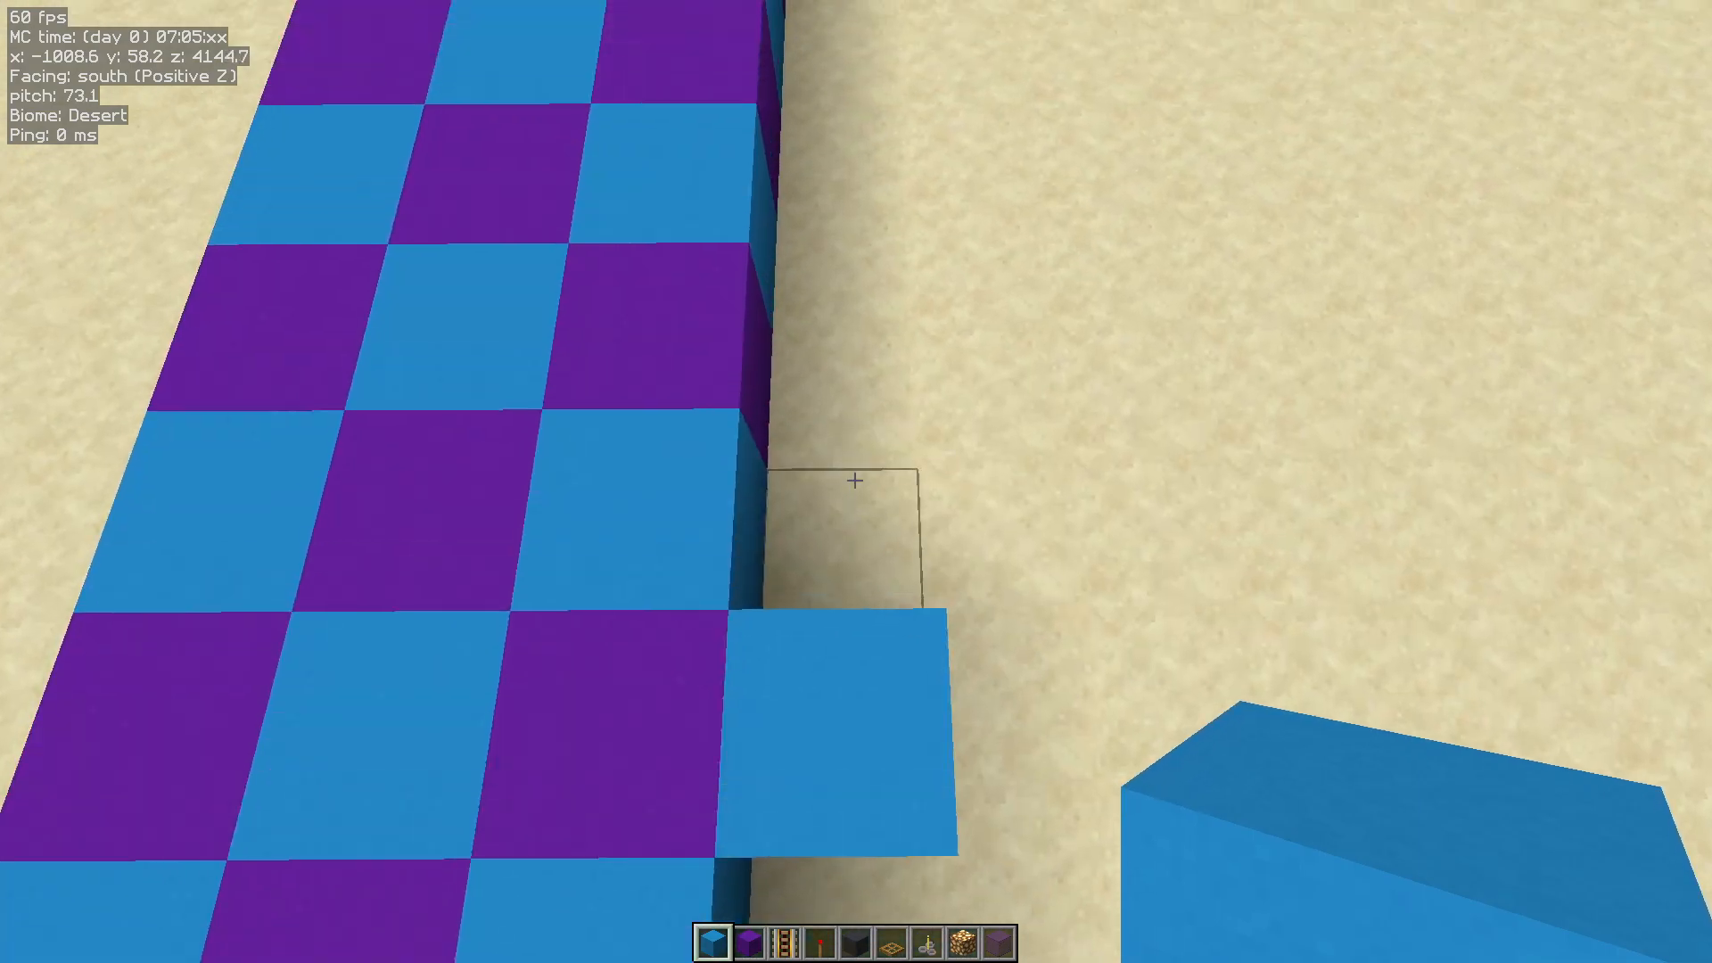
key(w)
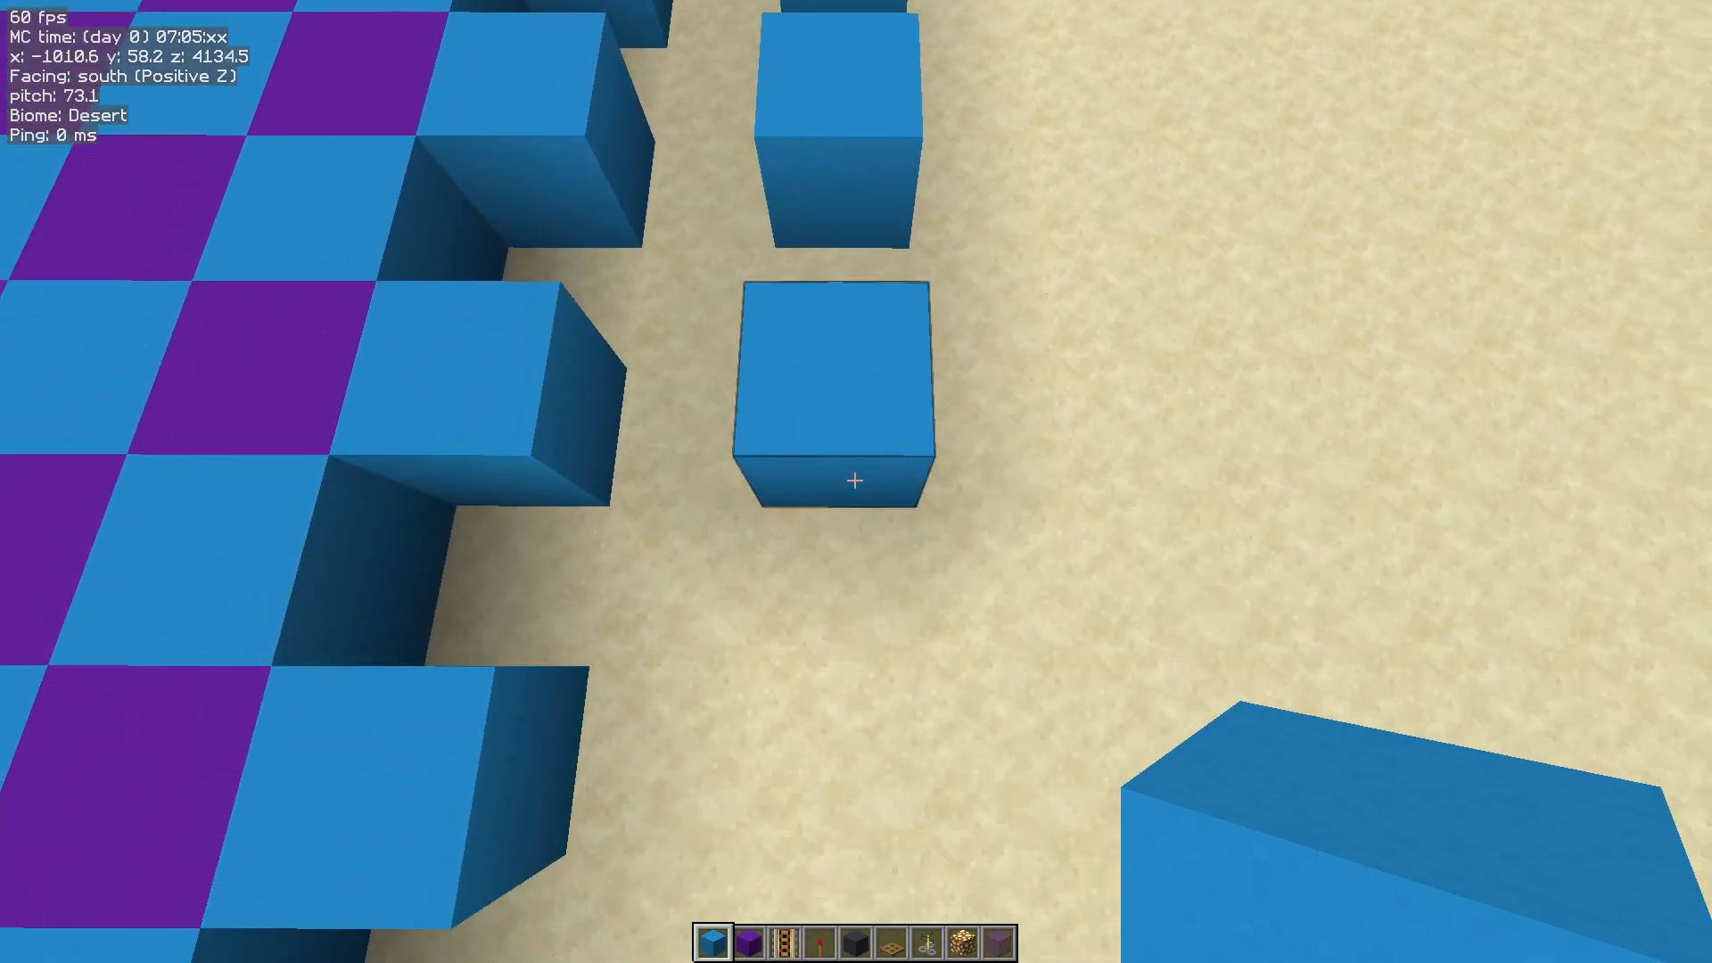
key(w)
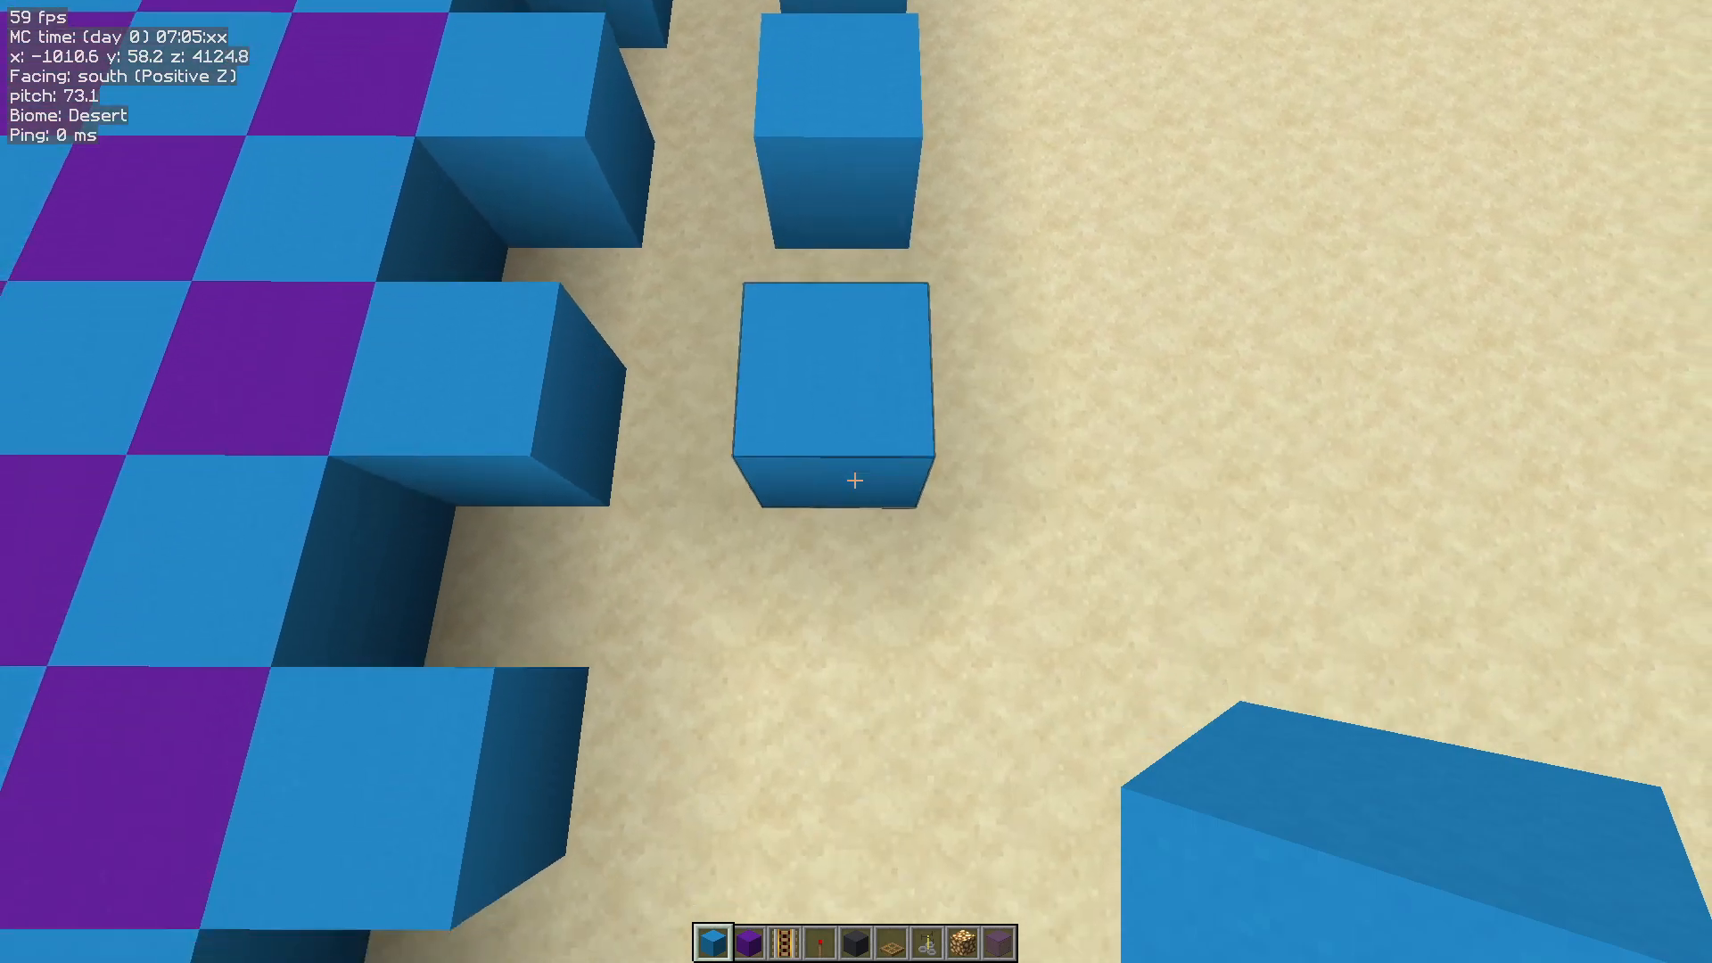
key(w)
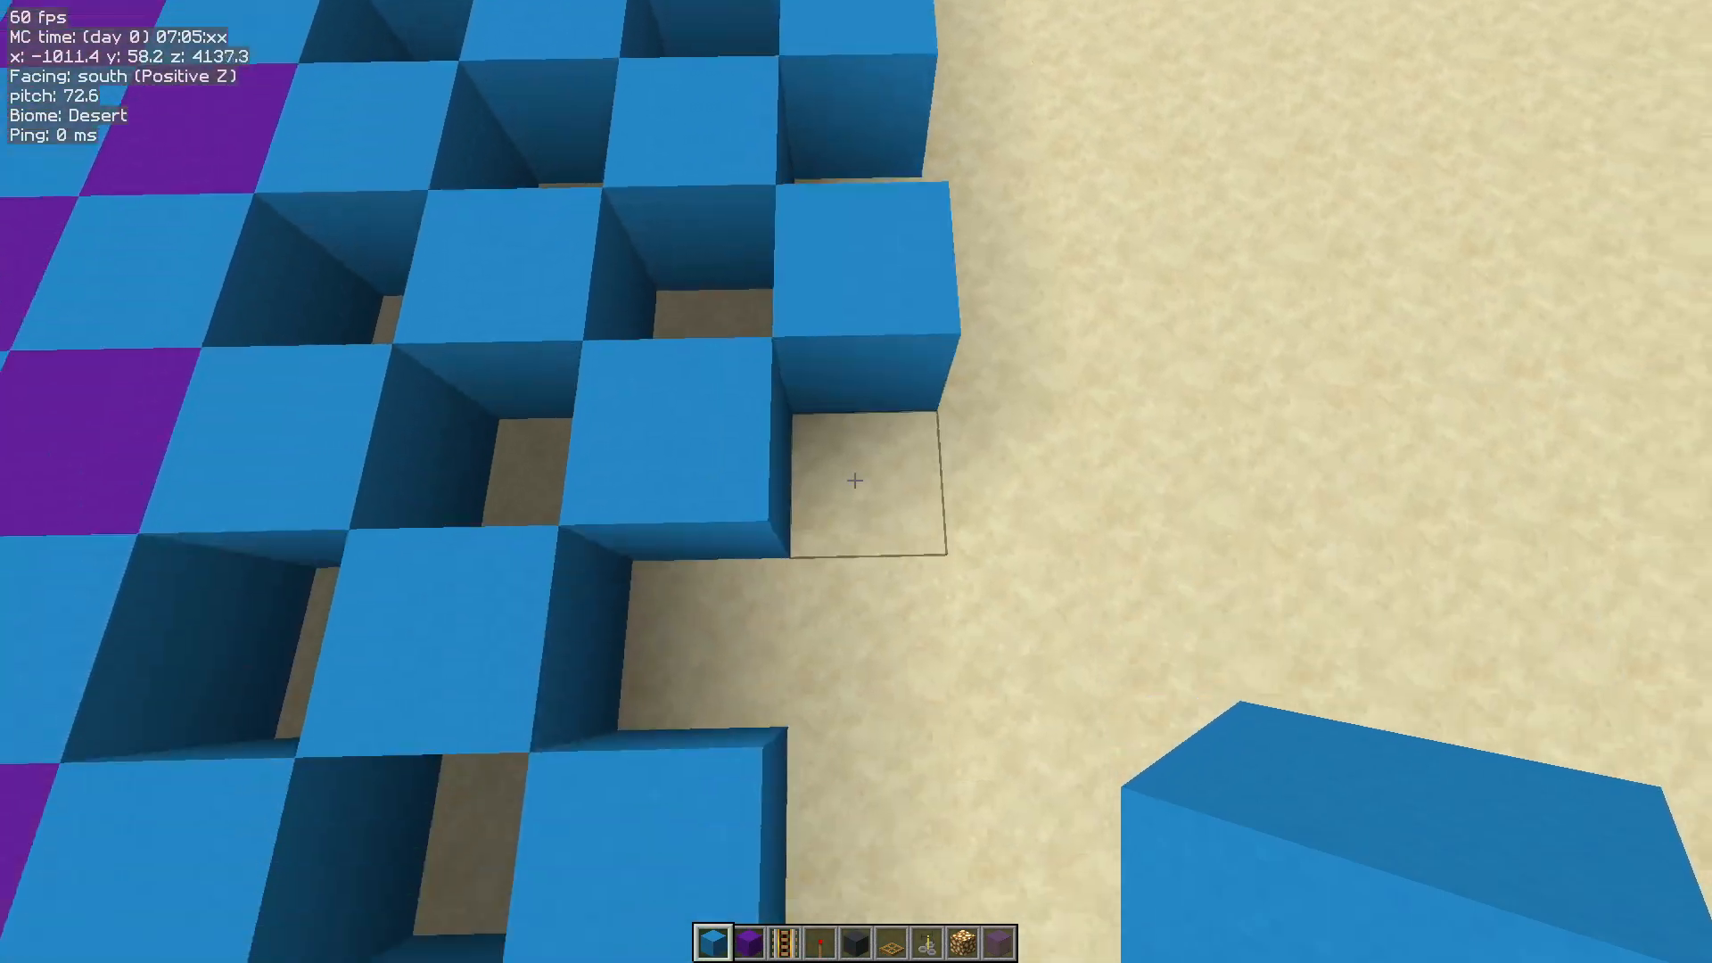
key(w)
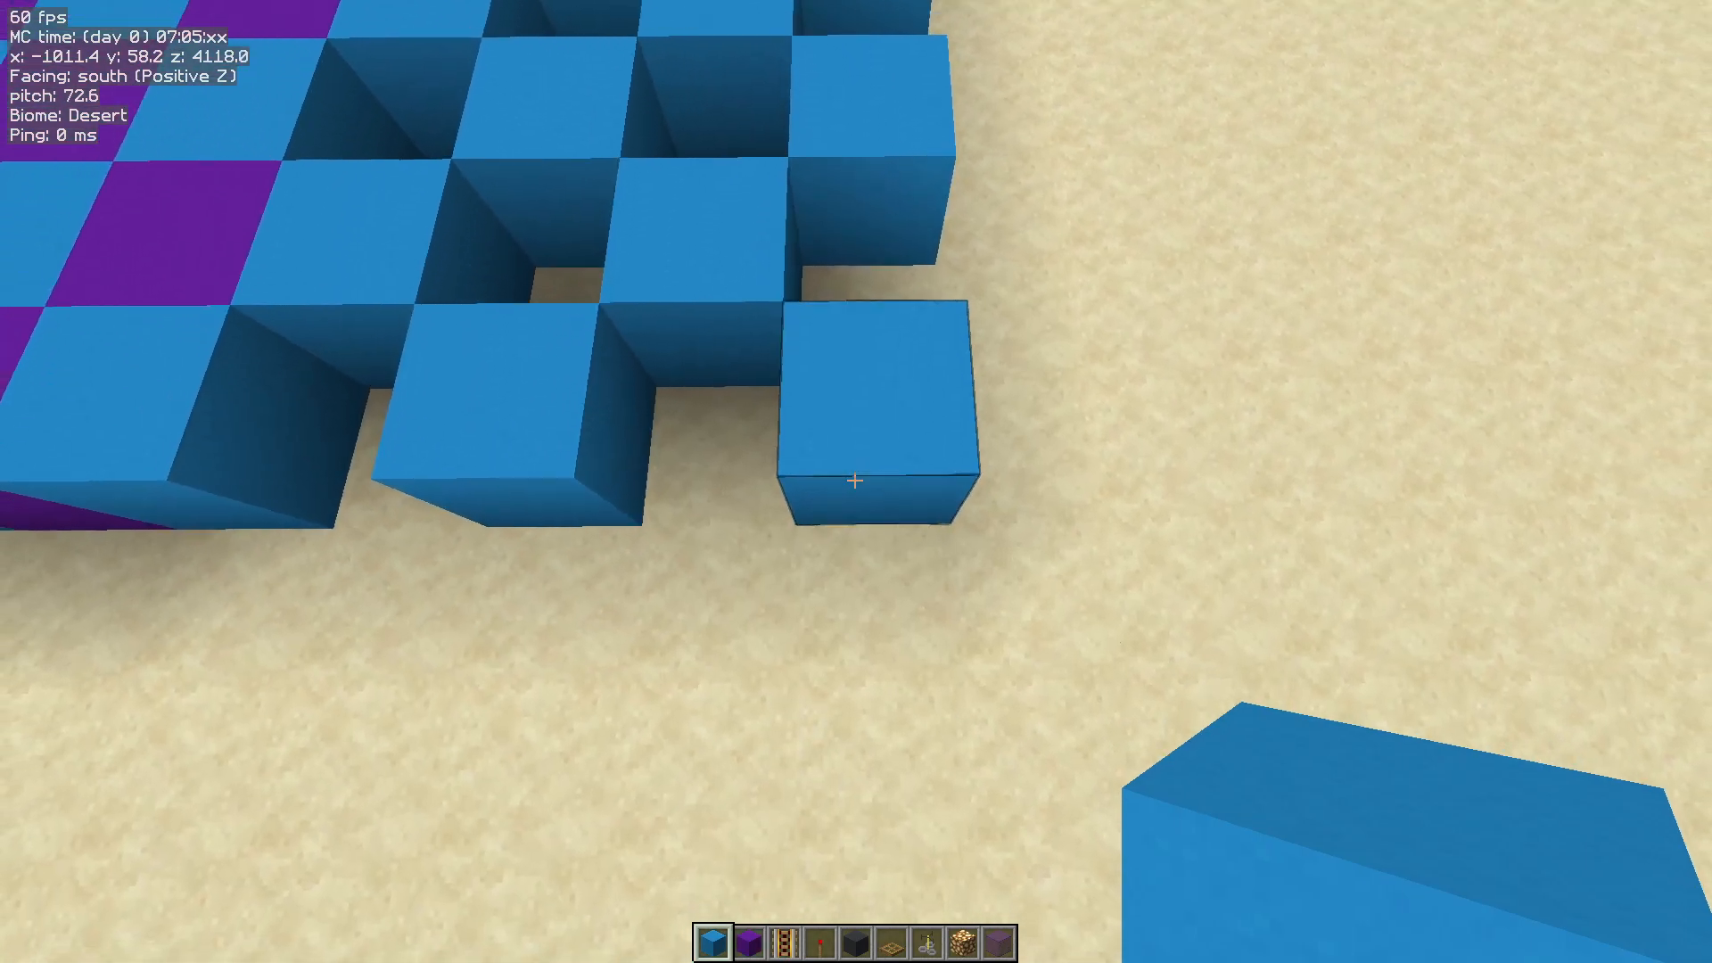
mouse_move(856, 482)
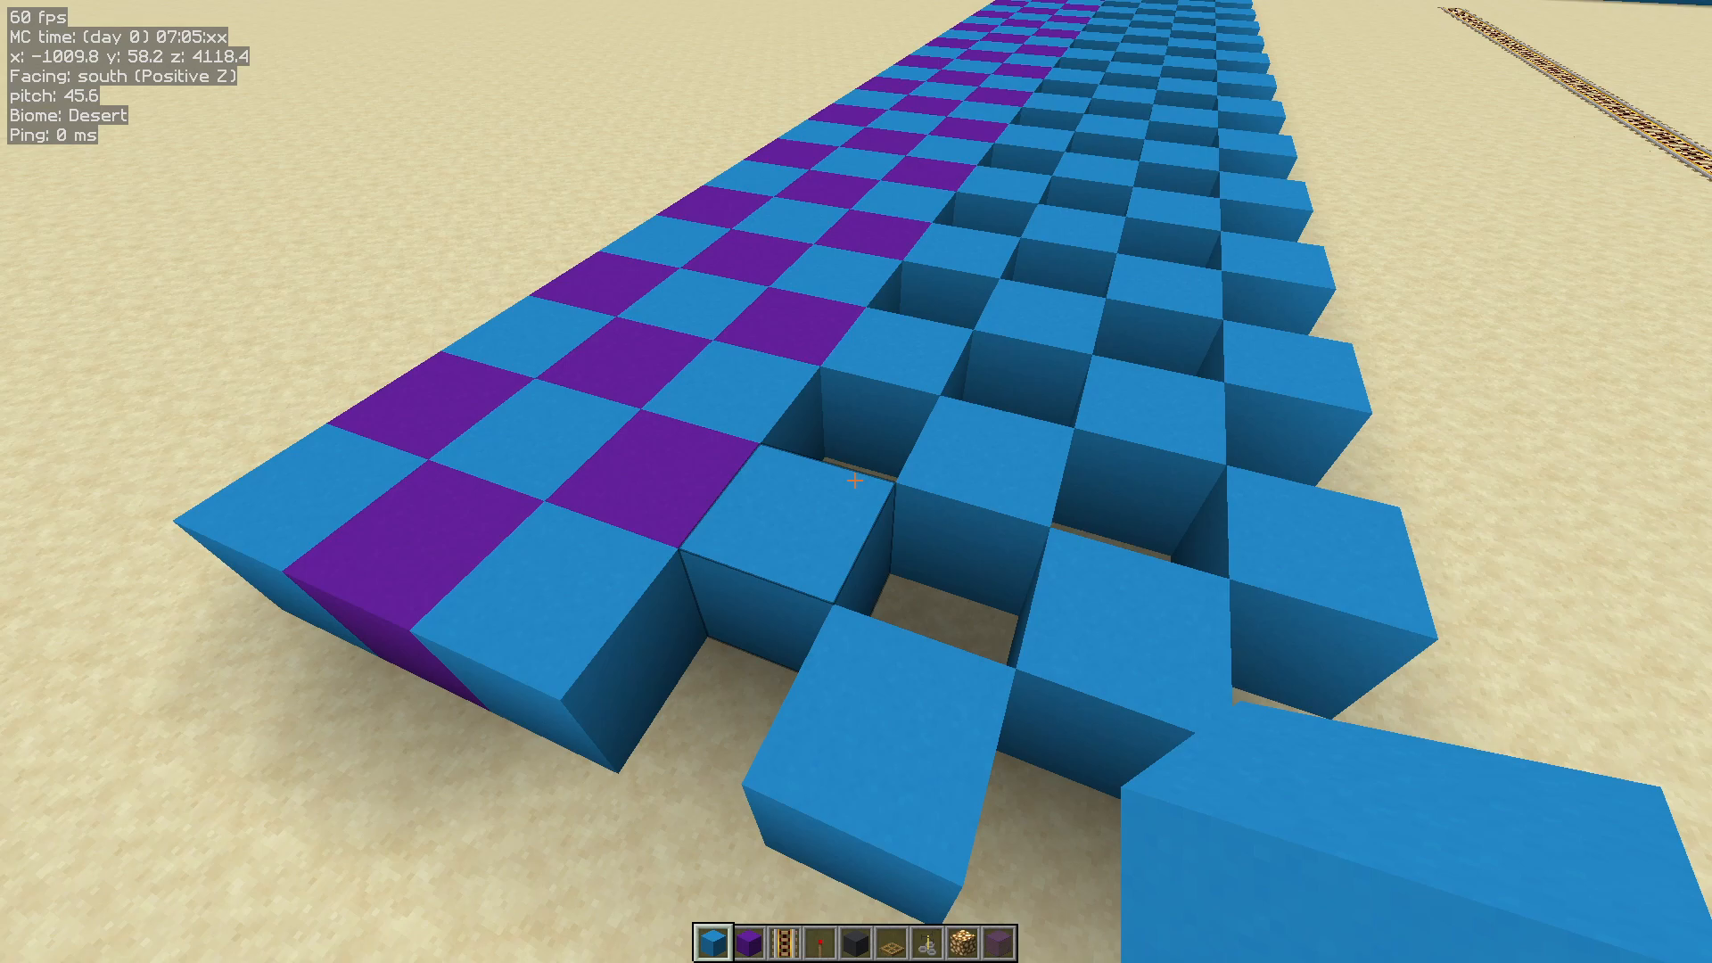
- Toggle Fast Block Placement off with its hotkey after placing the purple concrete
key(g)
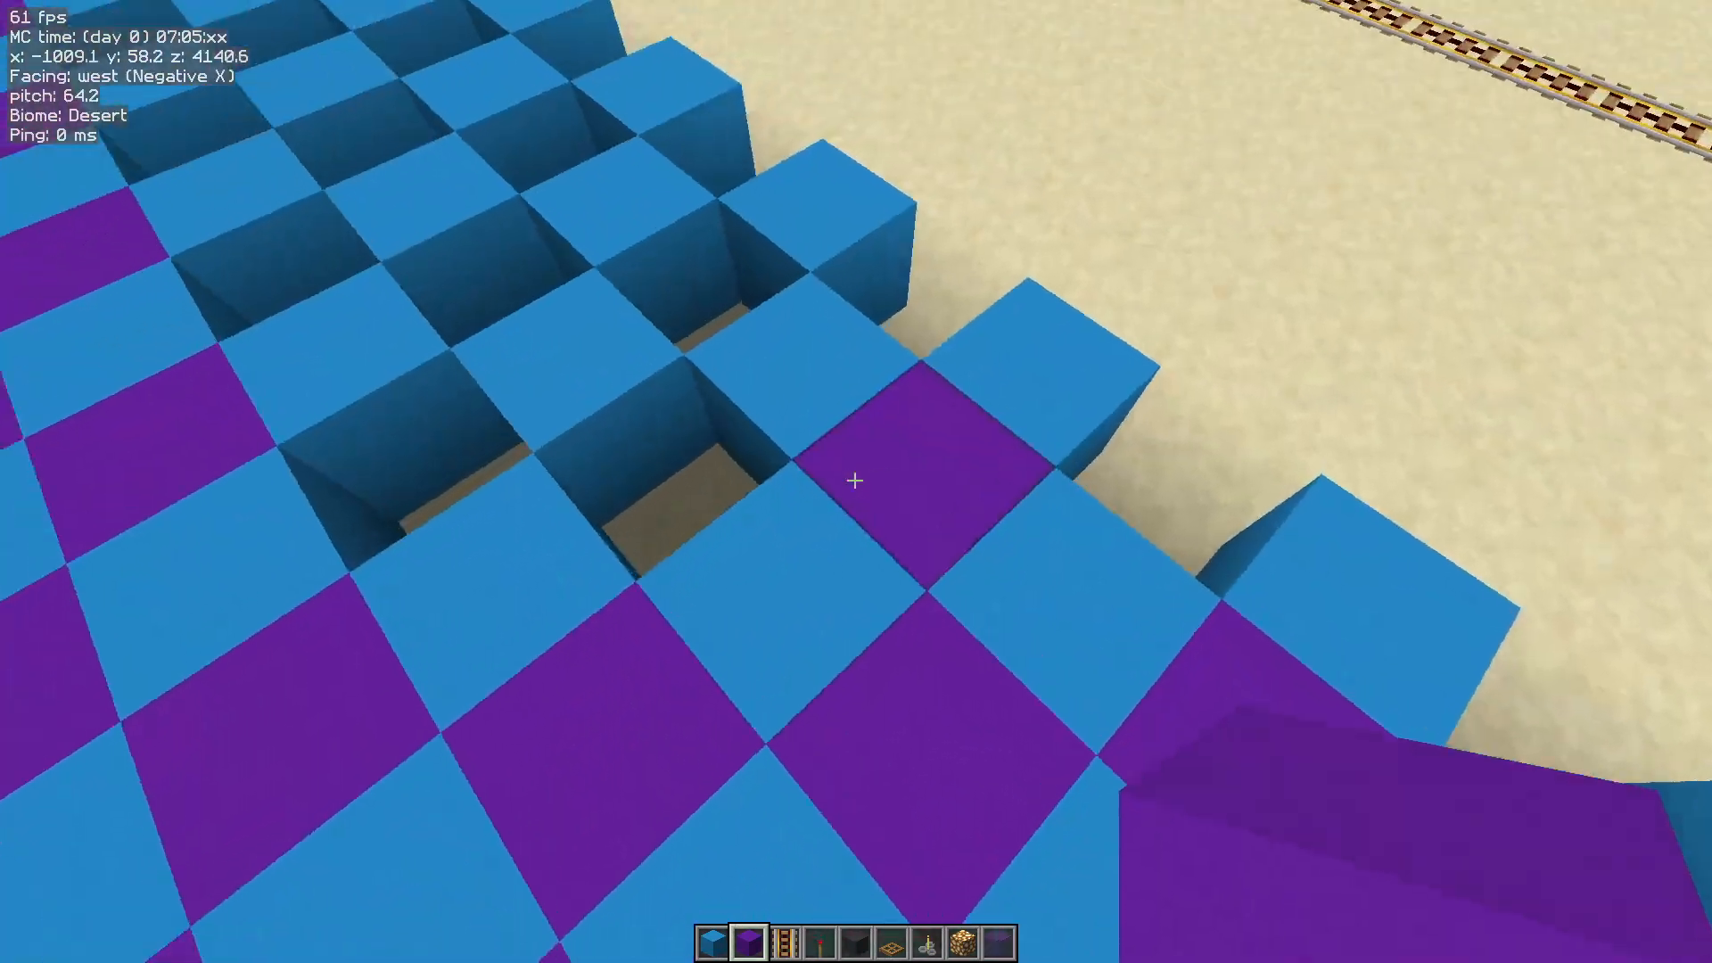
mouse_move(856, 482)
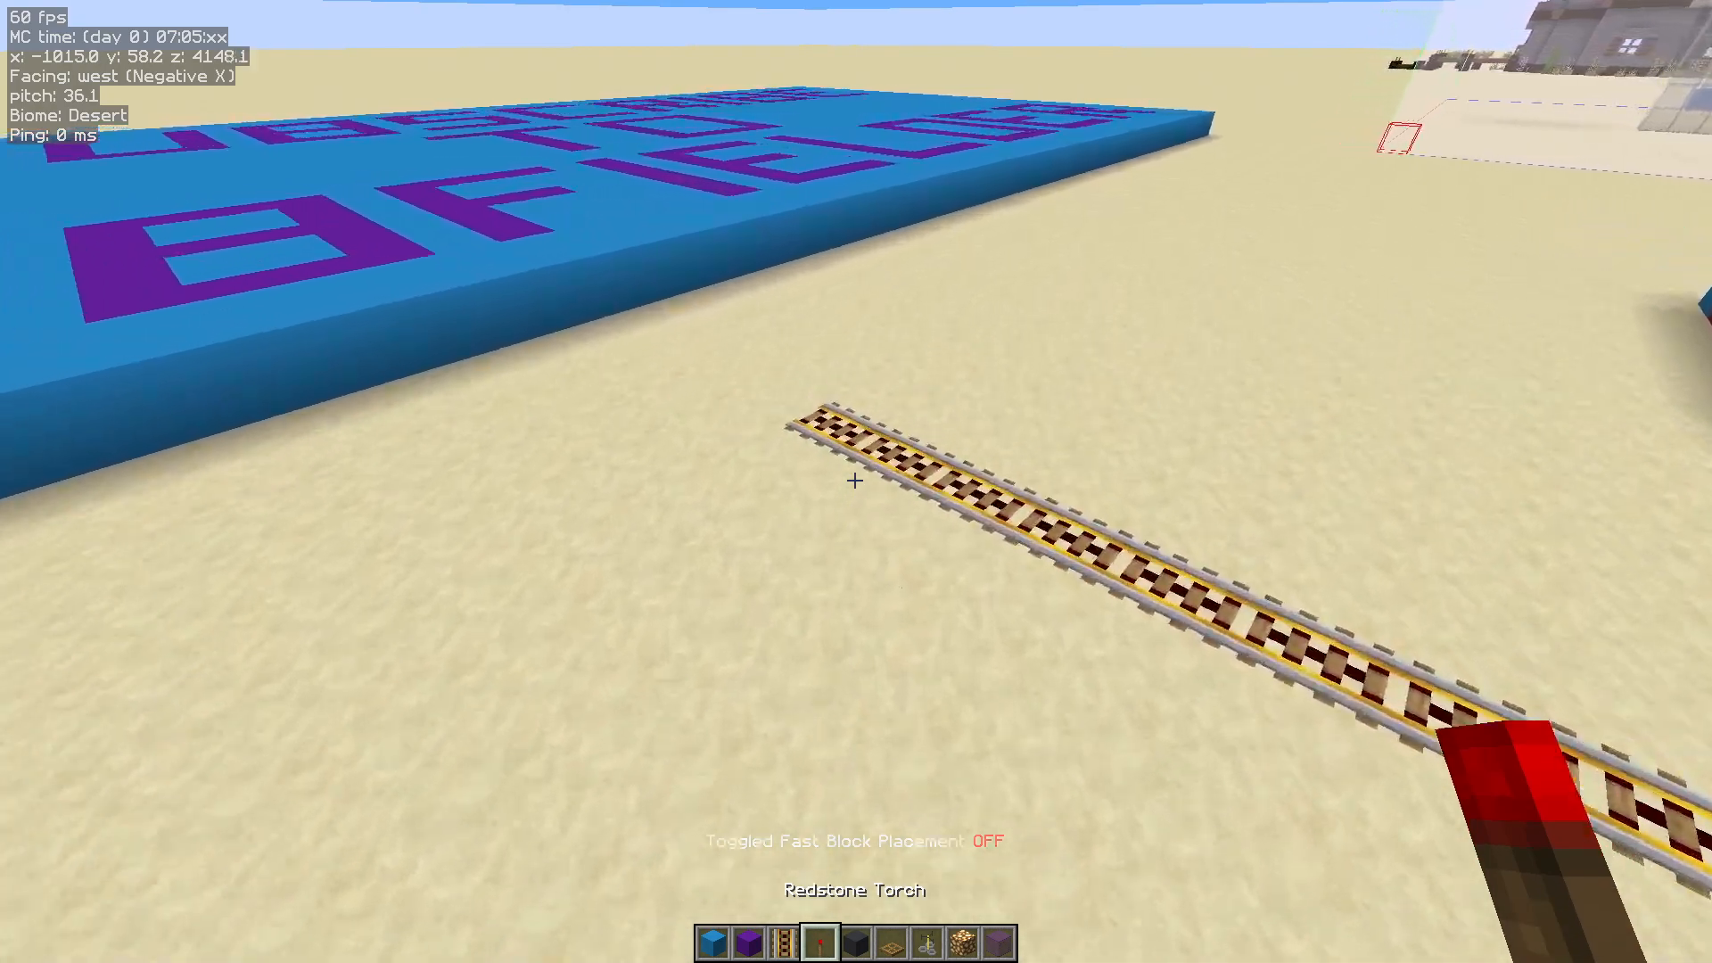
mouse_move(856, 480)
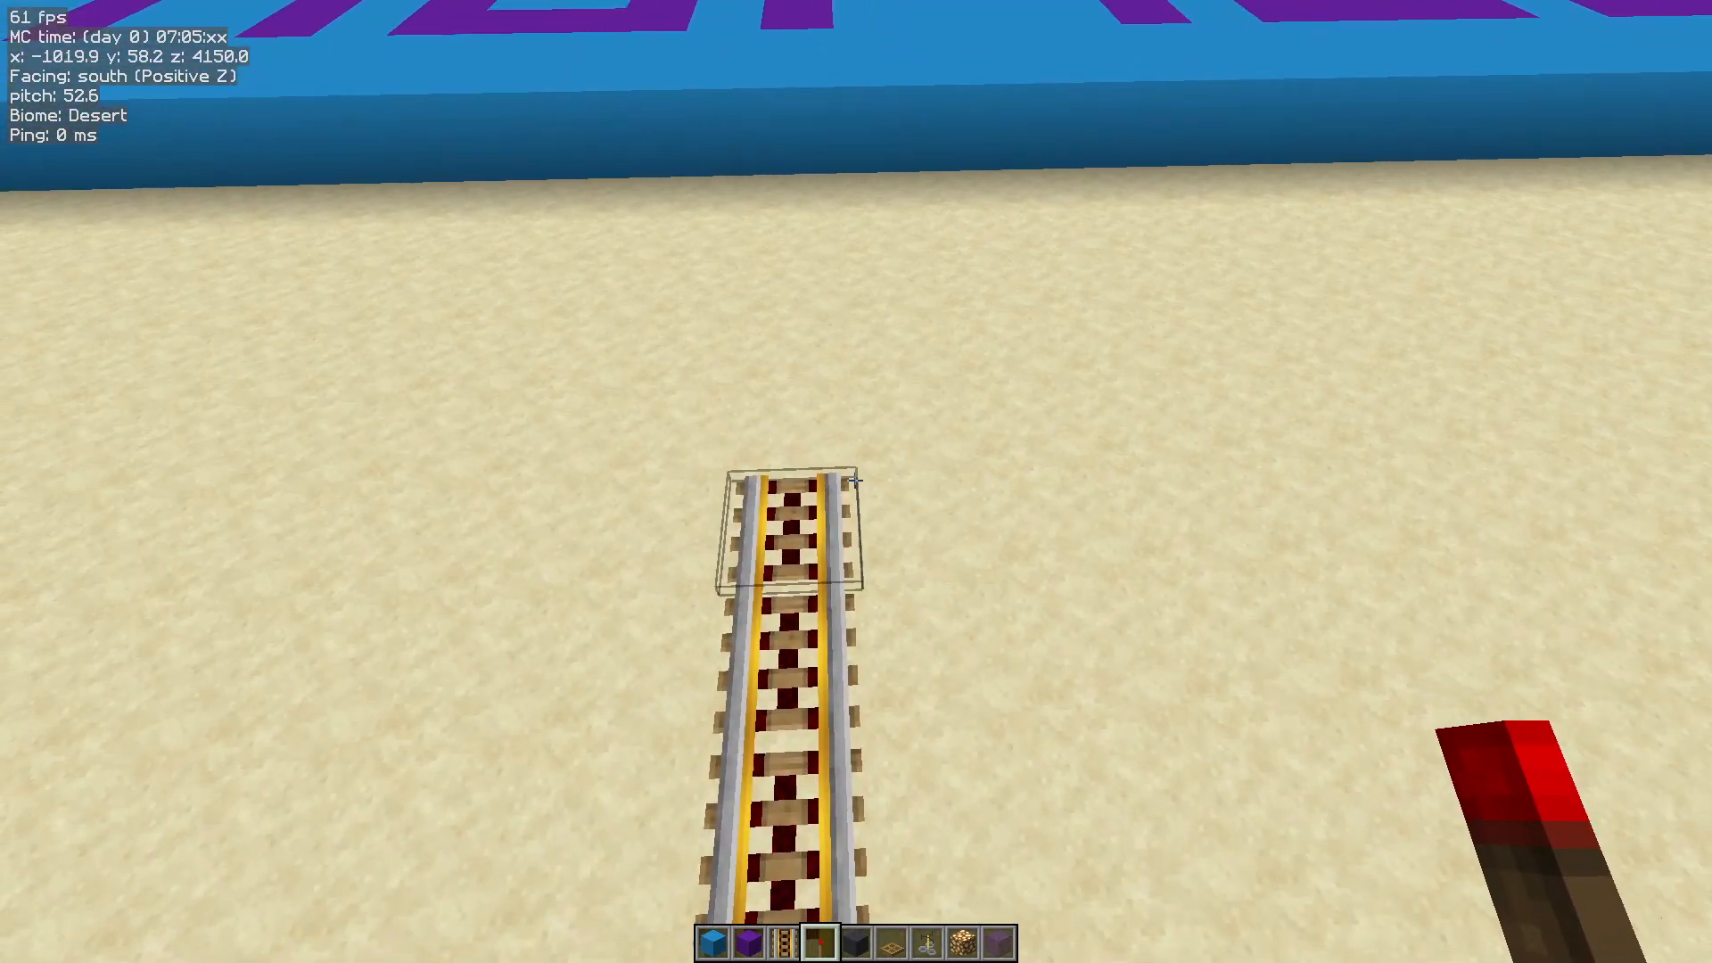
mouse_move(856, 480)
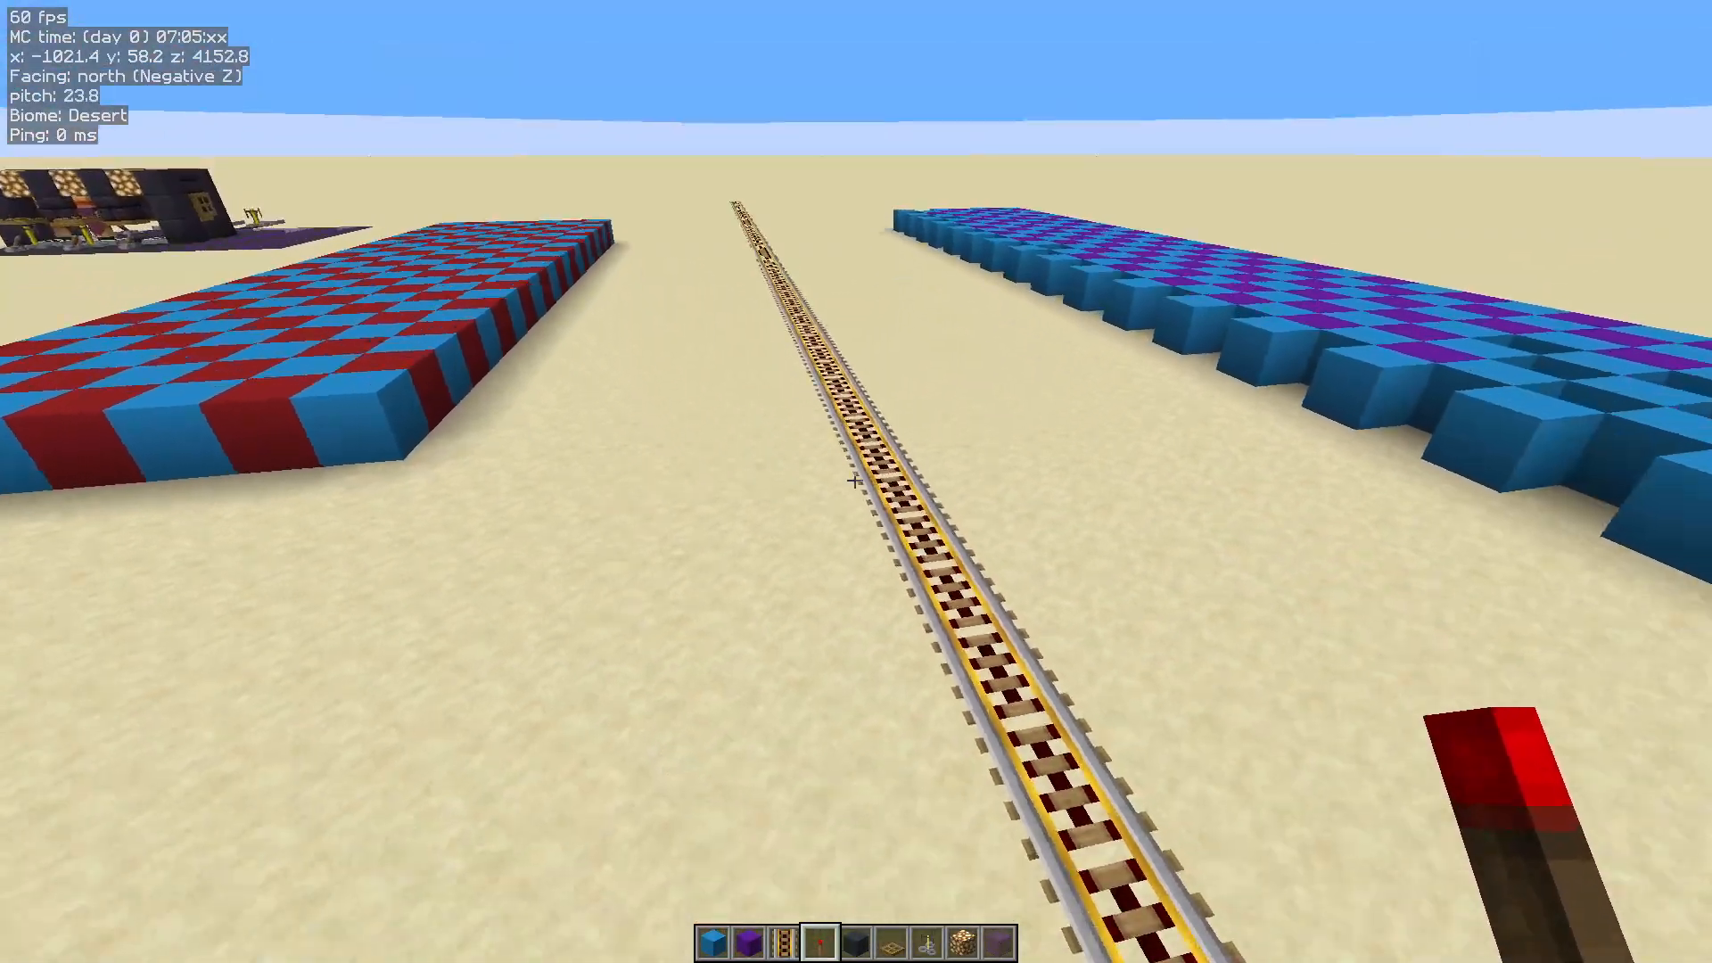
mouse_move(856, 479)
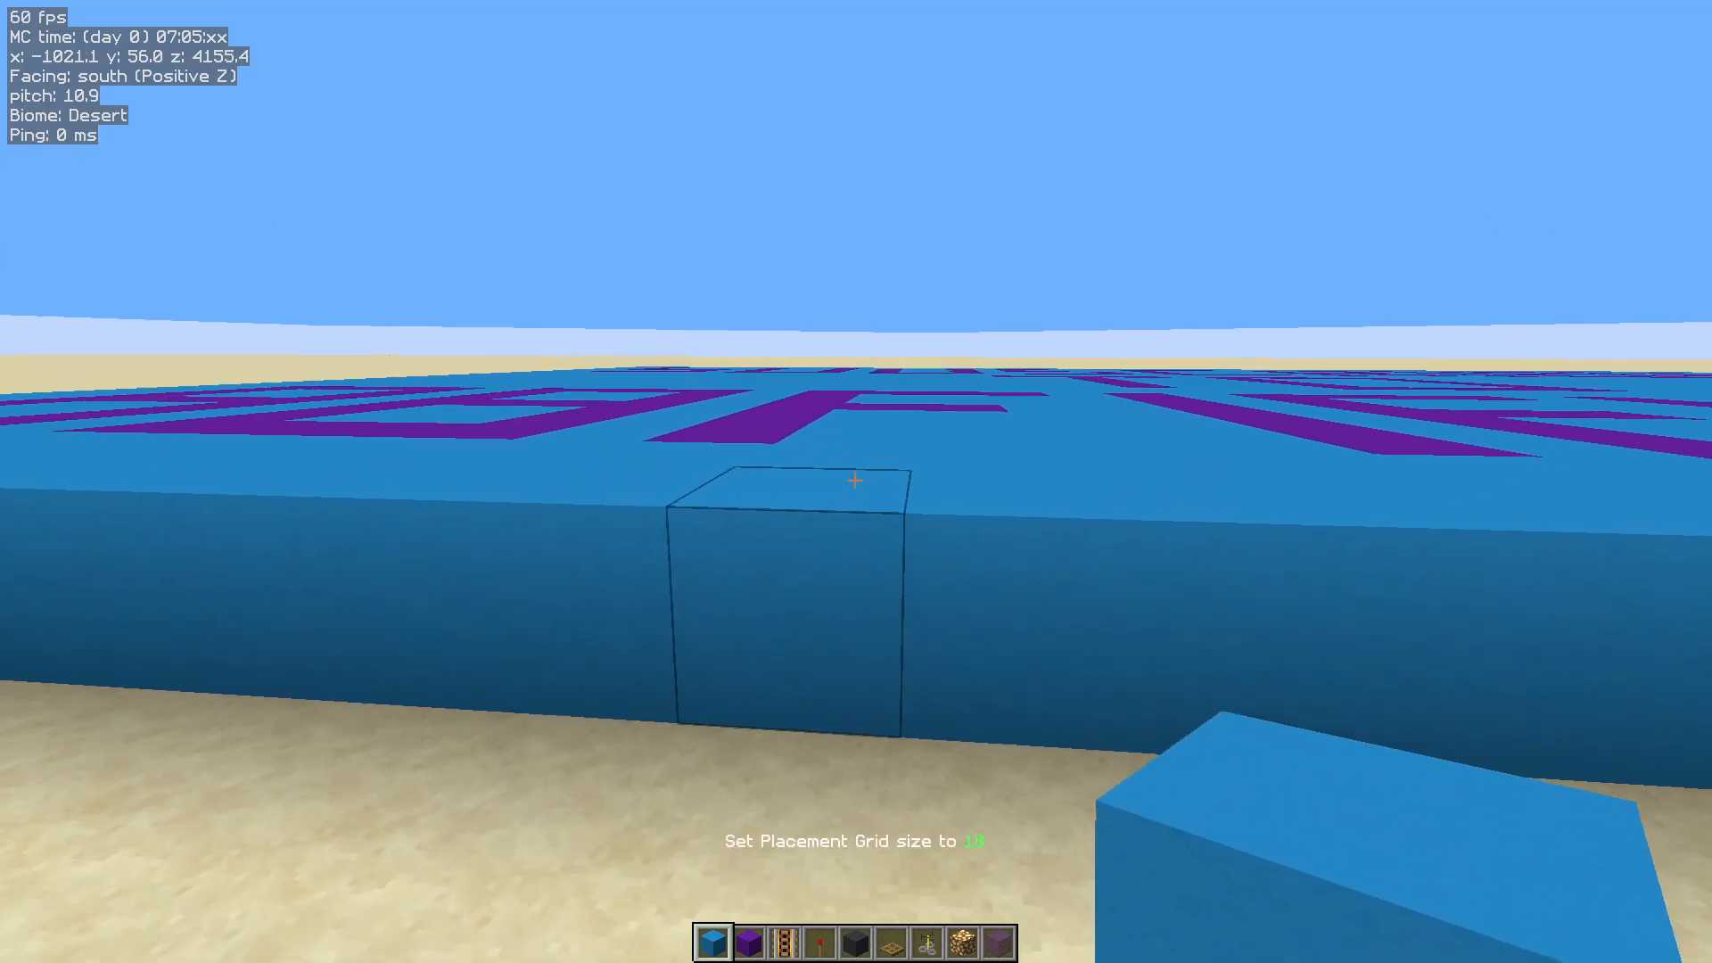
mouse_move(856, 481)
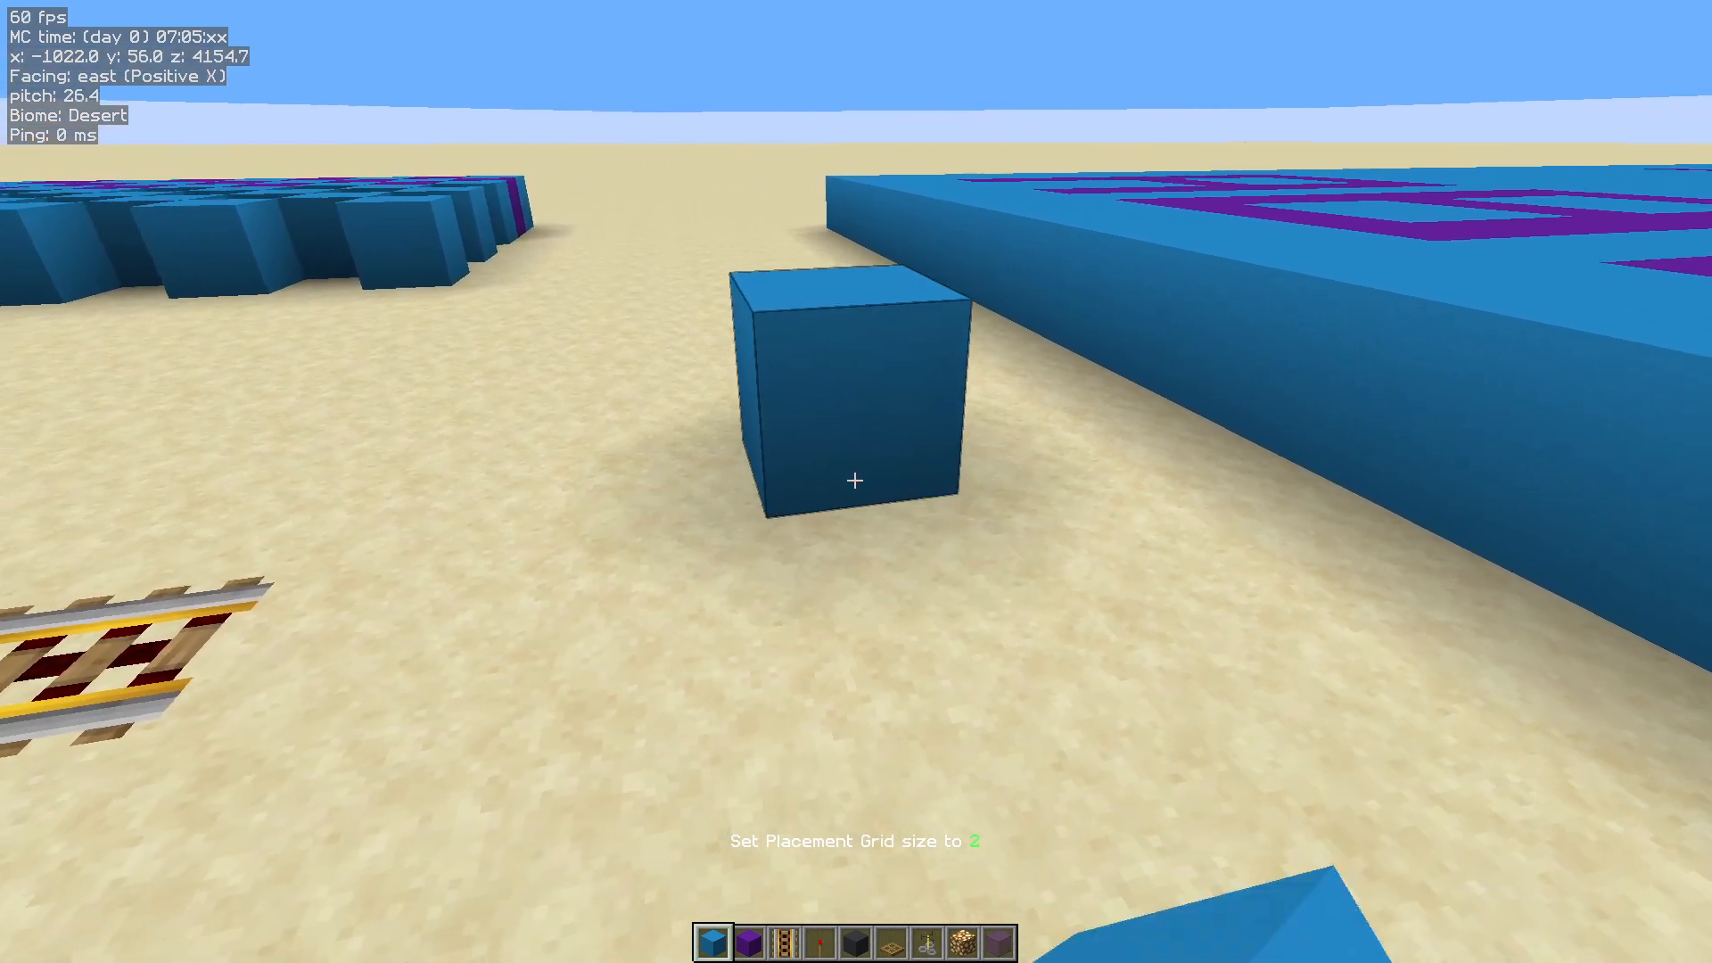
mouse_move(856, 482)
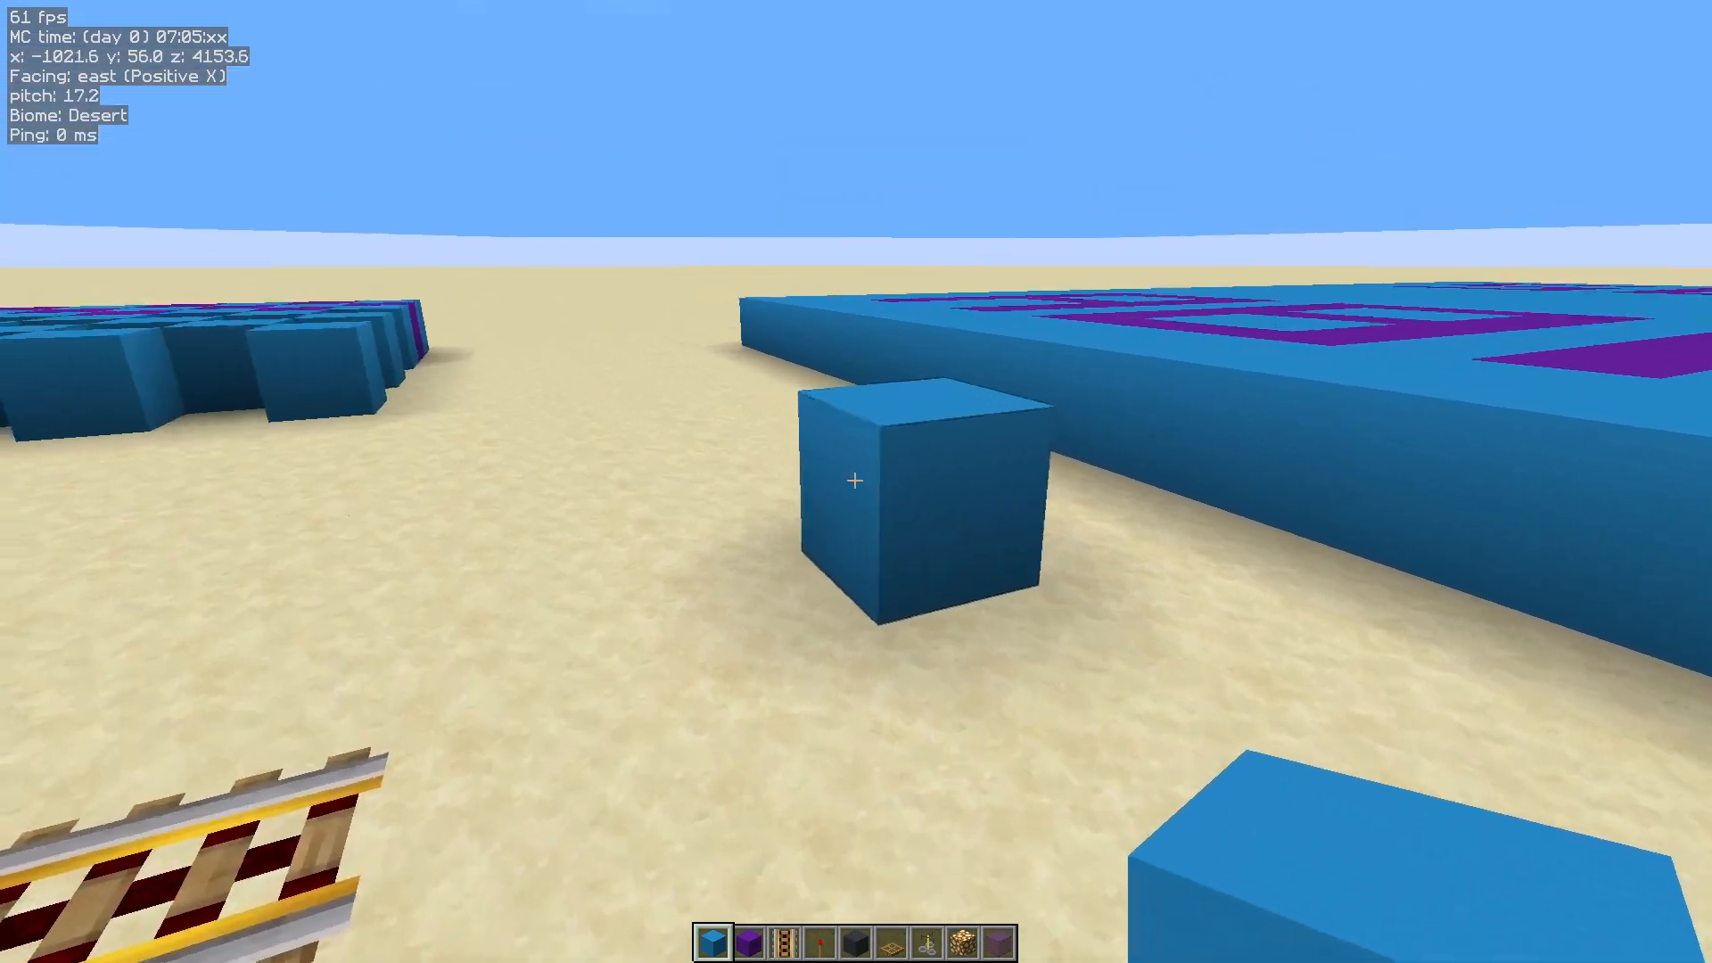
mouse_move(857, 482)
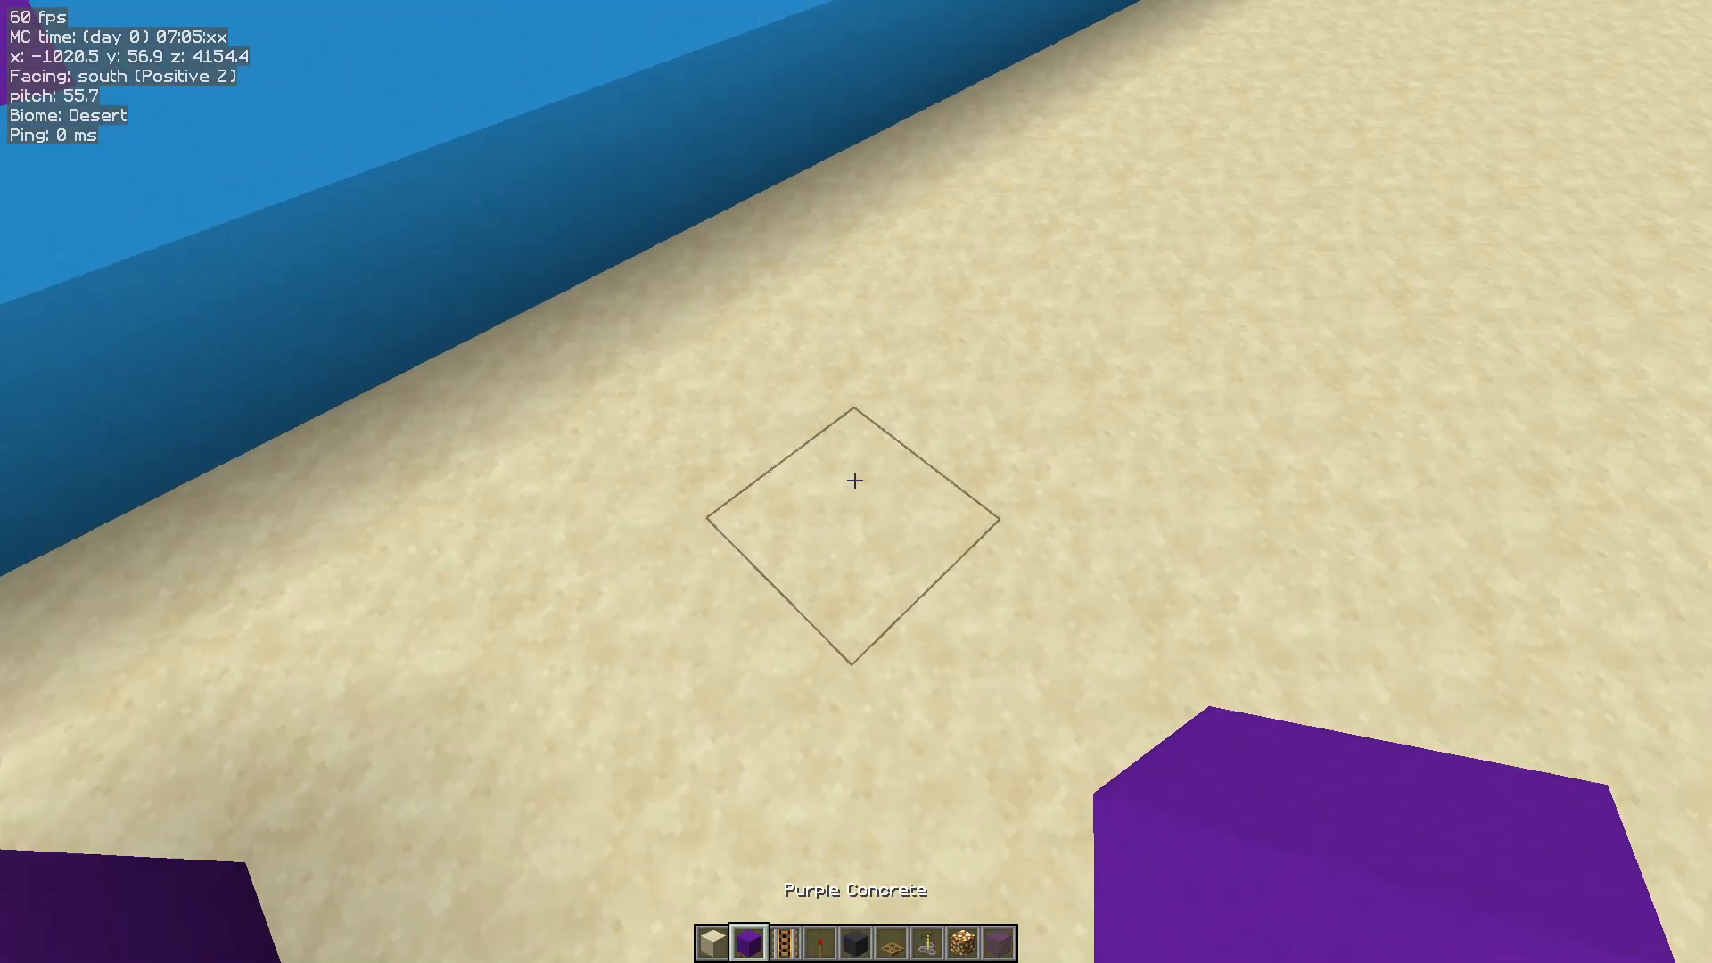
mouse_move(856, 481)
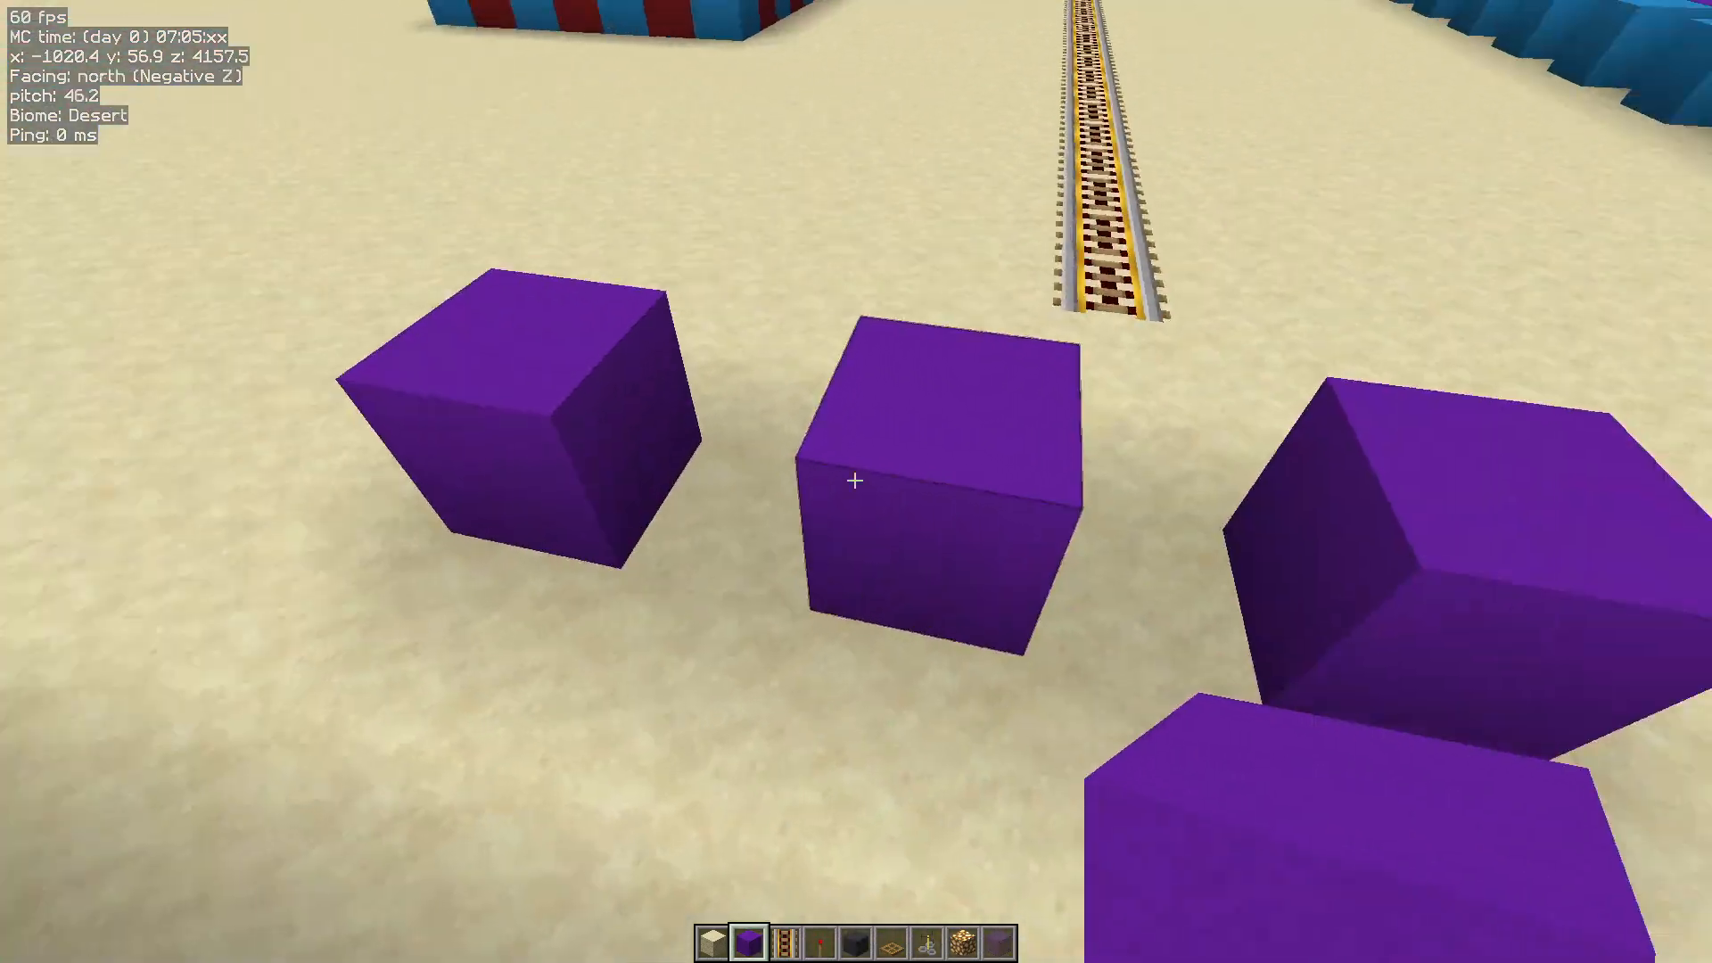
mouse_move(857, 480)
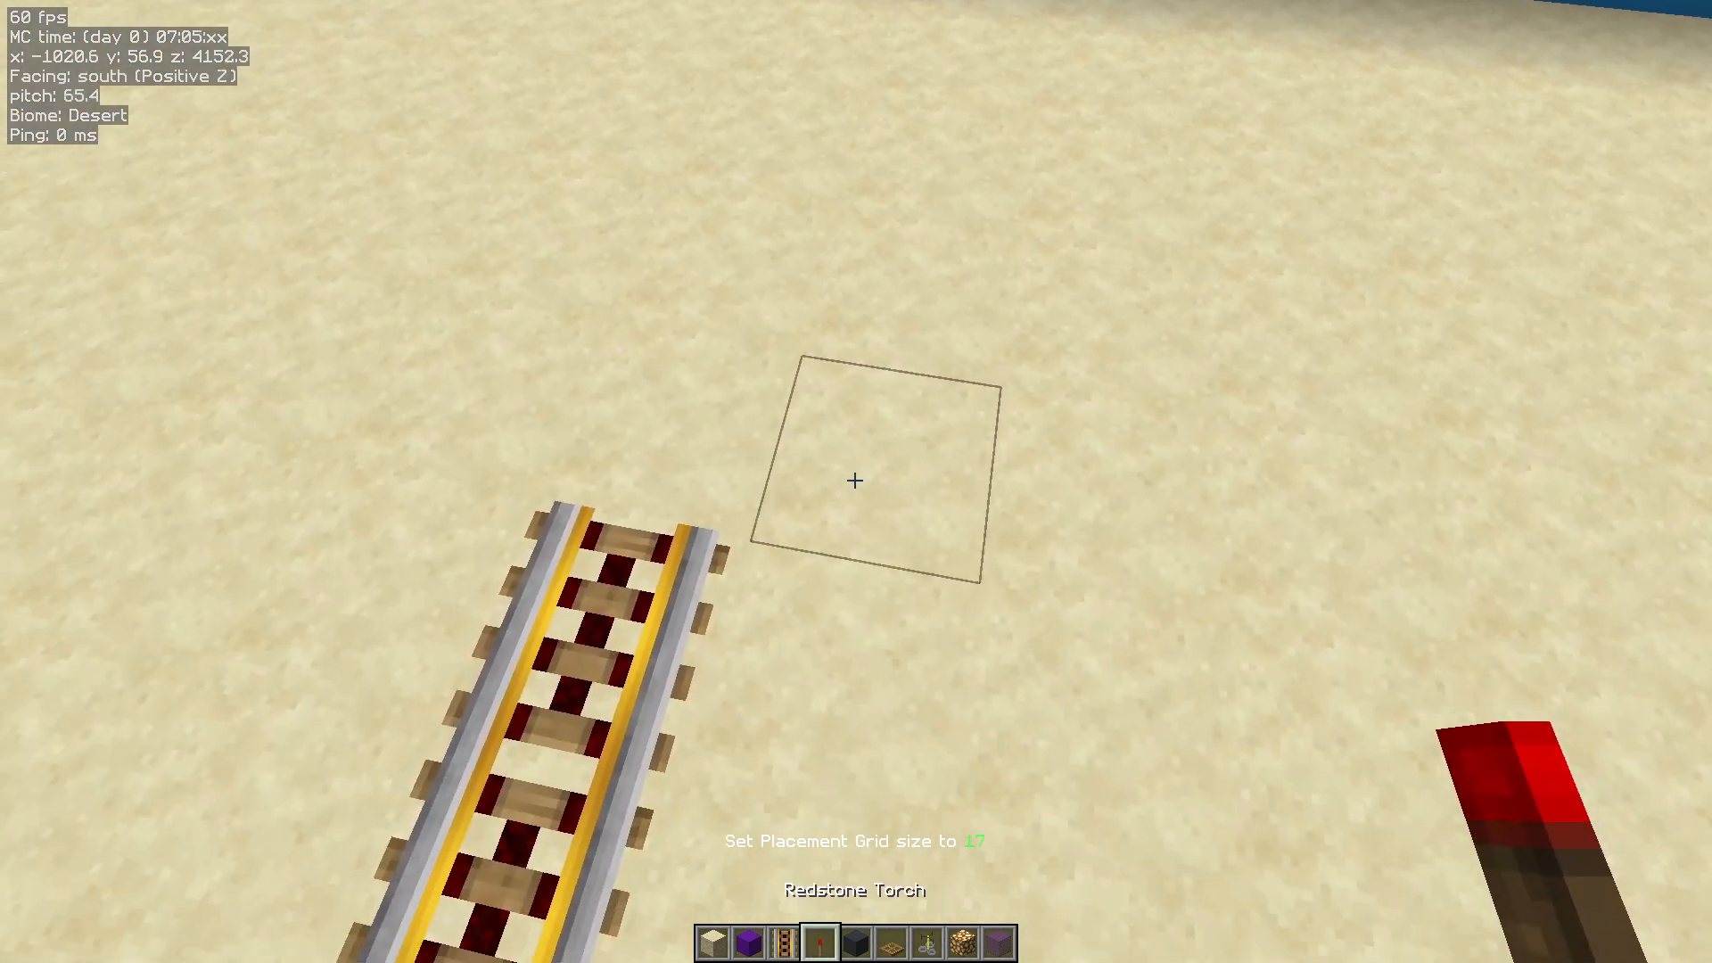
mouse_move(857, 480)
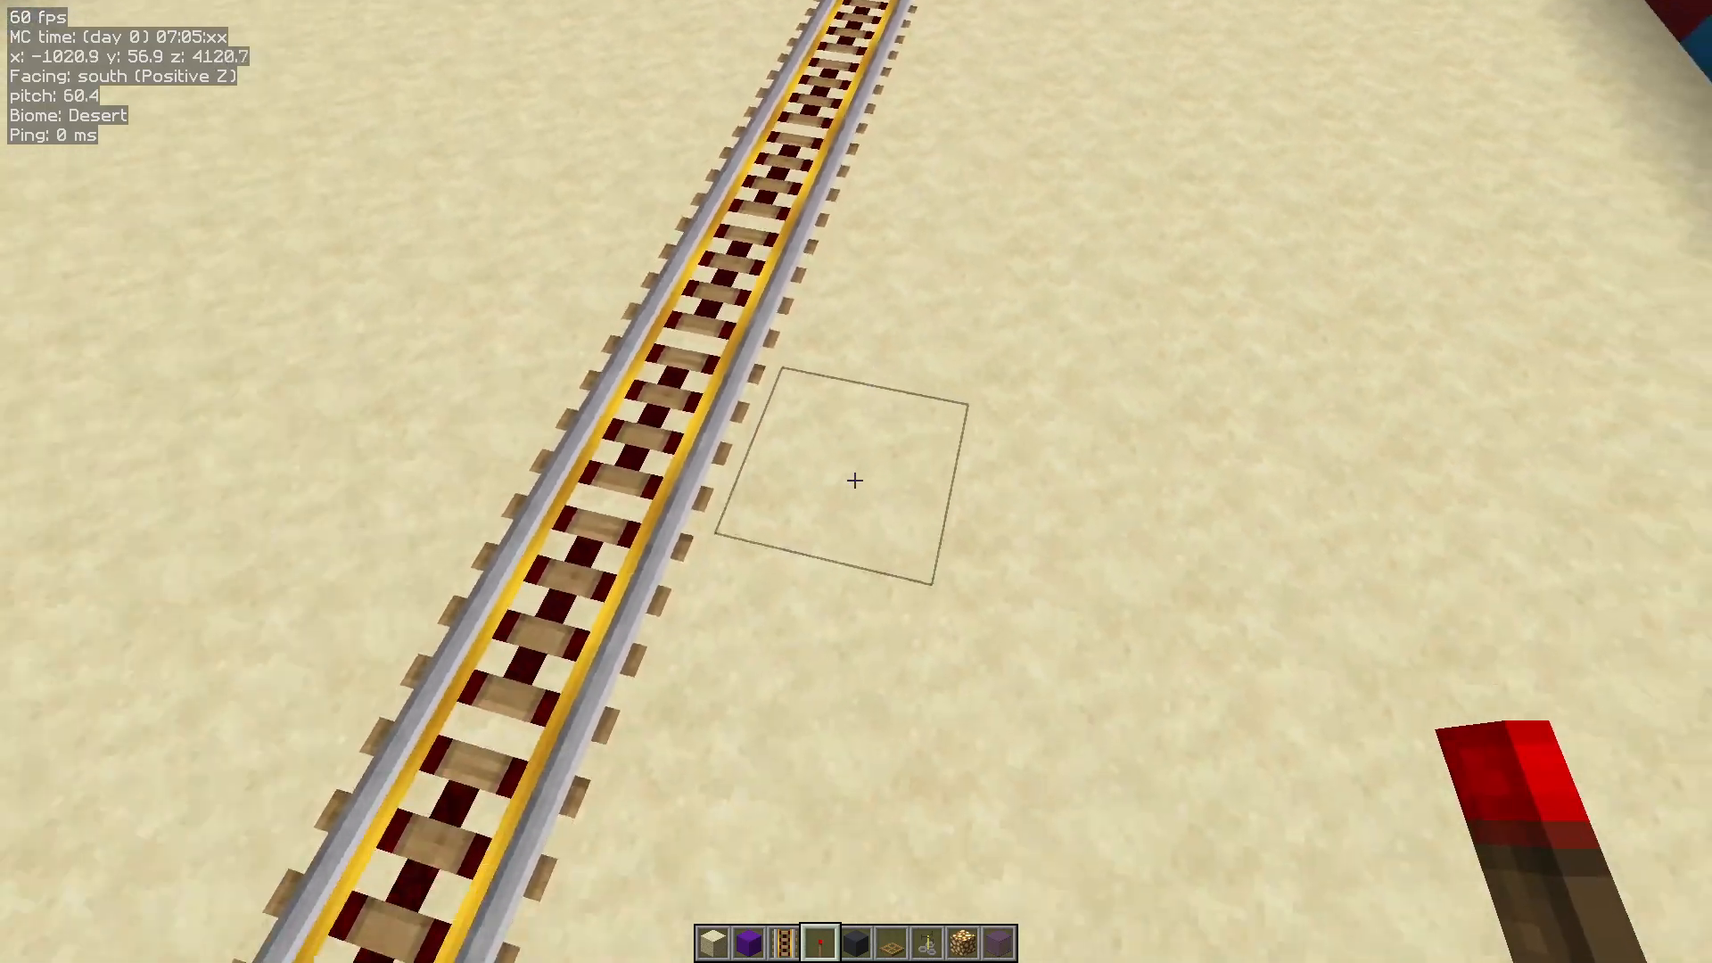
mouse_move(856, 479)
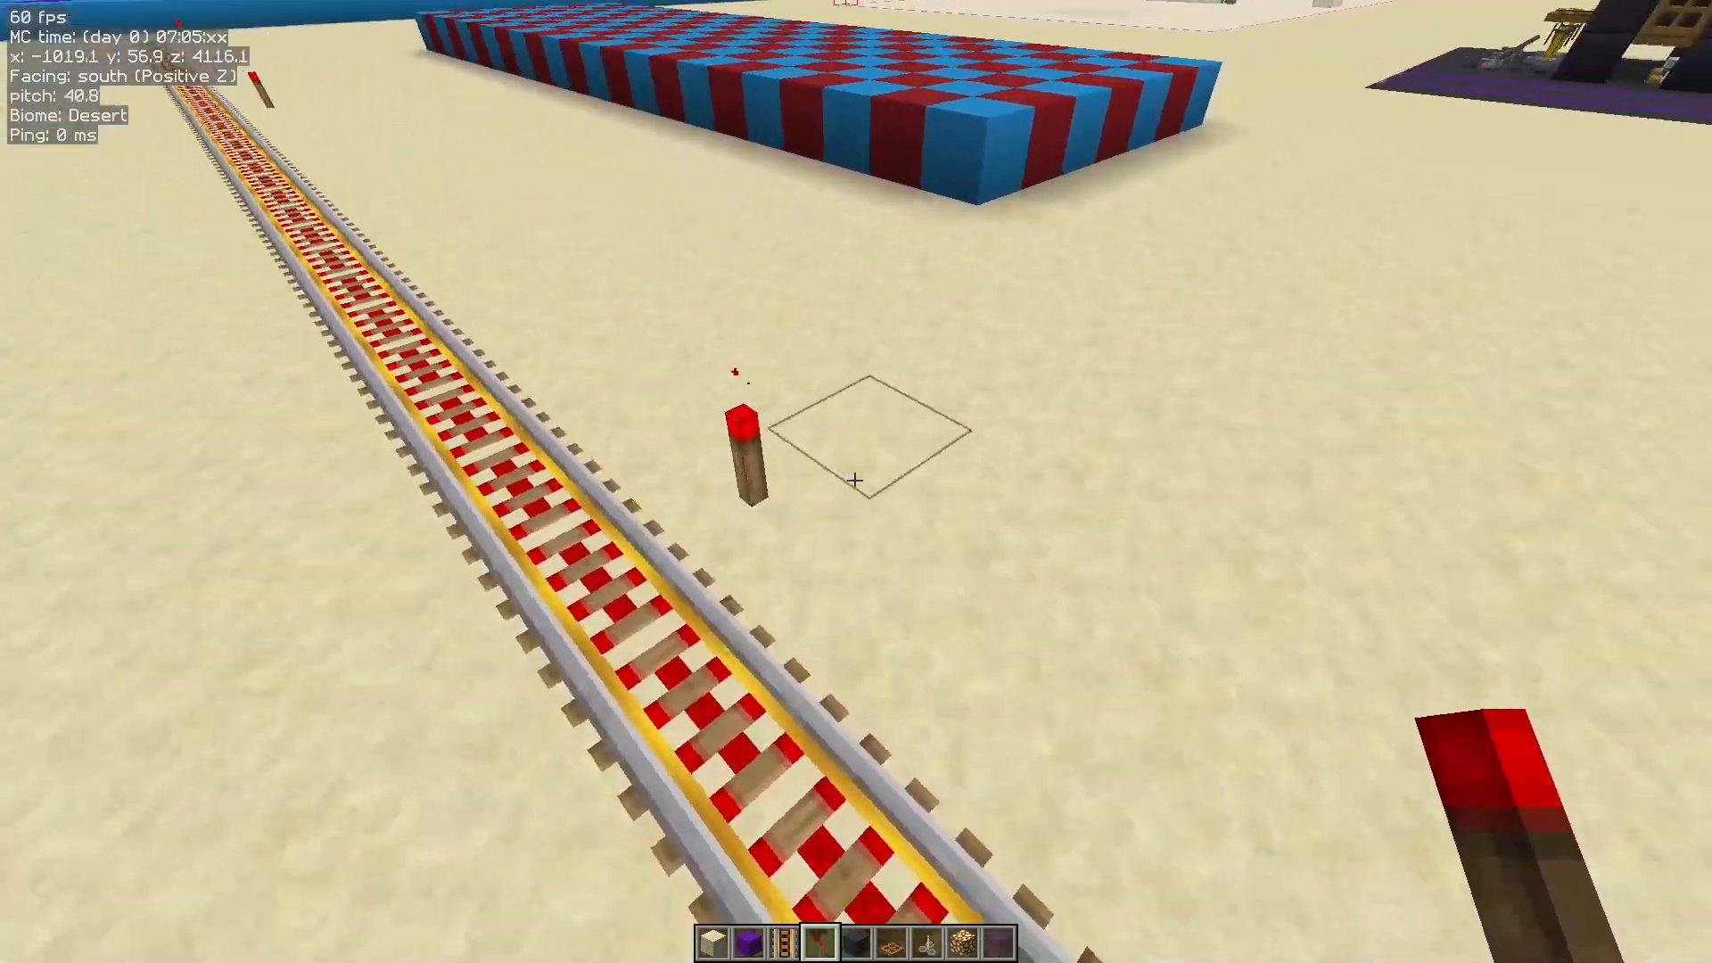
mouse_move(856, 479)
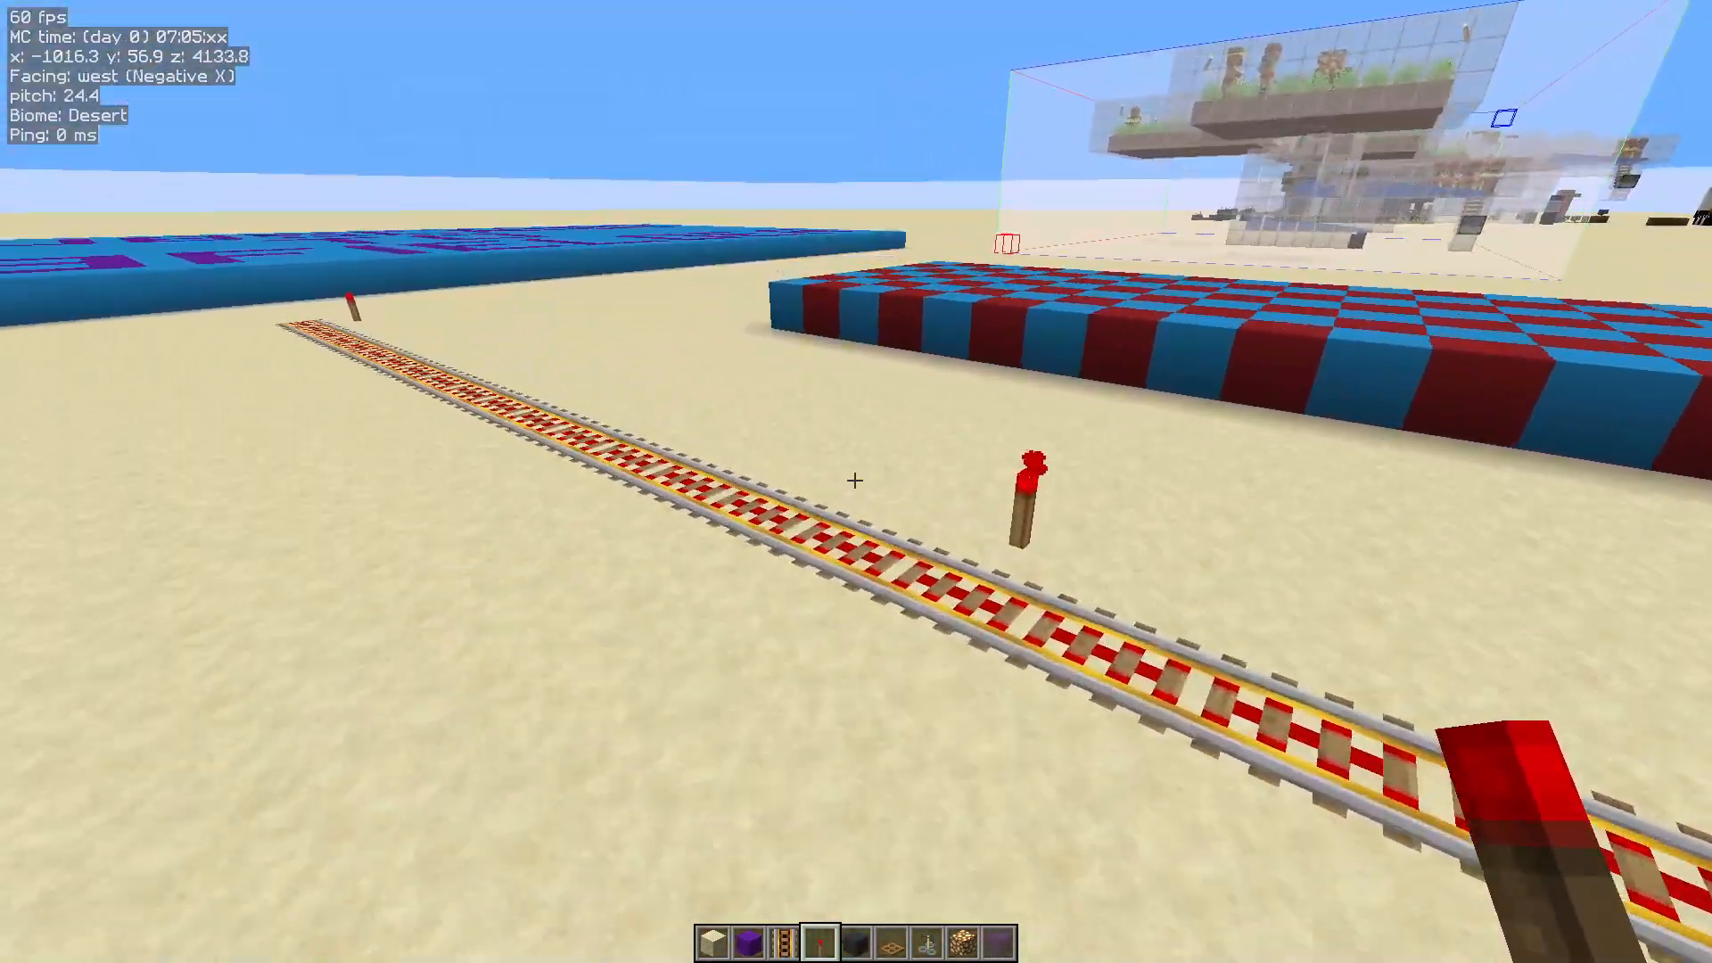
mouse_move(856, 479)
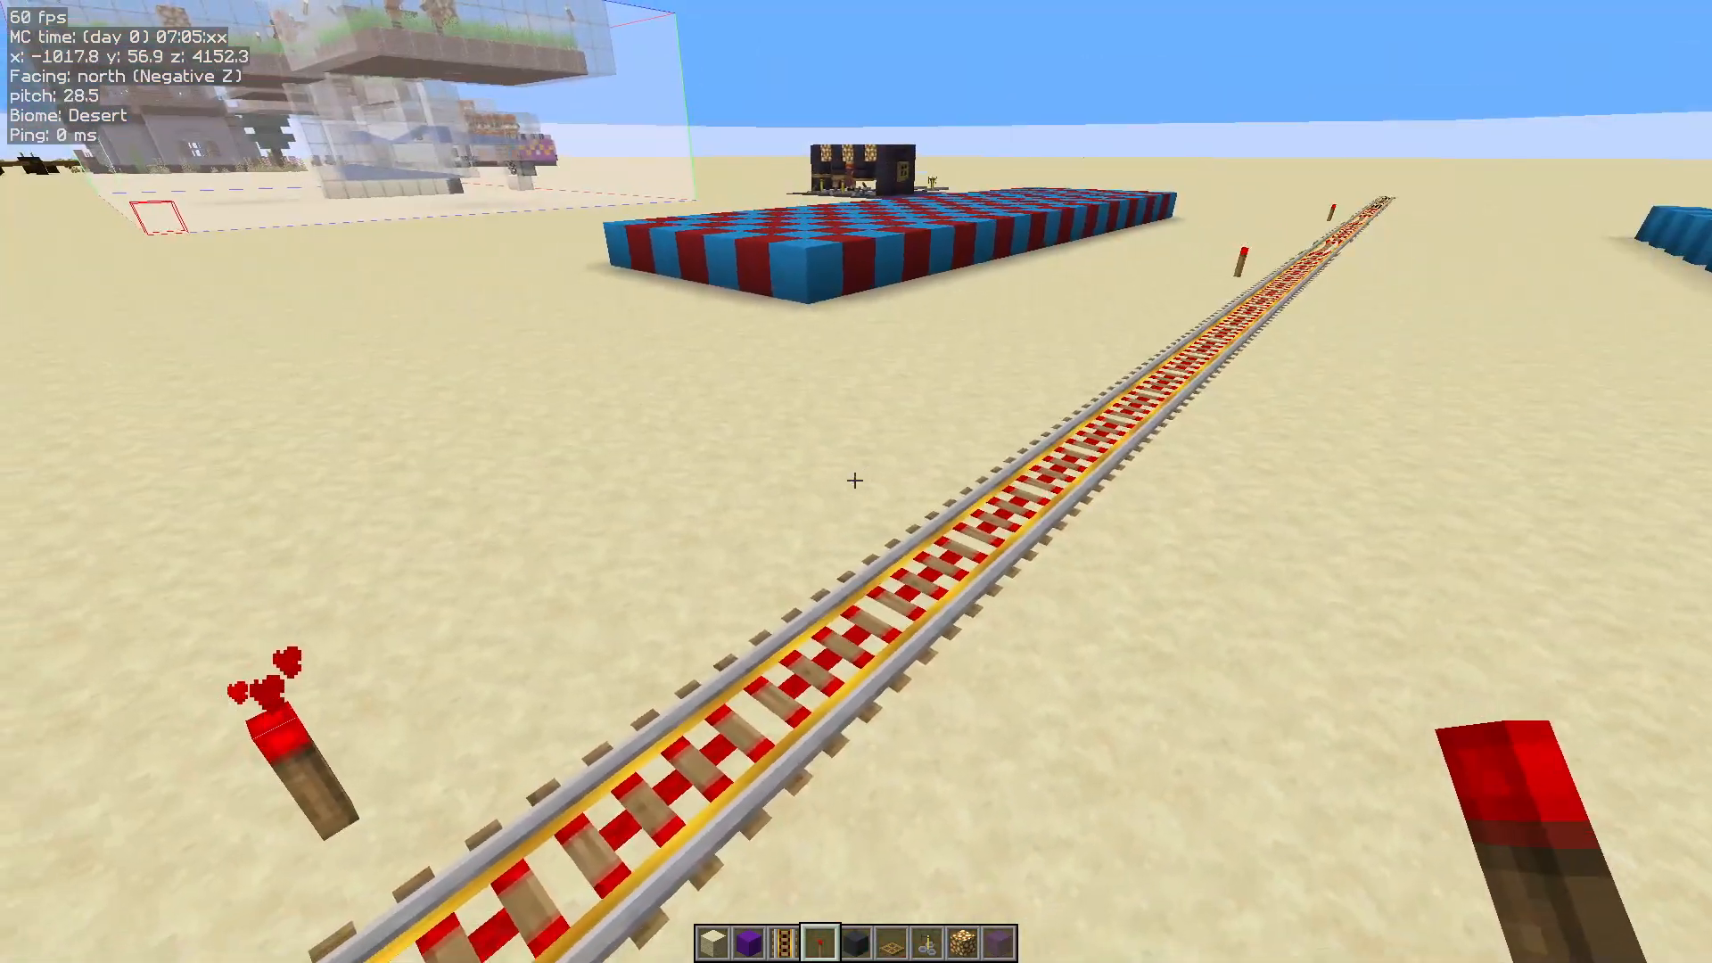
mouse_move(856, 480)
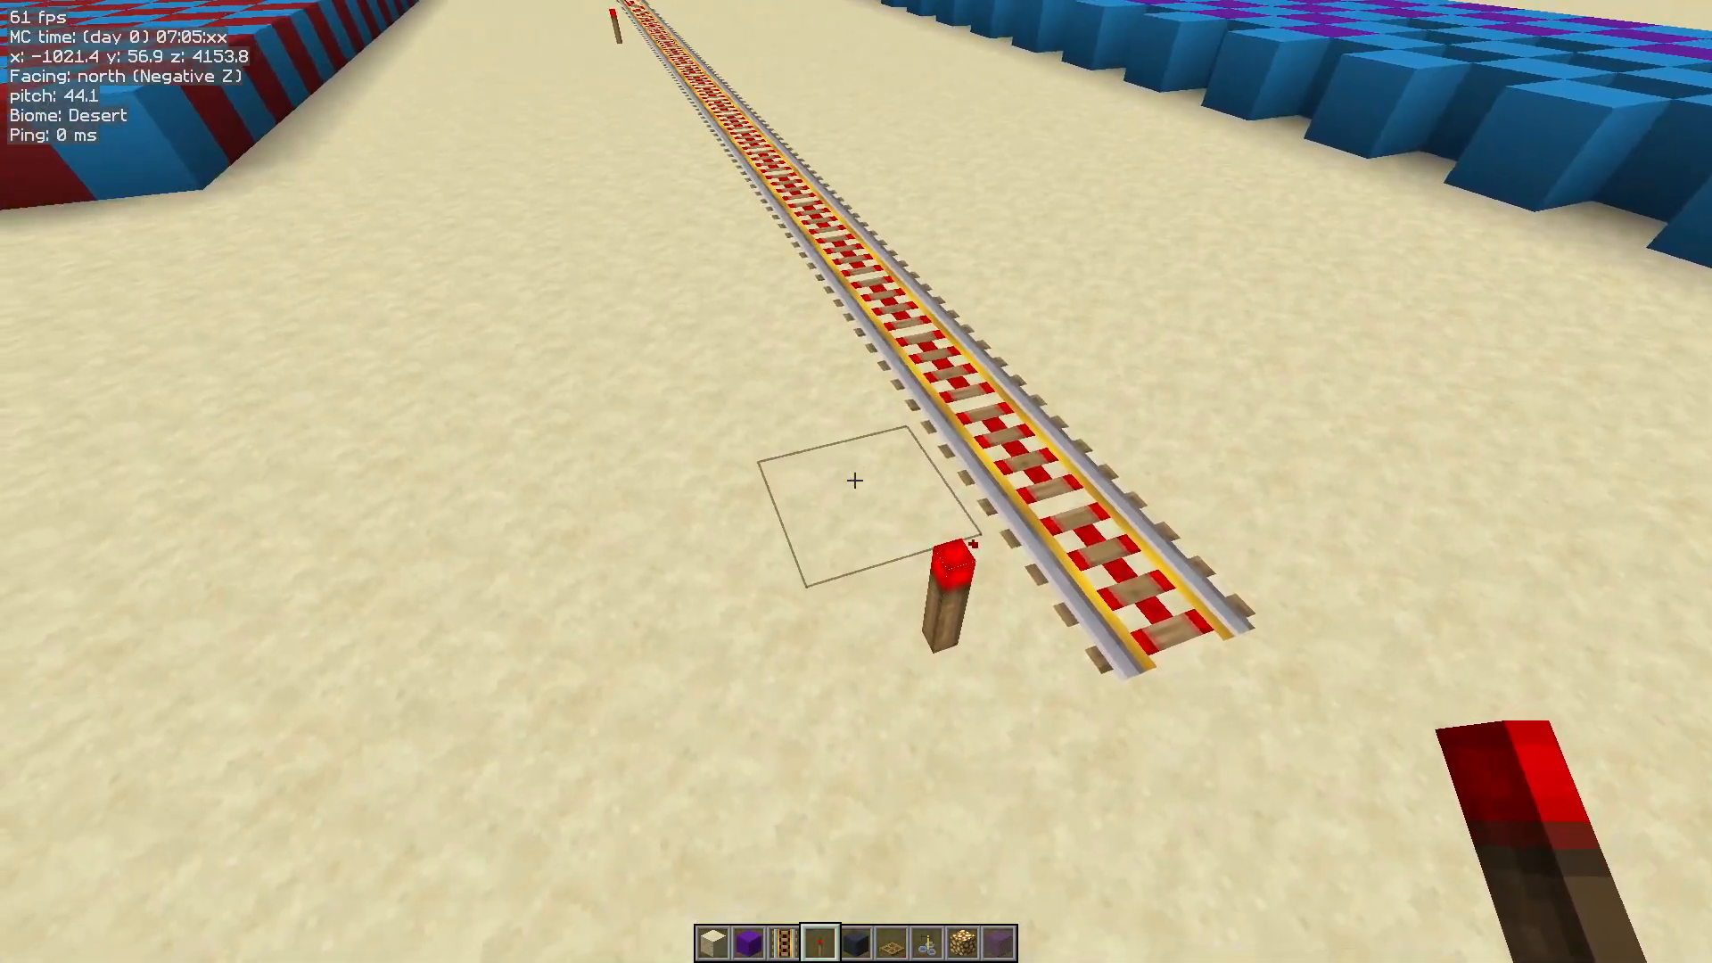
mouse_move(856, 480)
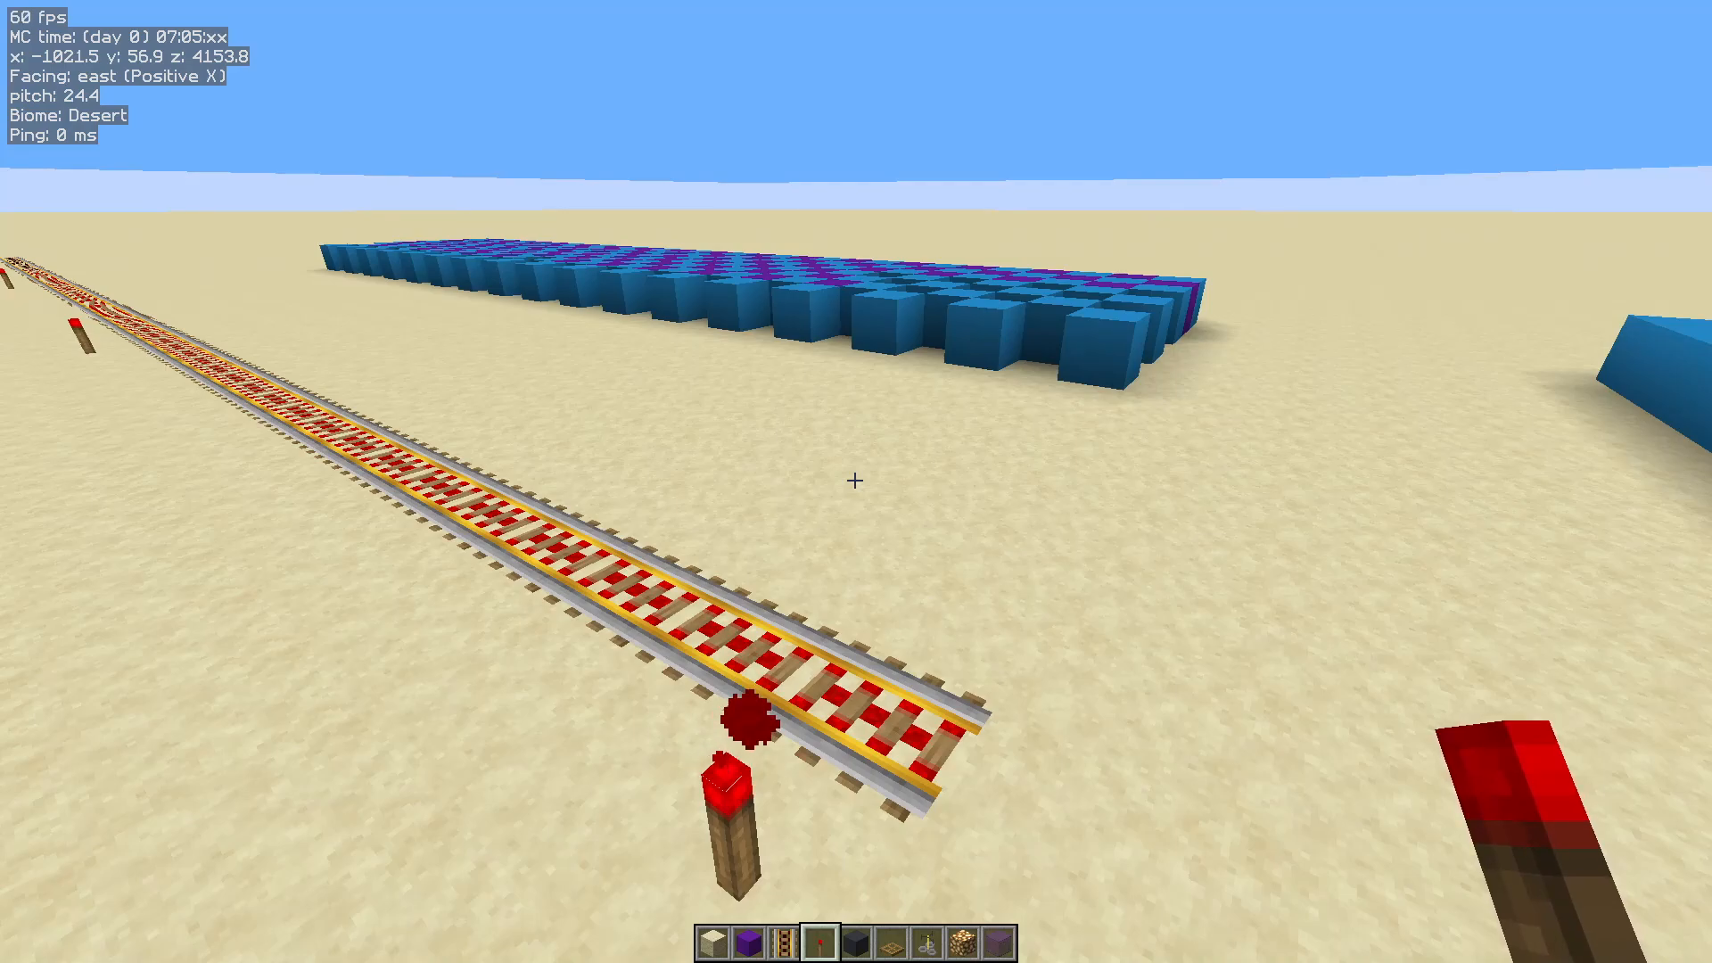
- Place a redstone torch on the sand beside the rail at a grid spot
click(740, 765)
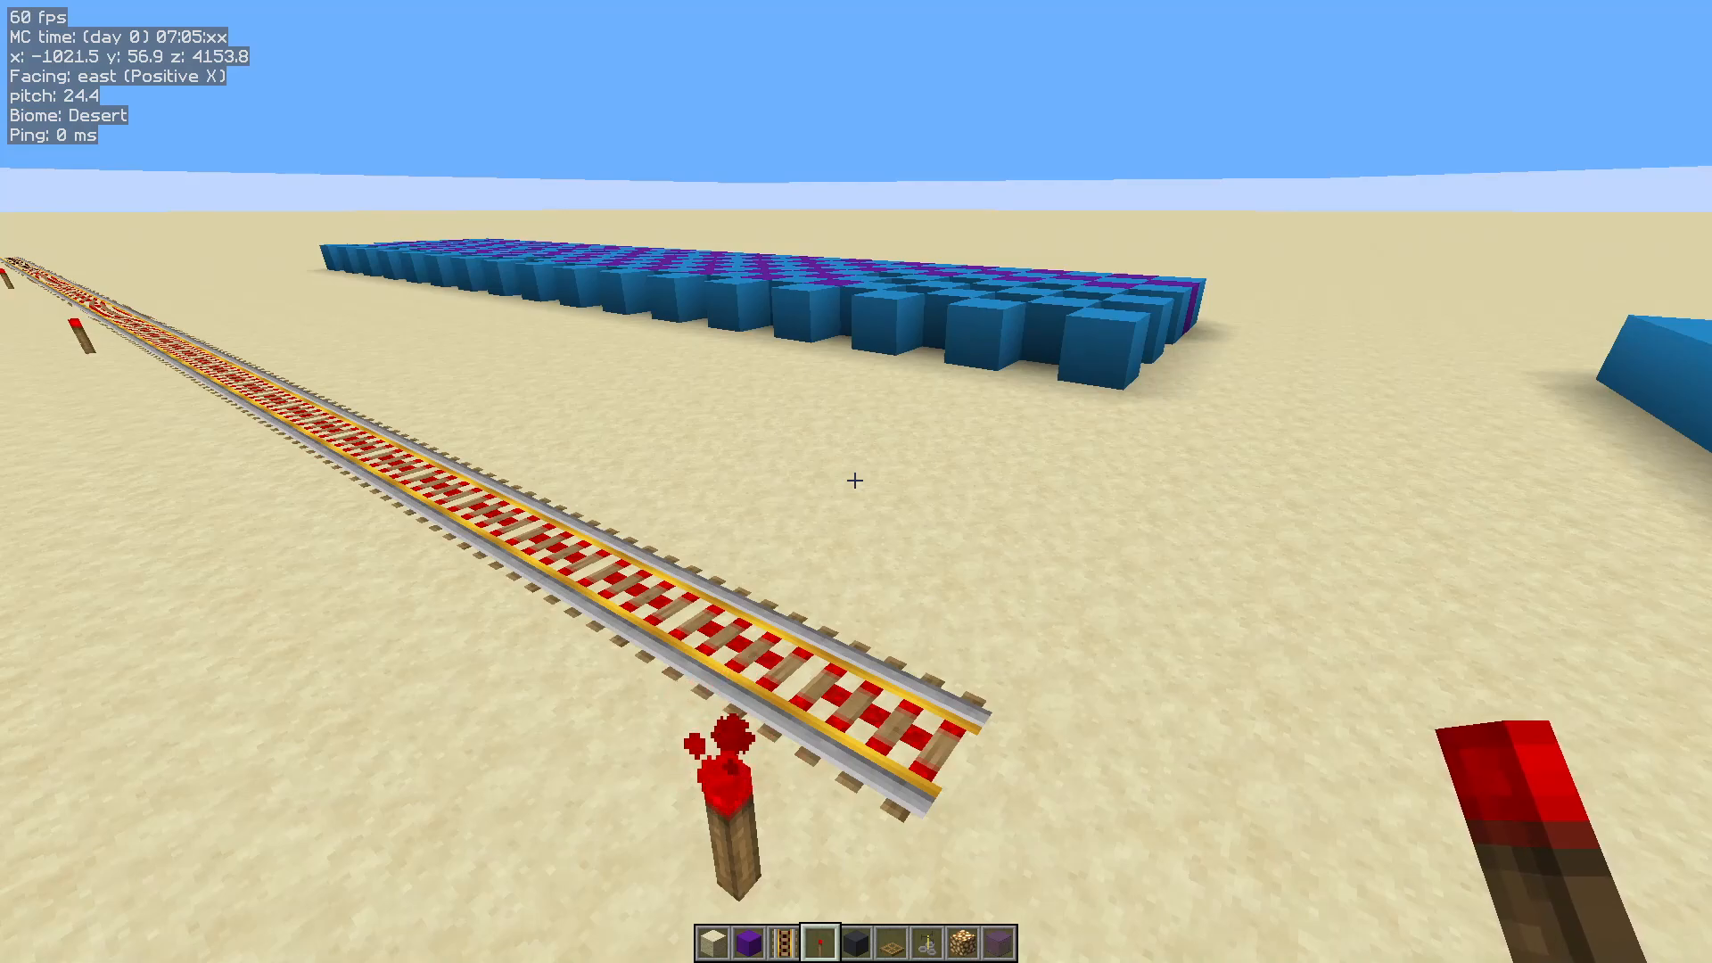
mouse_move(856, 480)
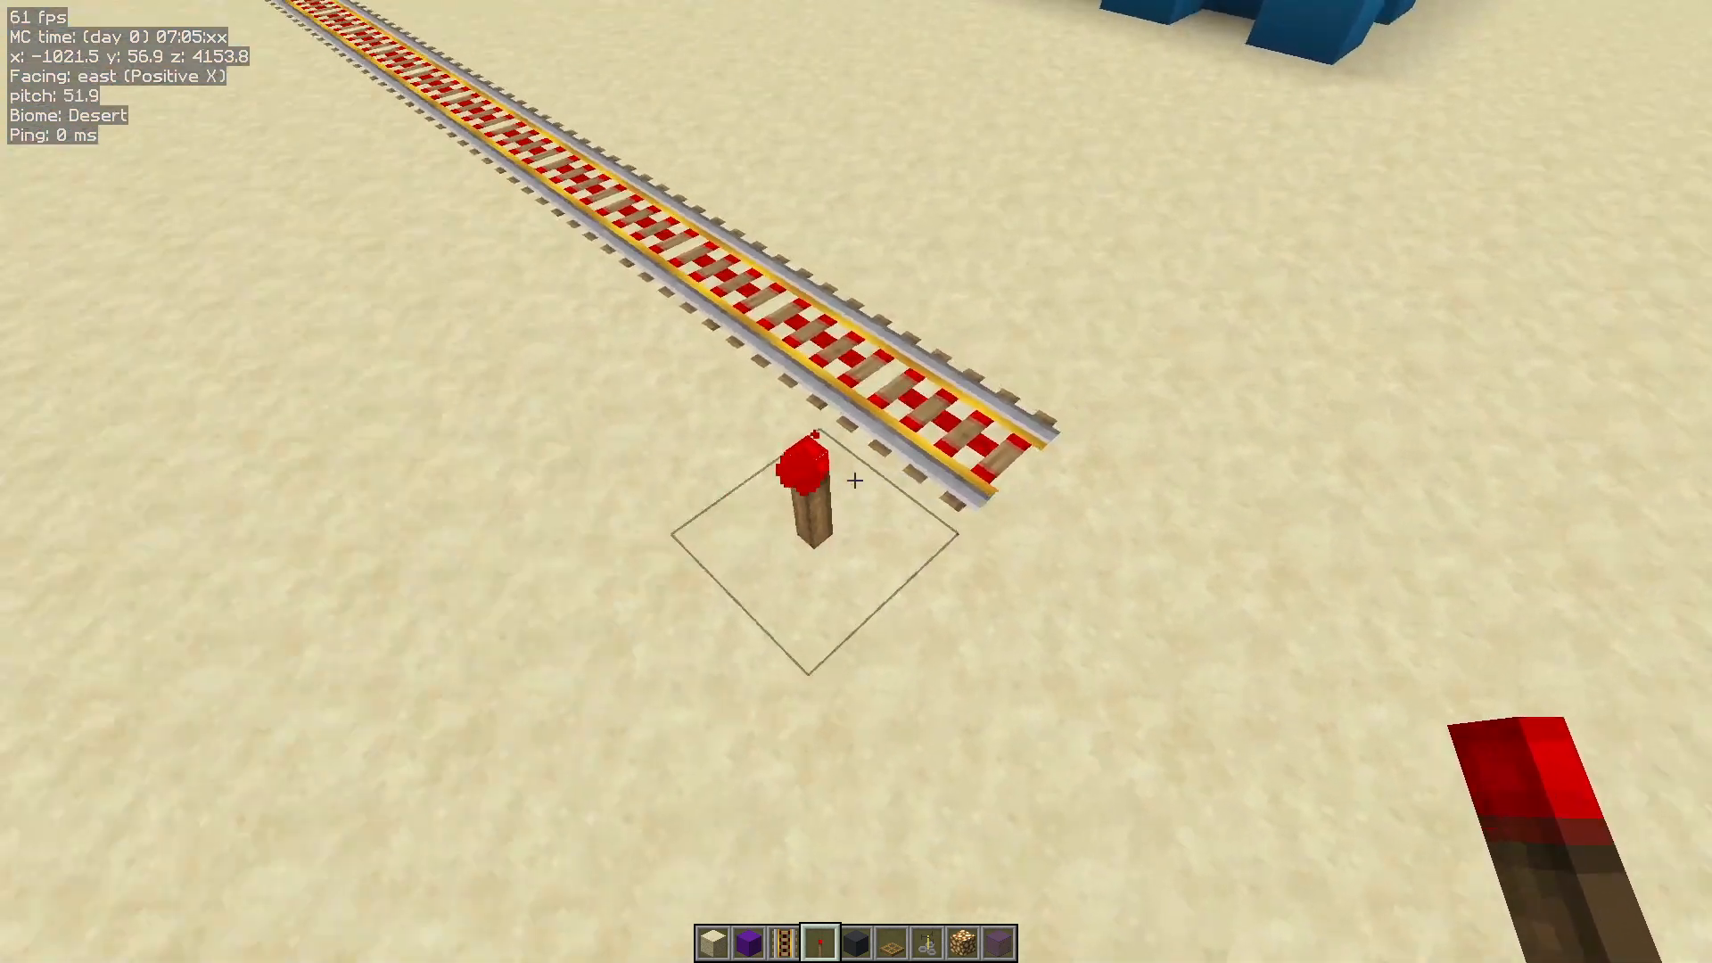
mouse_move(856, 482)
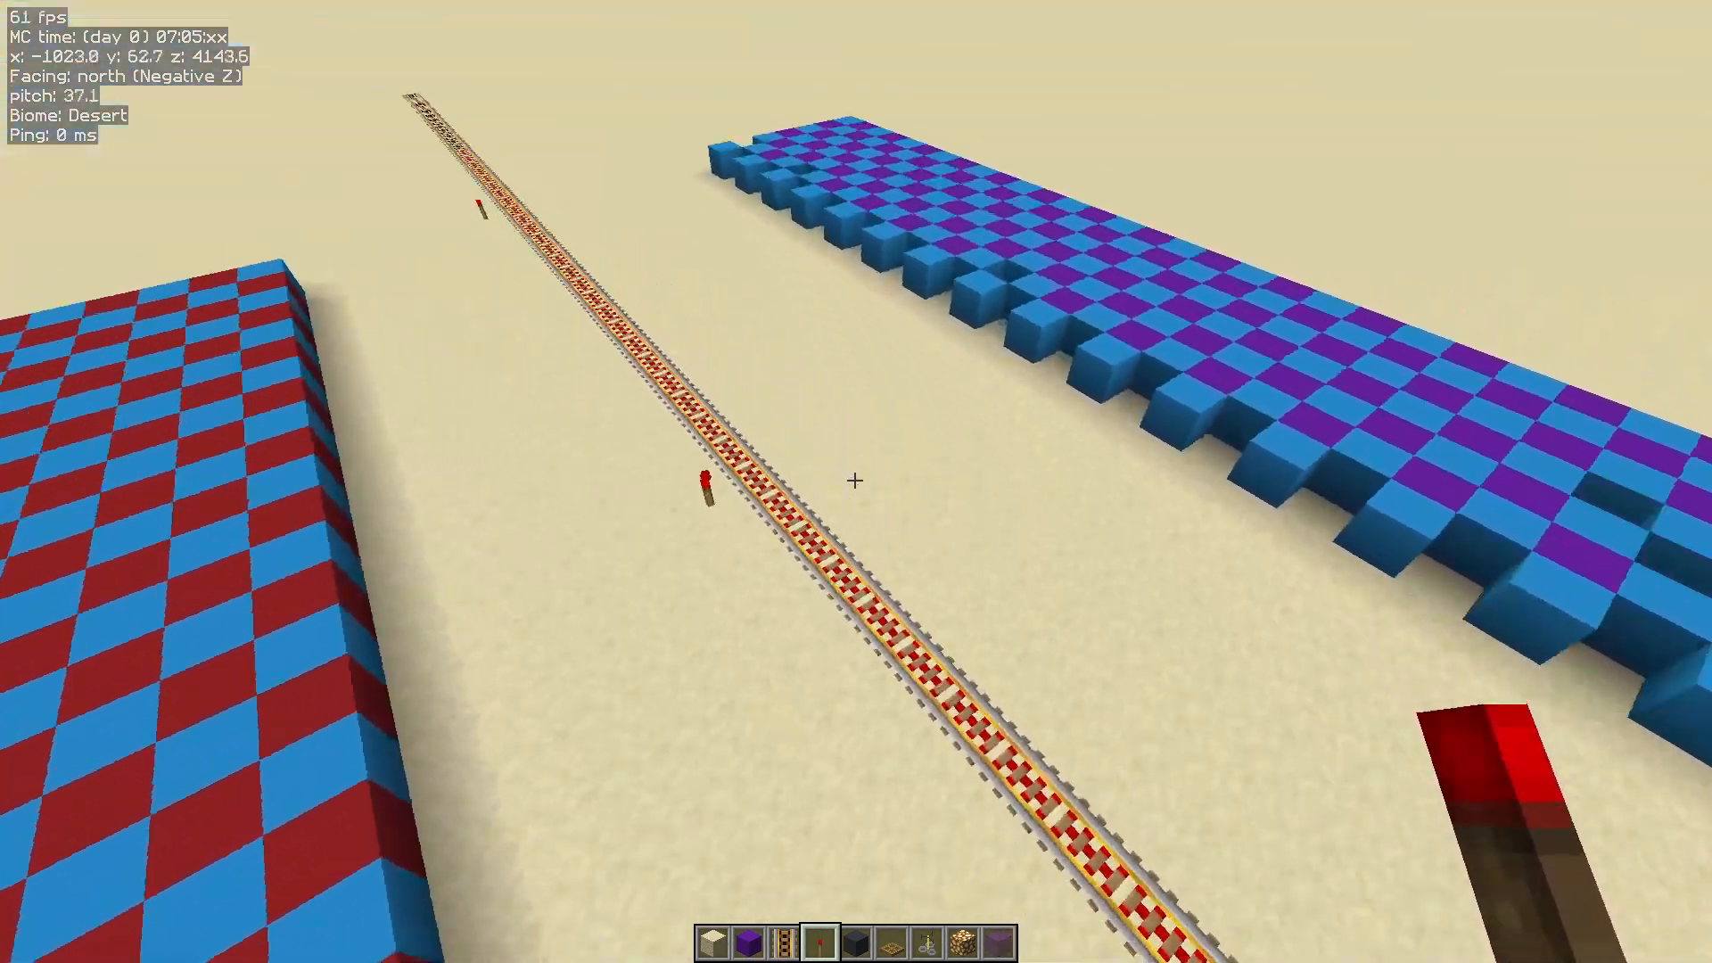
mouse_move(857, 479)
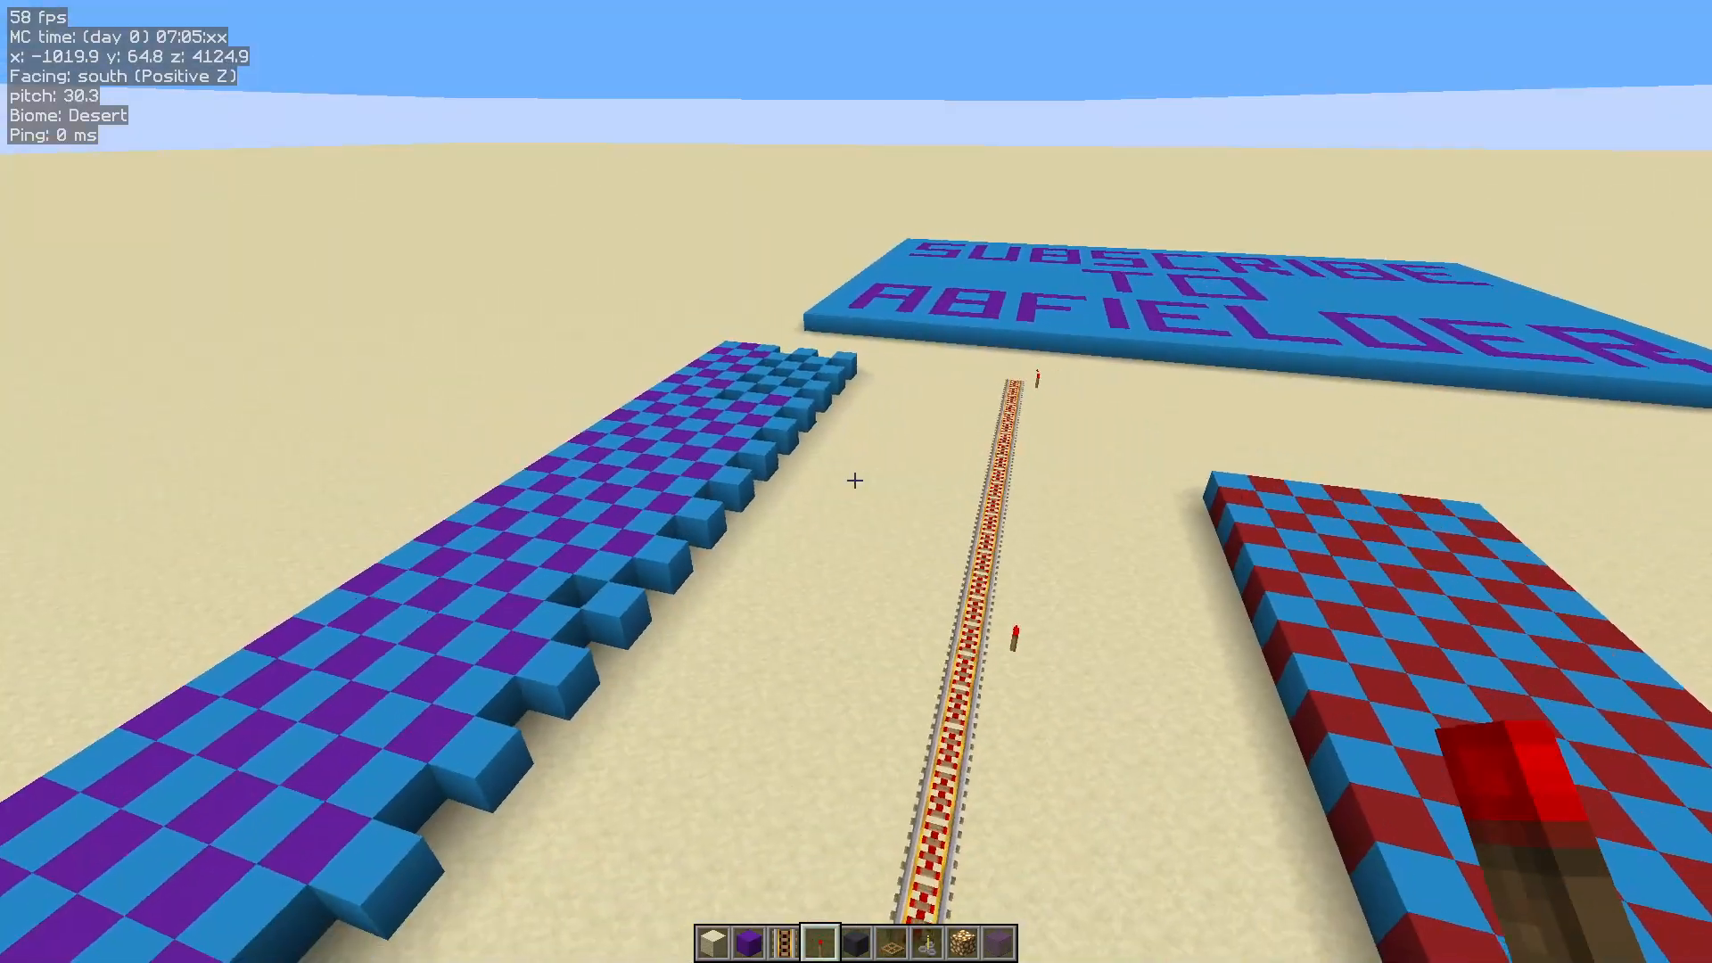
key(w)
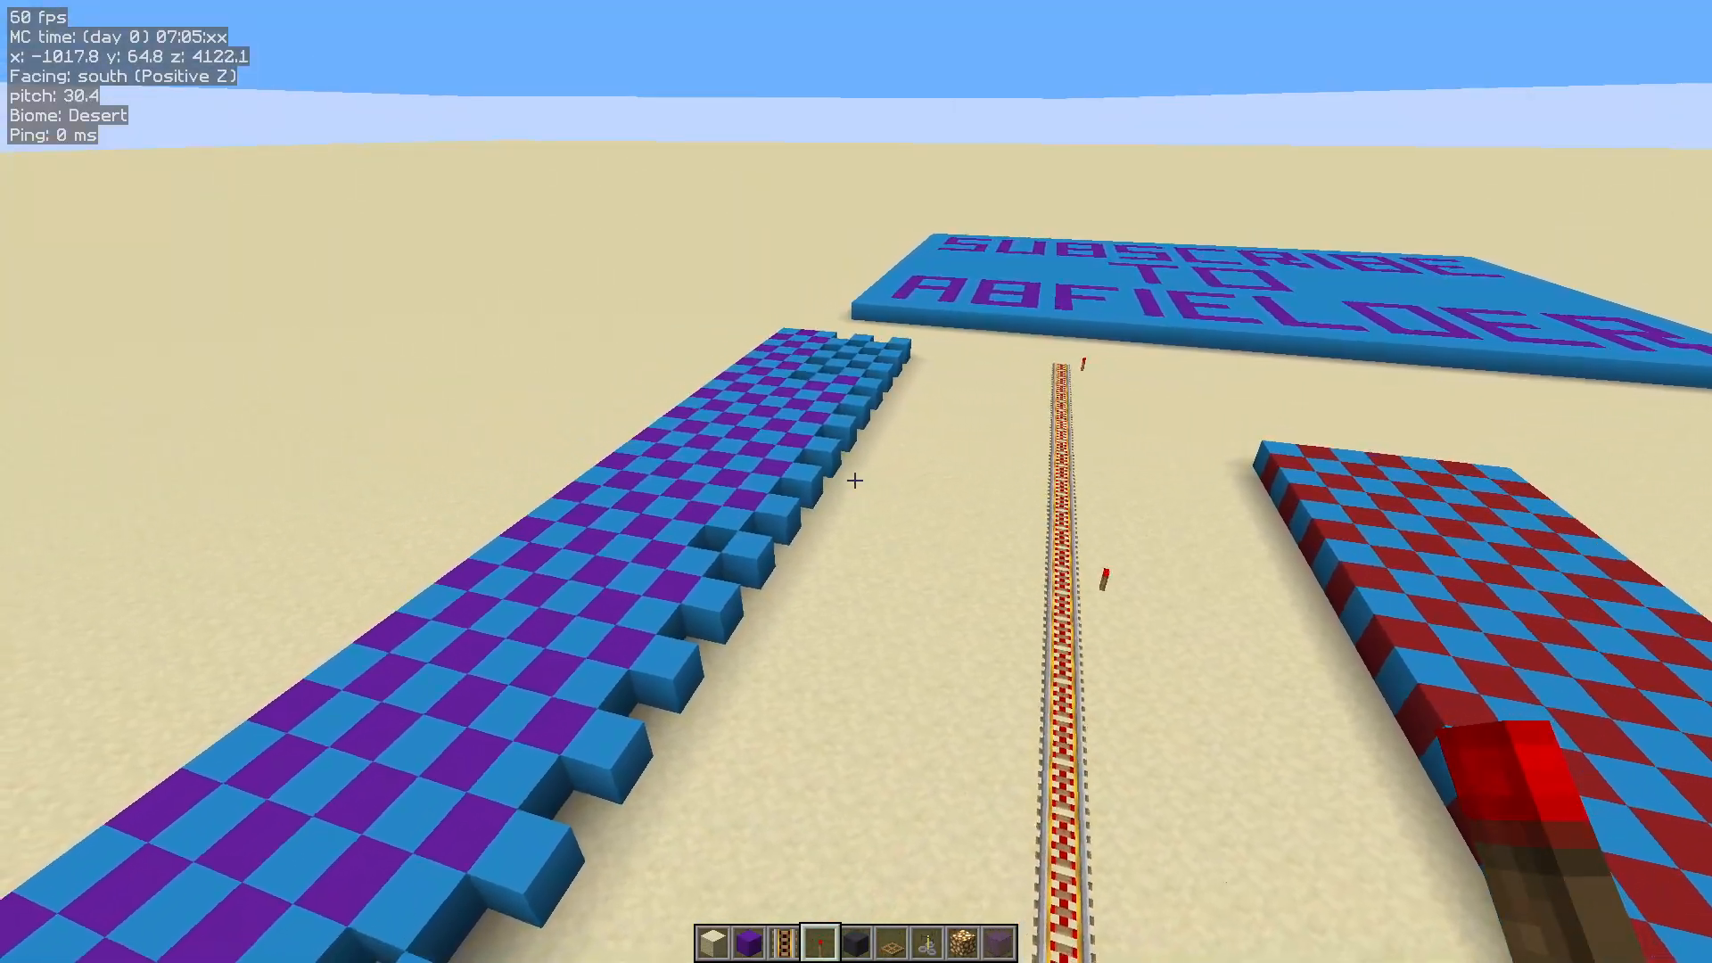
mouse_move(857, 481)
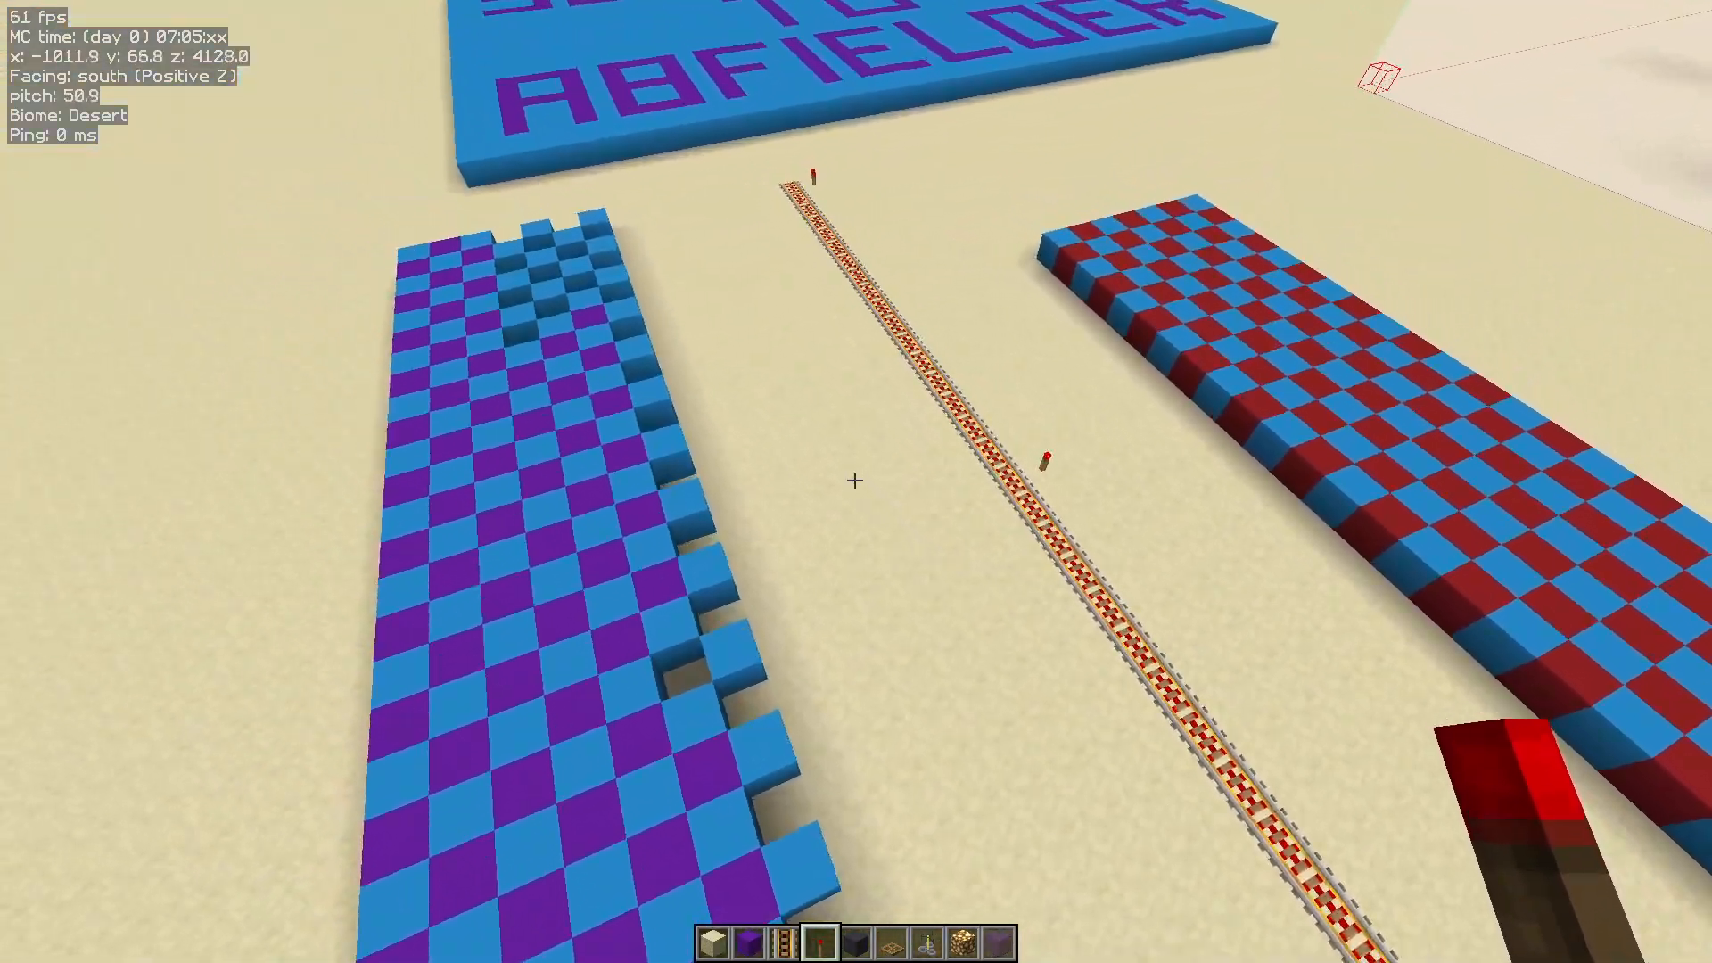
mouse_move(857, 479)
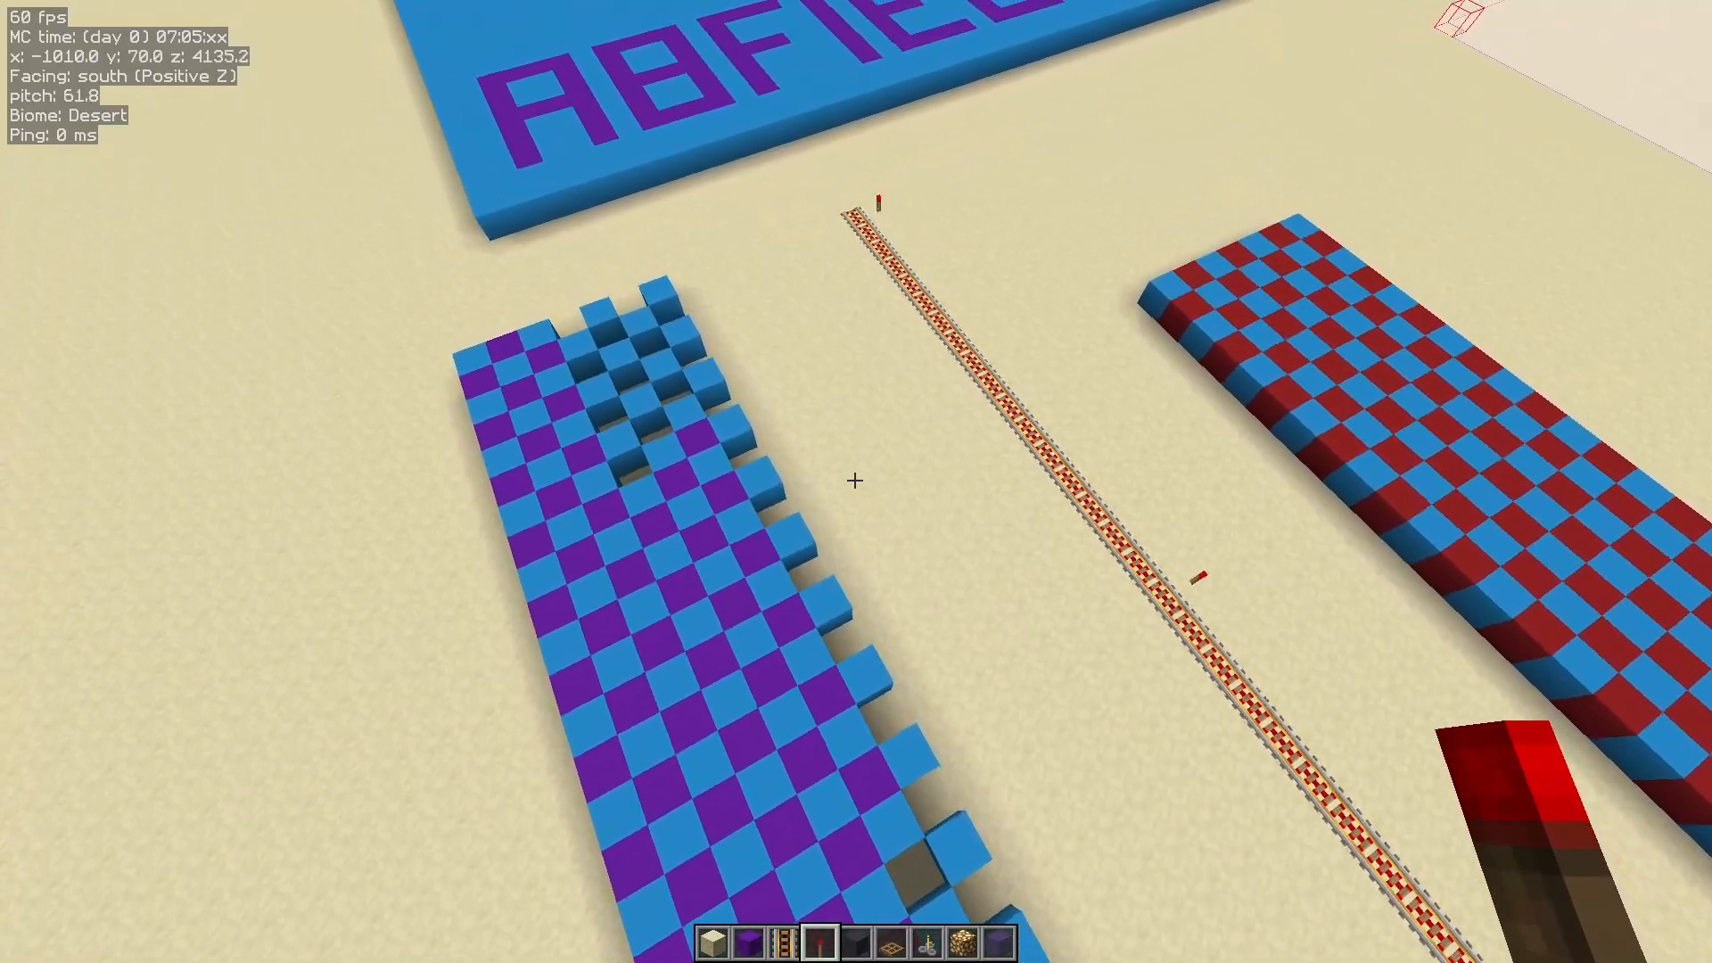
mouse_move(856, 480)
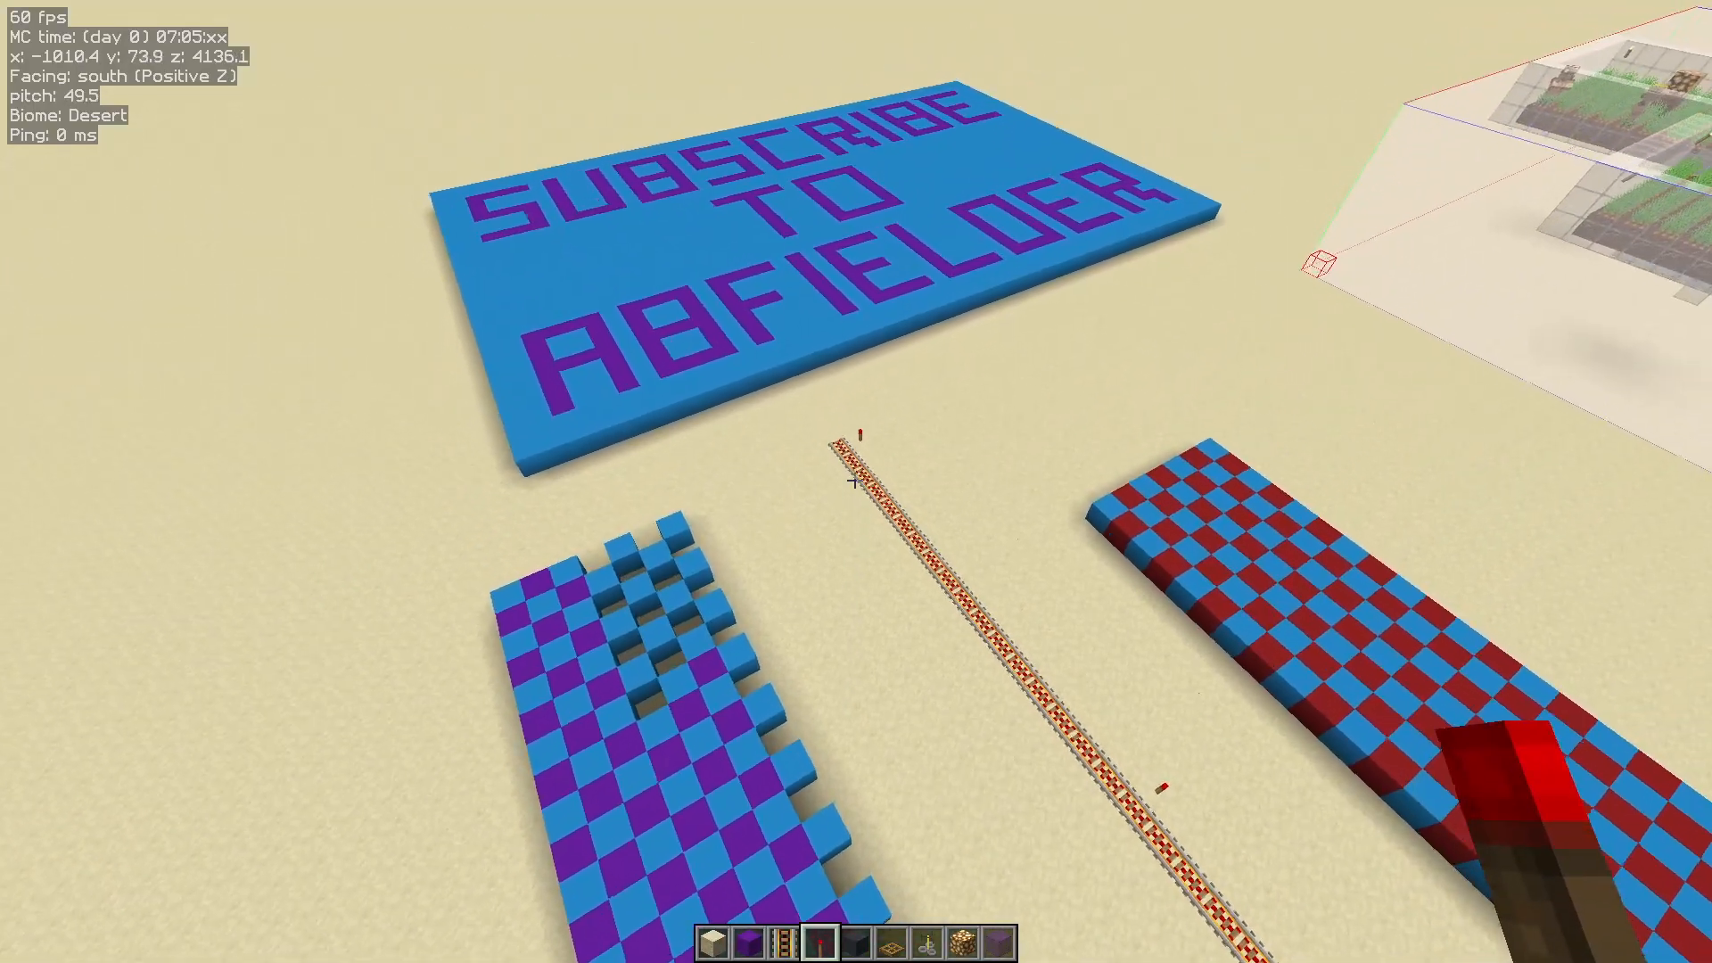